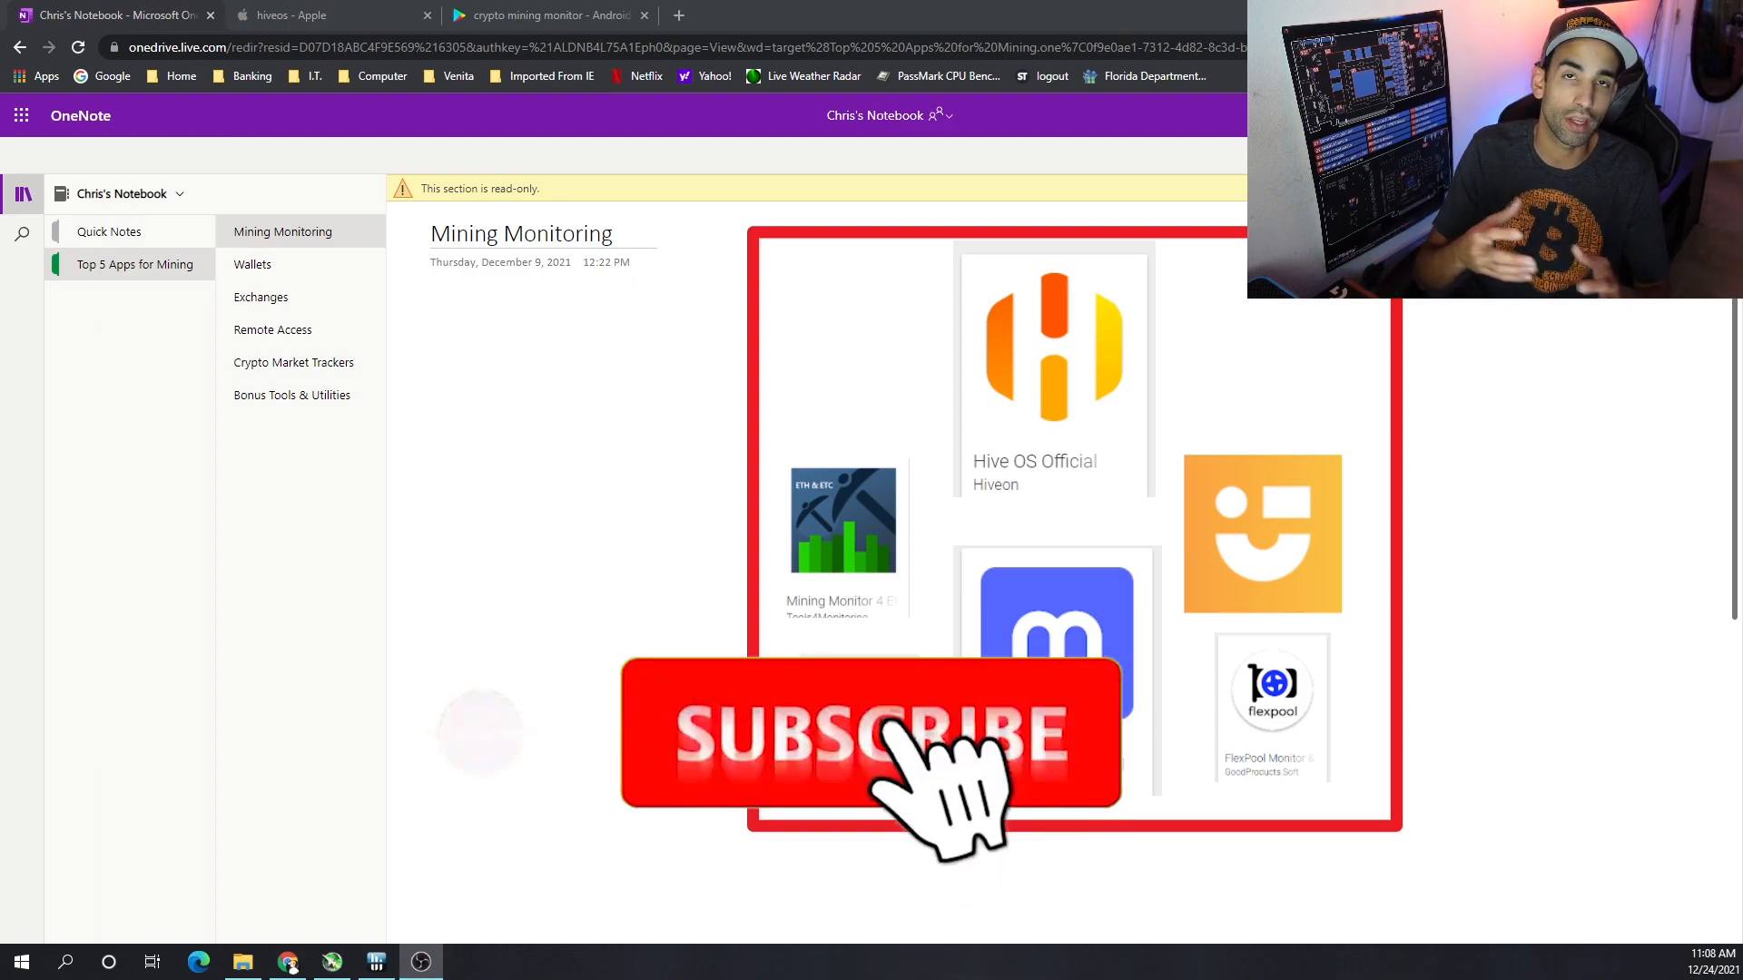
Check the Apple Store and Google Play results for mining monitors, then return to the notebook
click(868, 734)
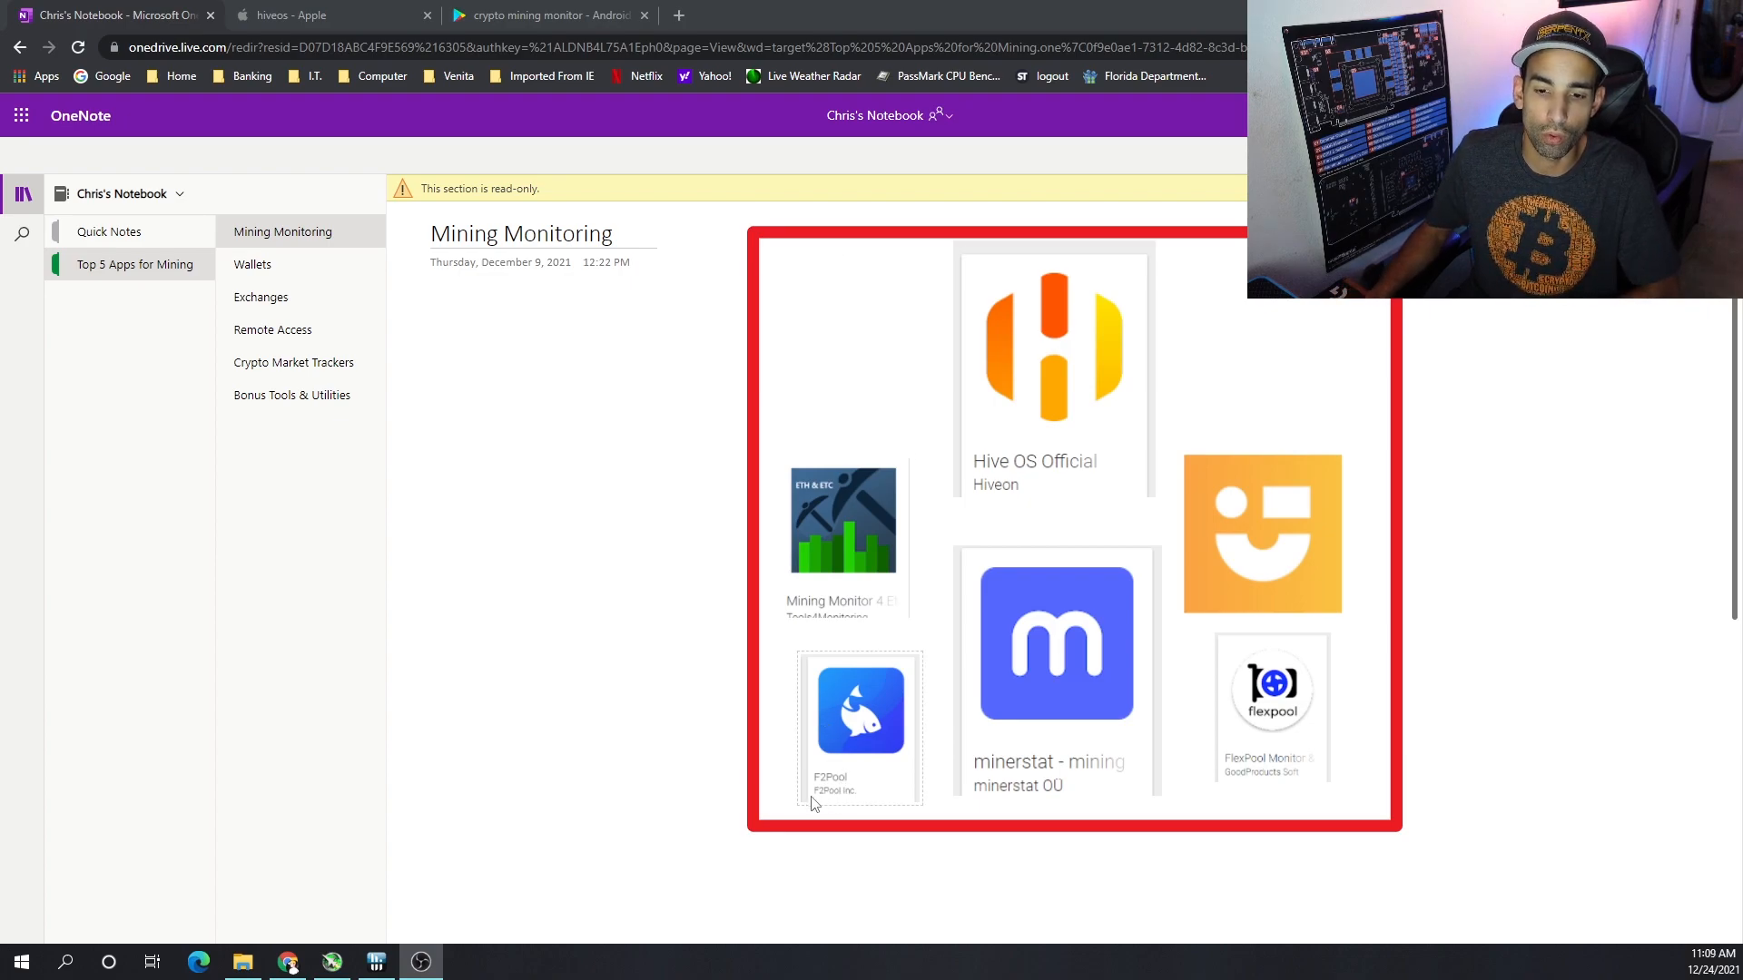
mouse_move(817, 802)
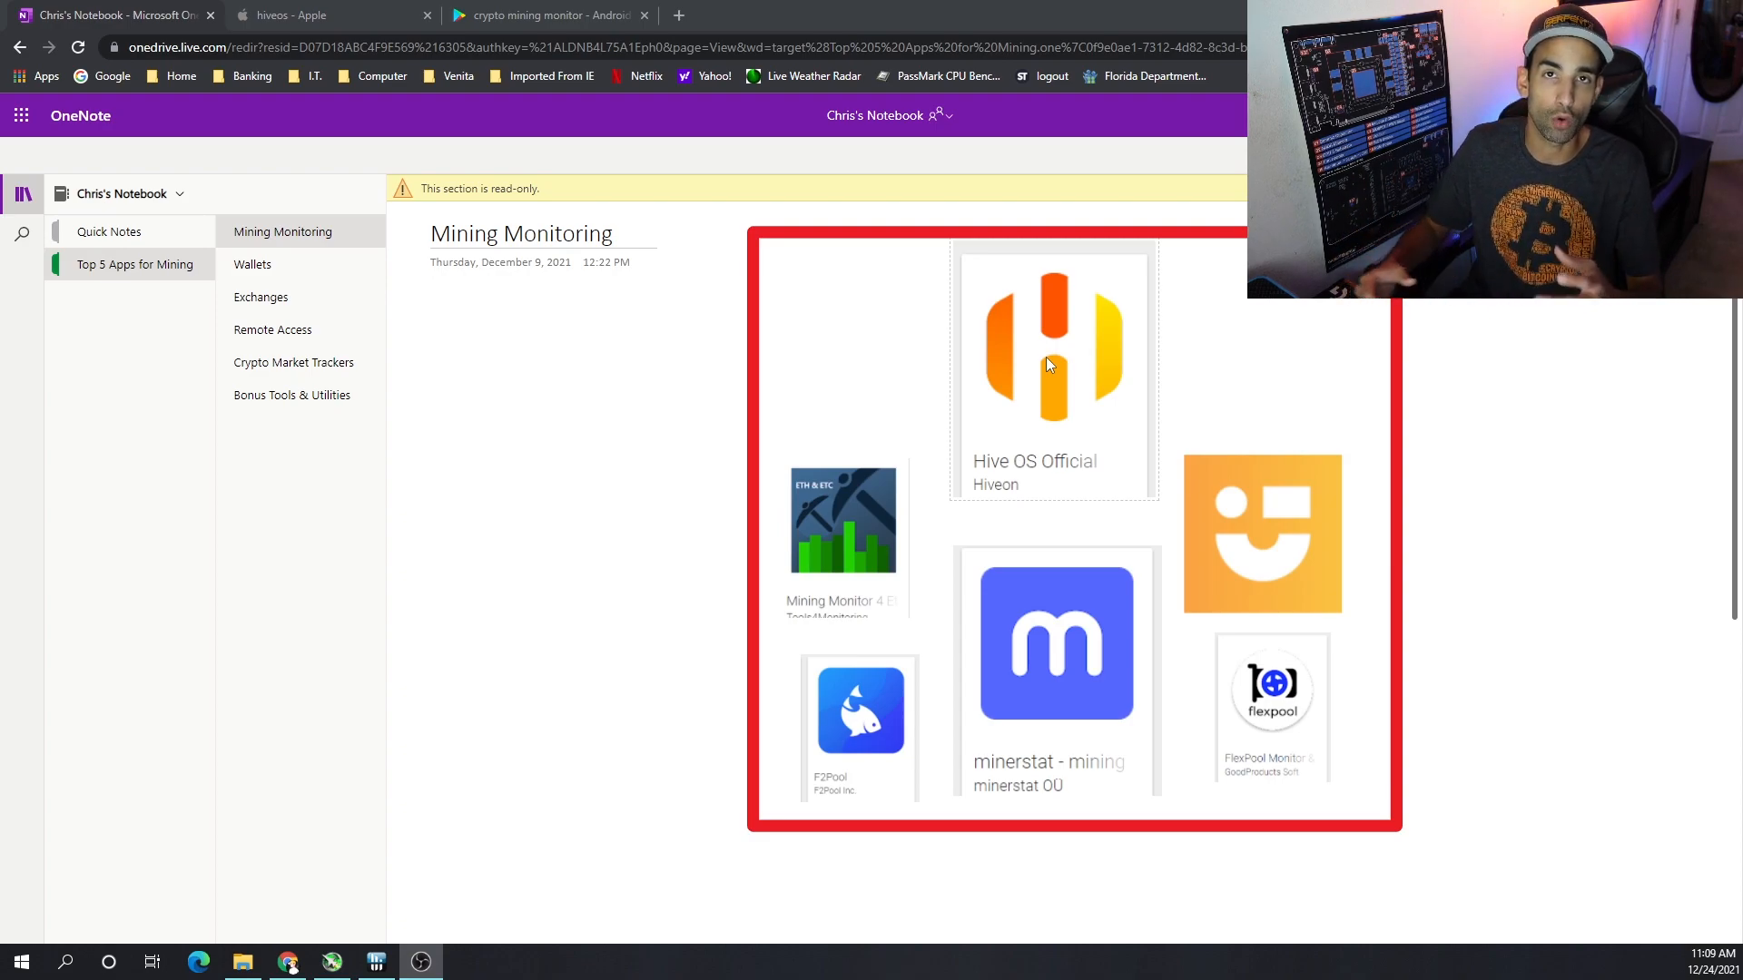
mouse_move(276, 9)
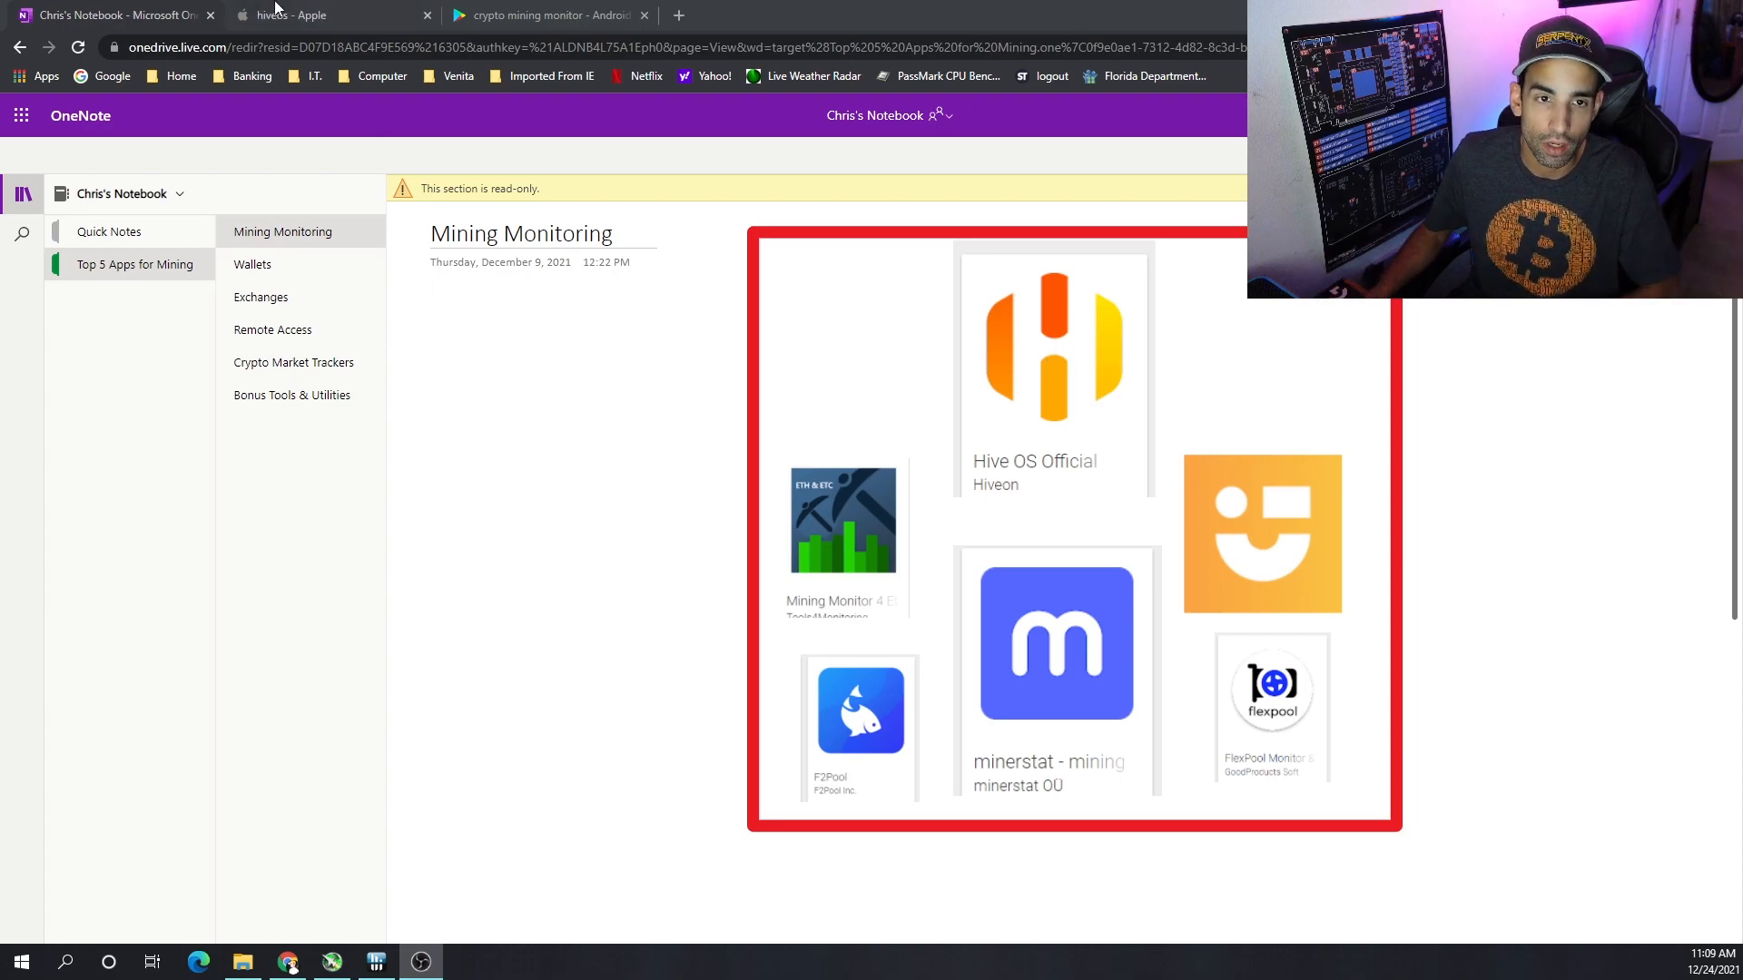
click(296, 15)
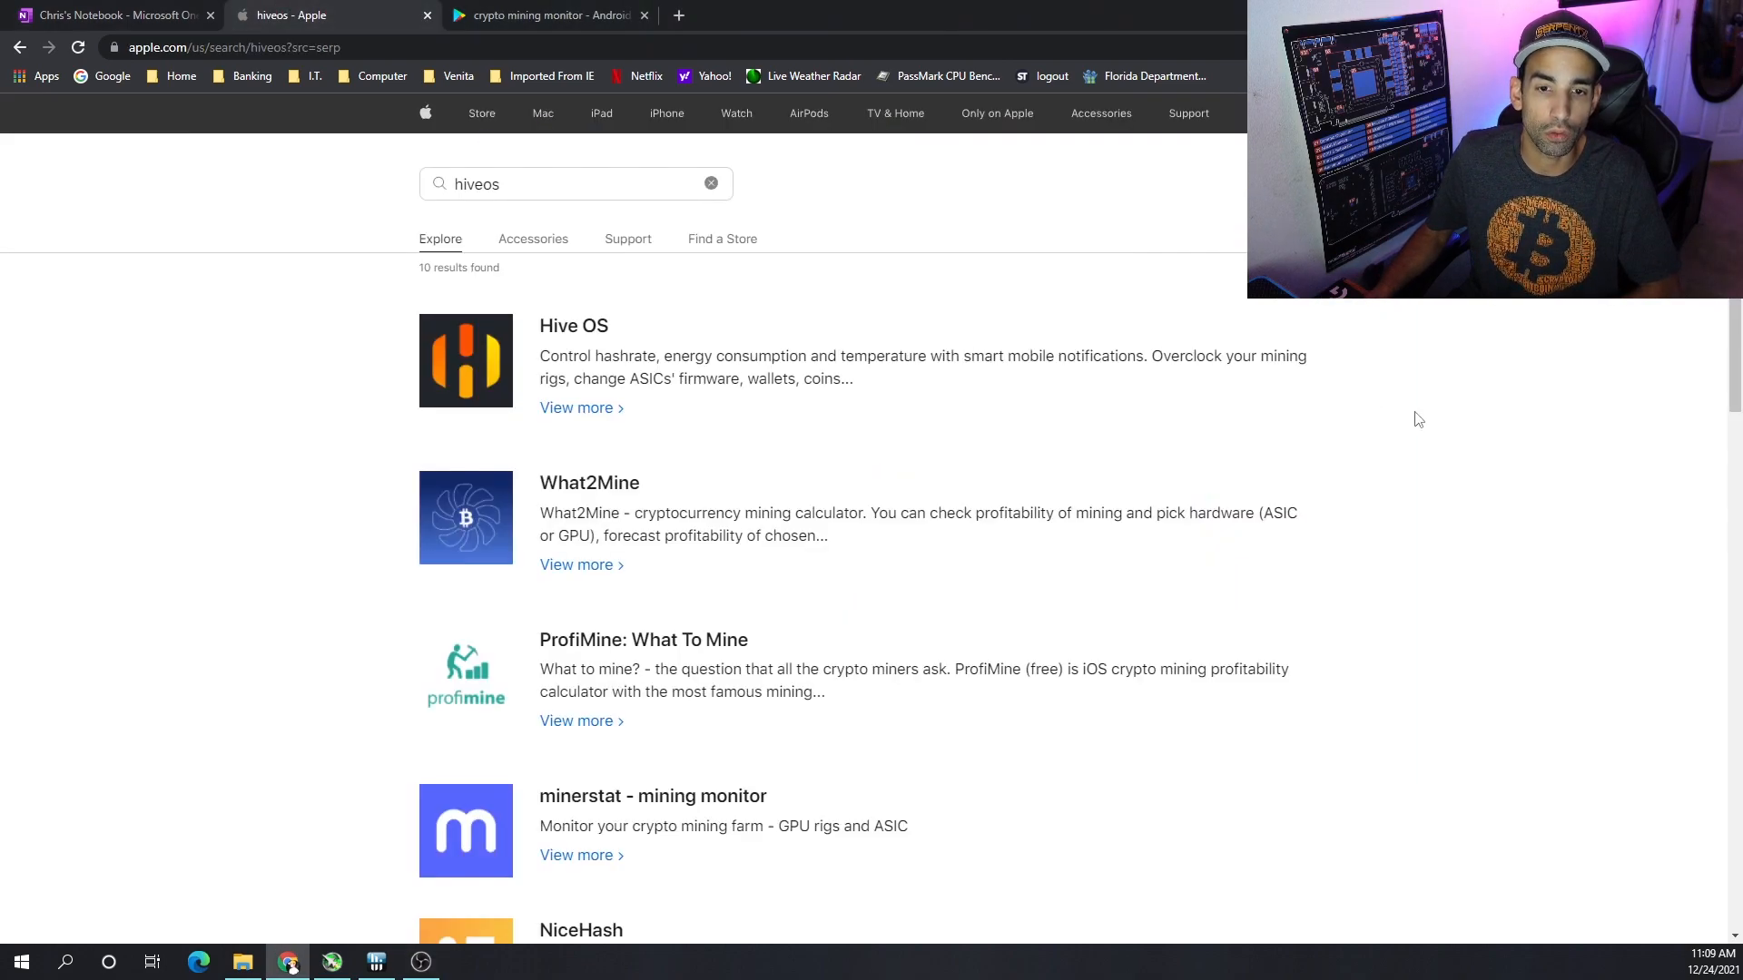
click(545, 15)
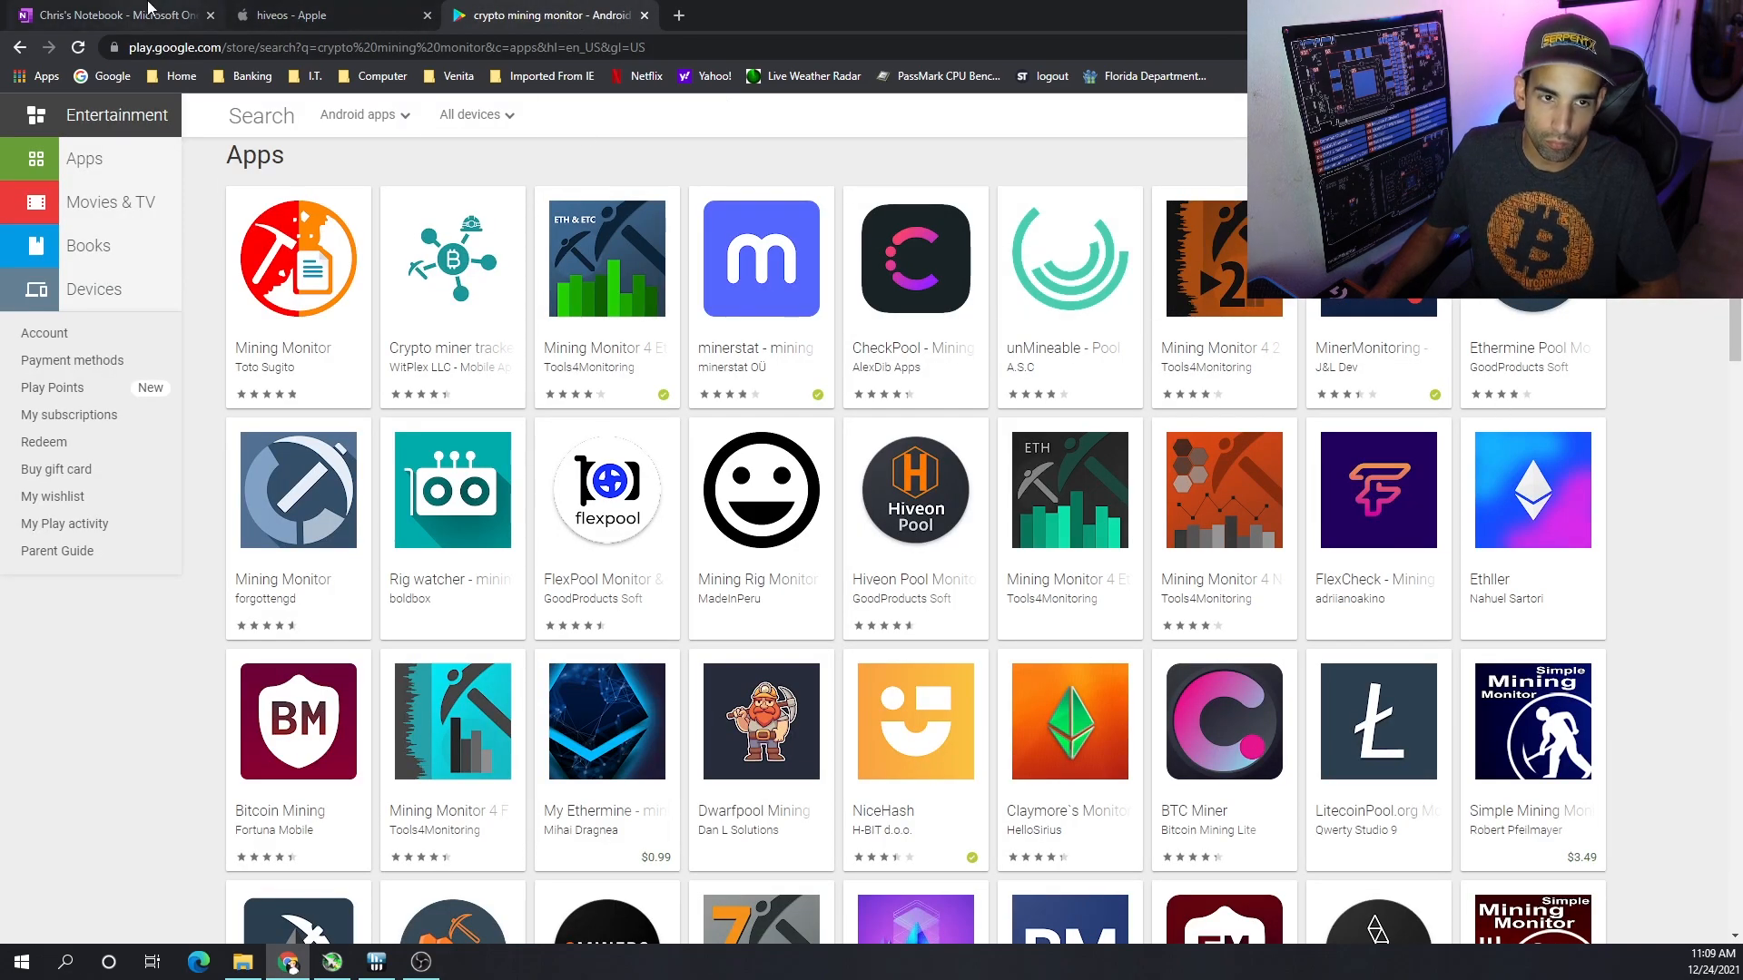
click(110, 14)
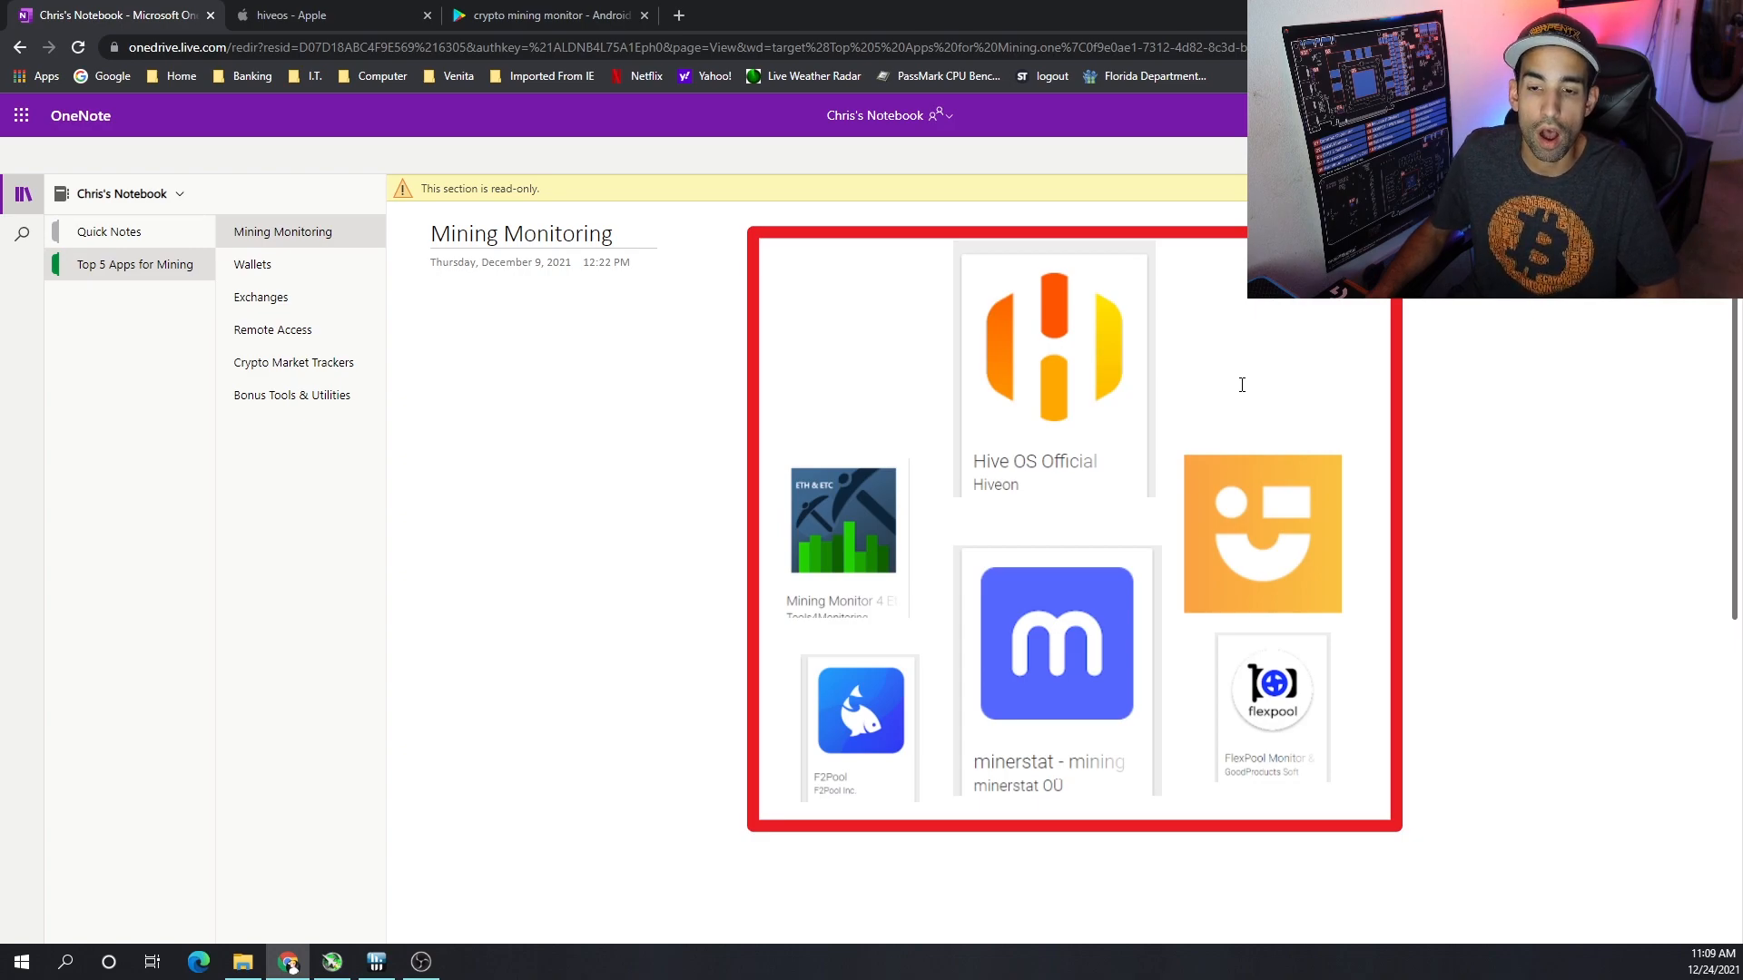
mouse_move(1162, 403)
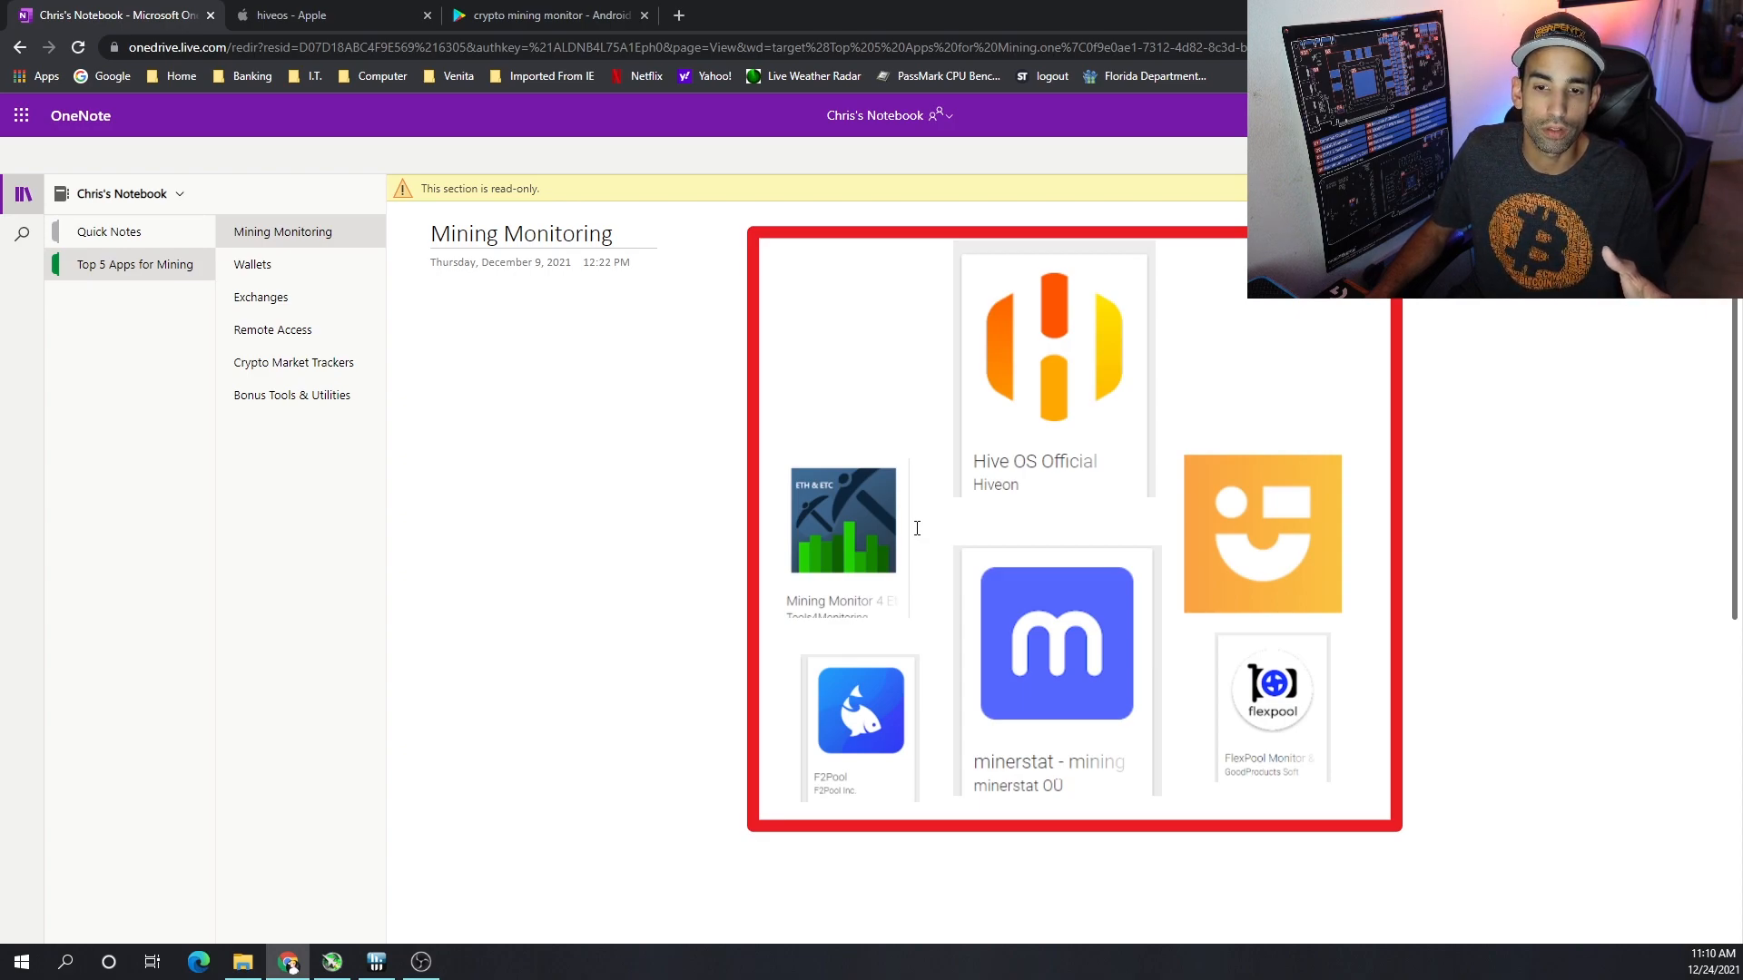
mouse_move(712, 234)
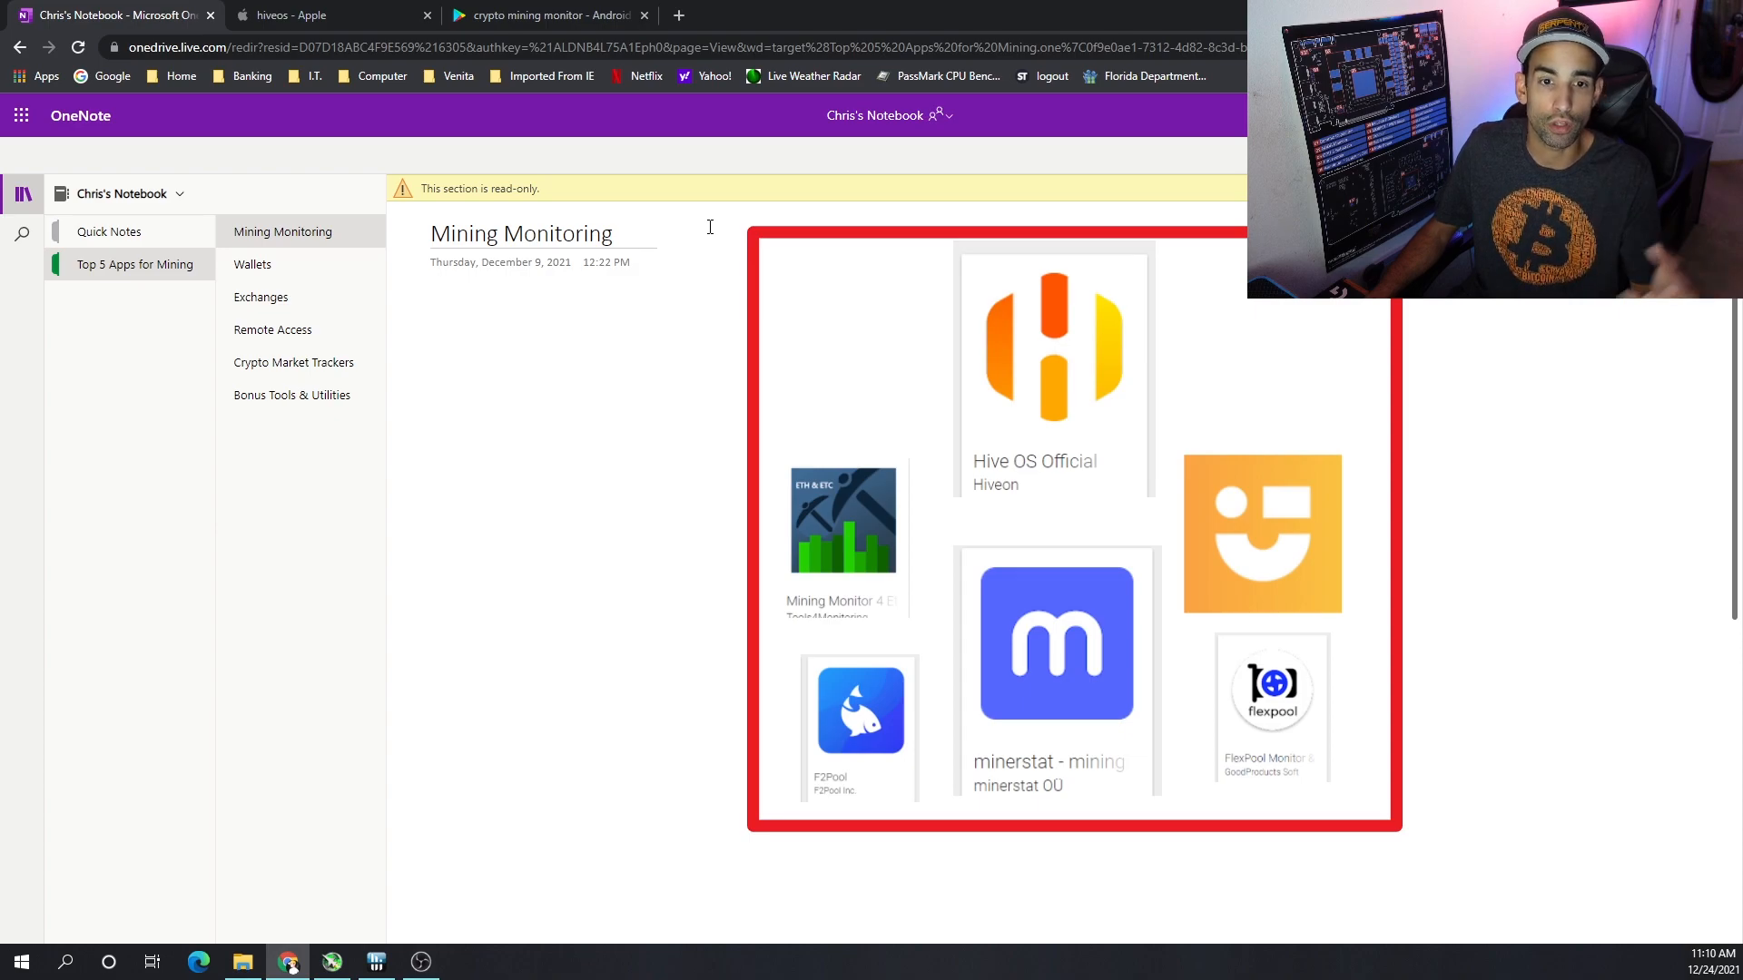
mouse_move(696, 187)
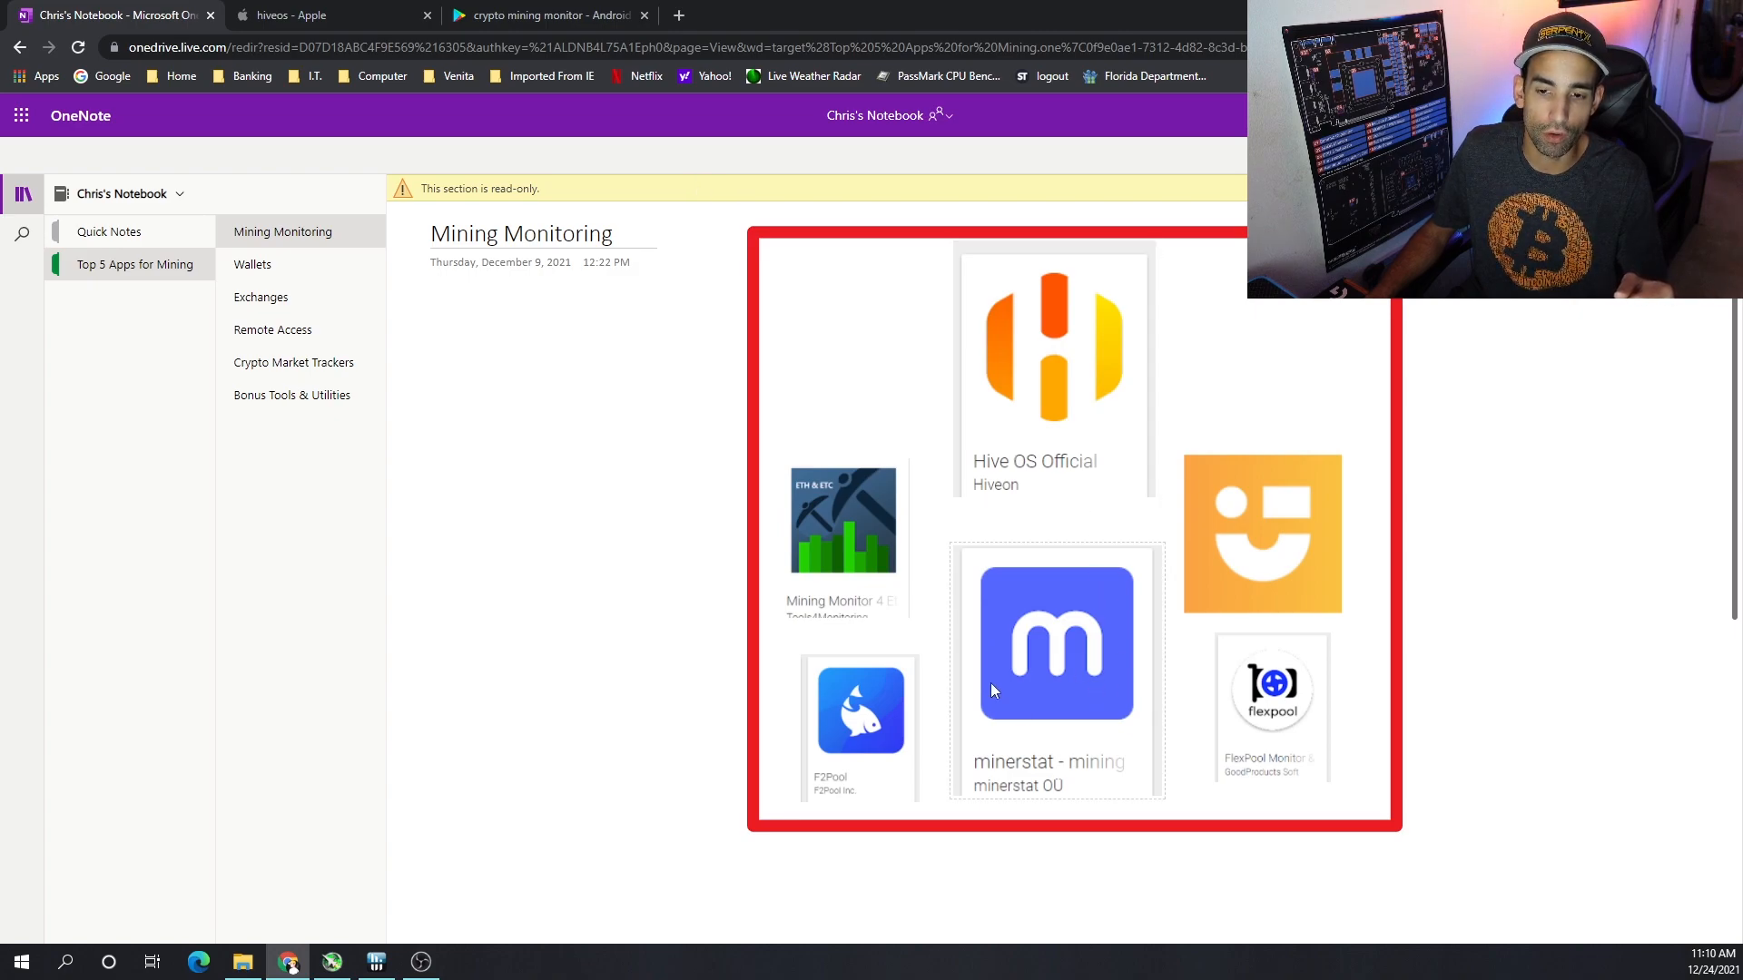
mouse_move(1122, 736)
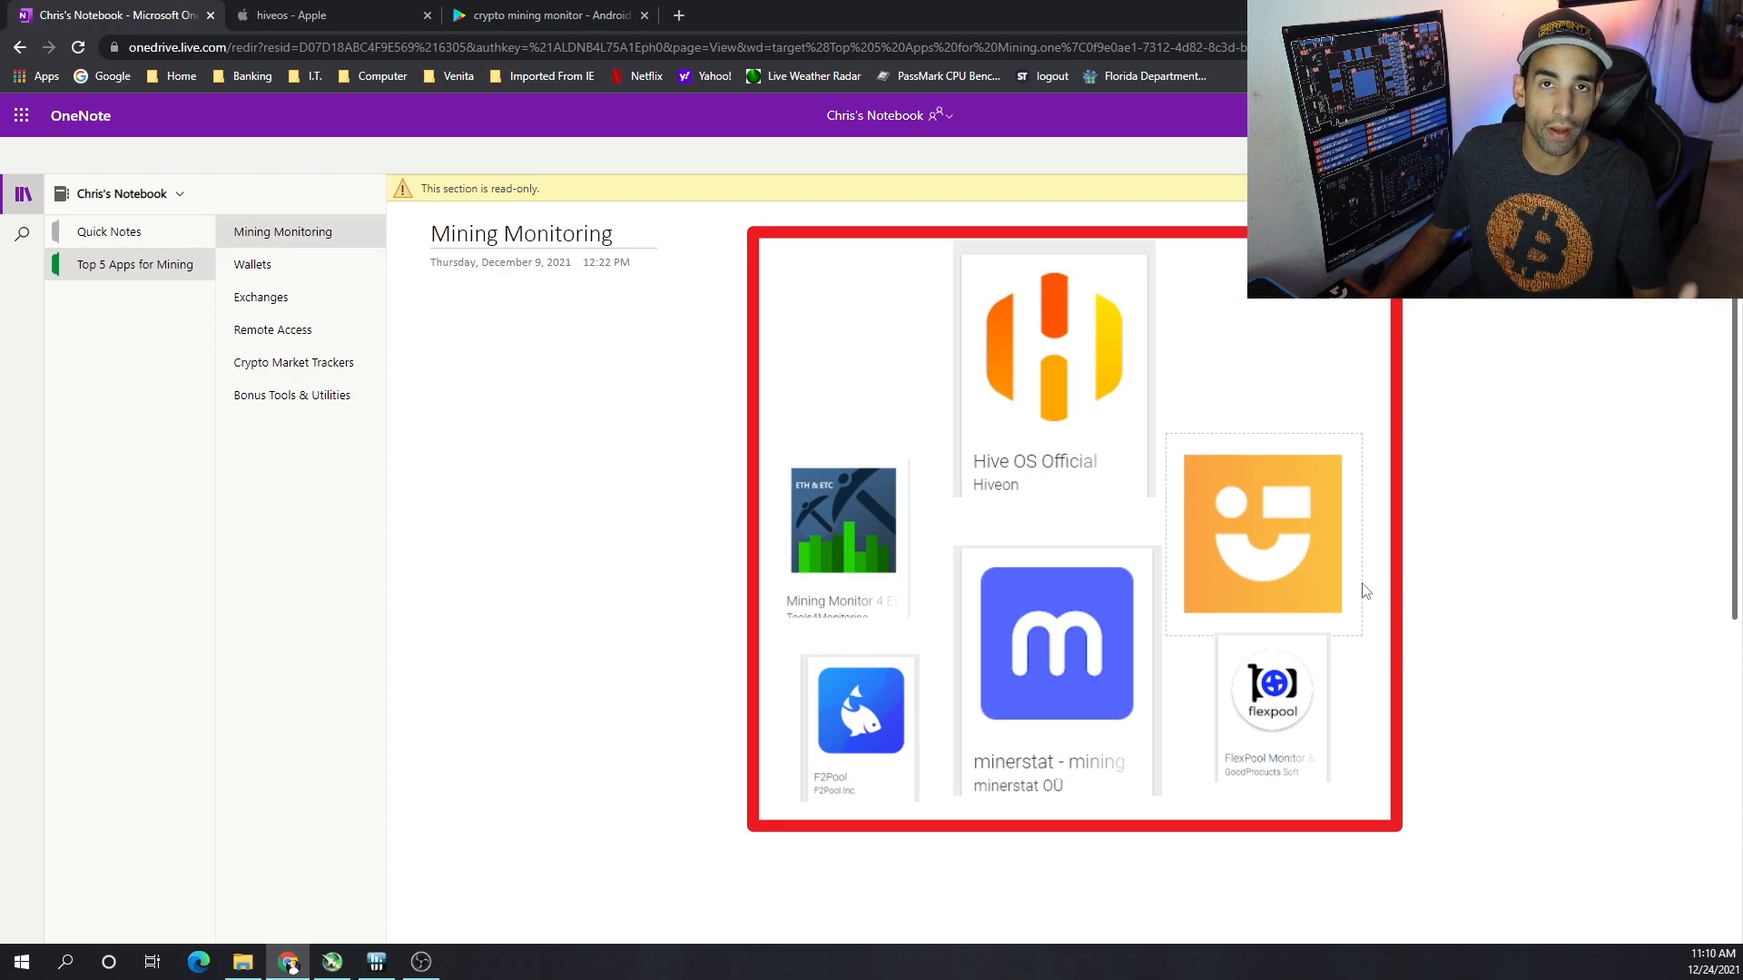
mouse_move(1207, 486)
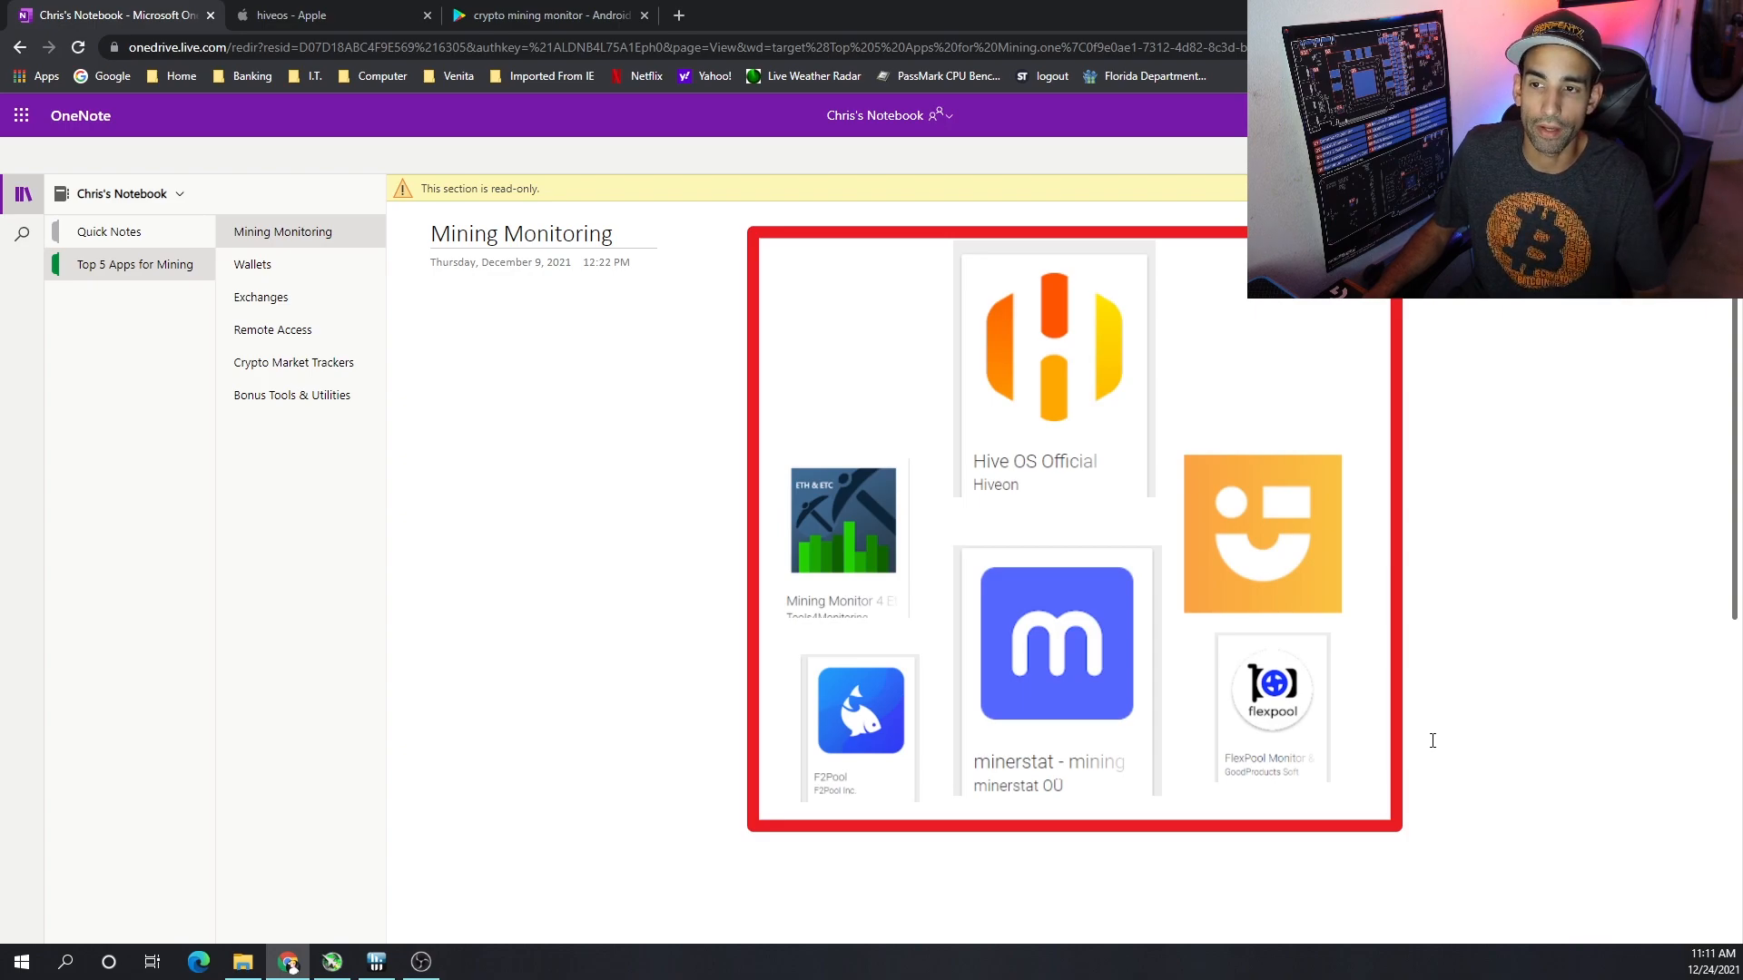
mouse_move(1342, 655)
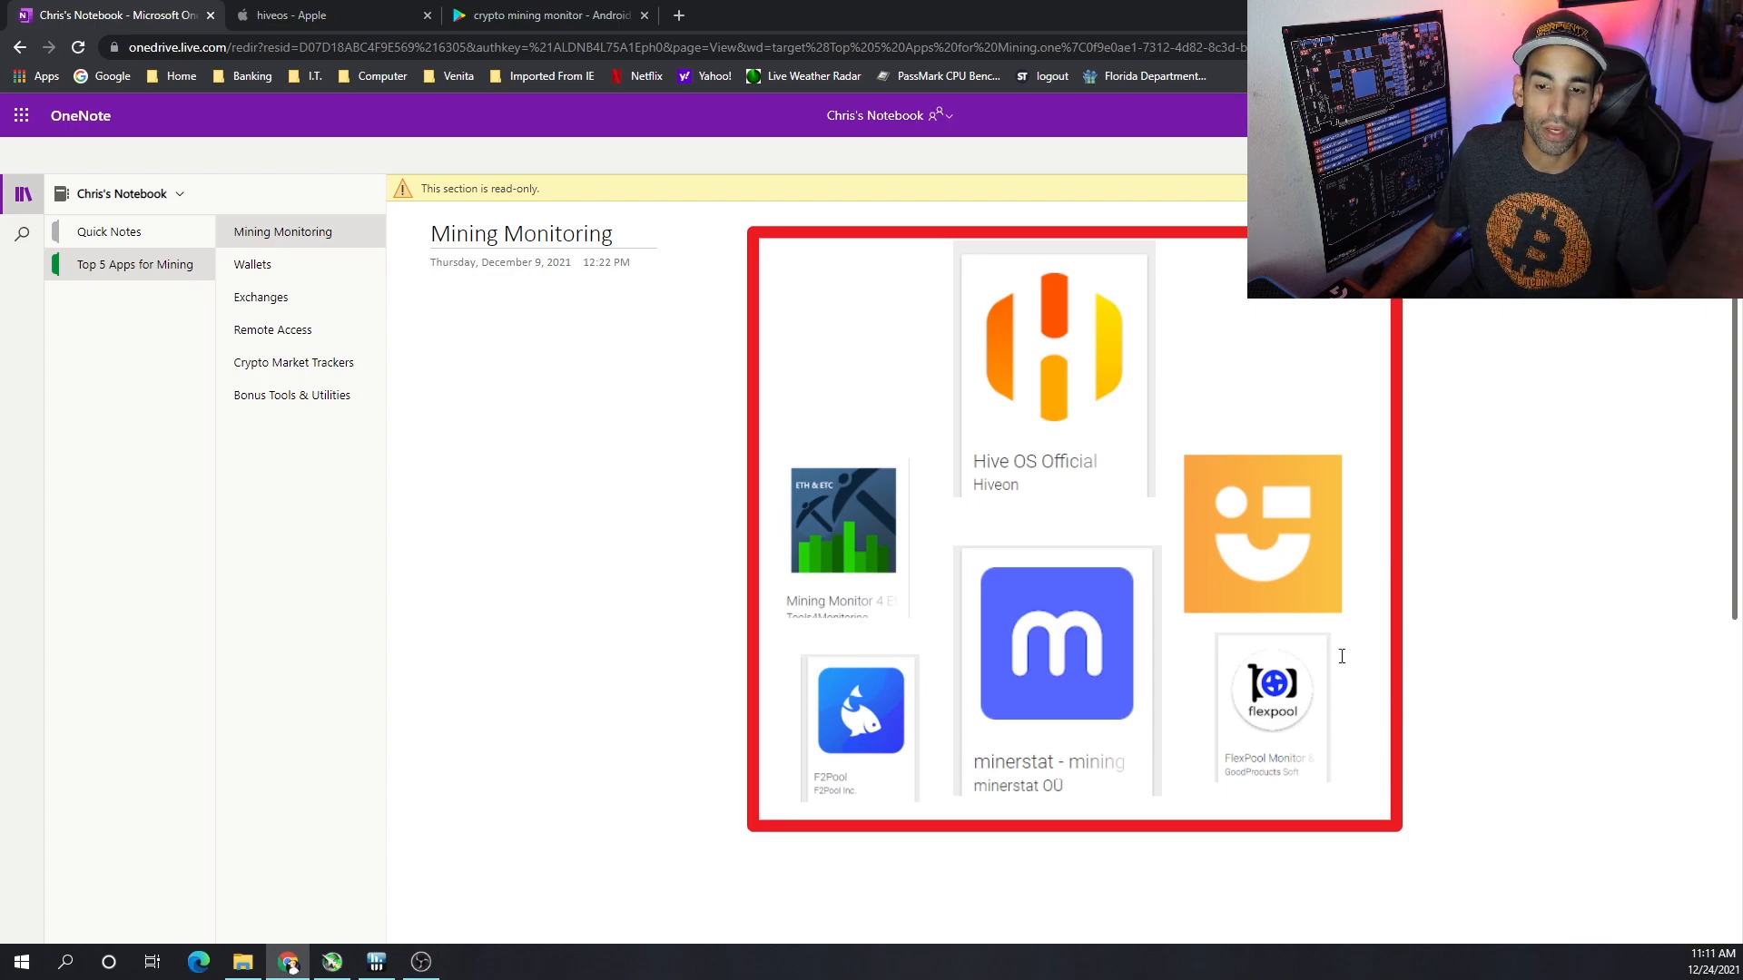
mouse_move(1472, 695)
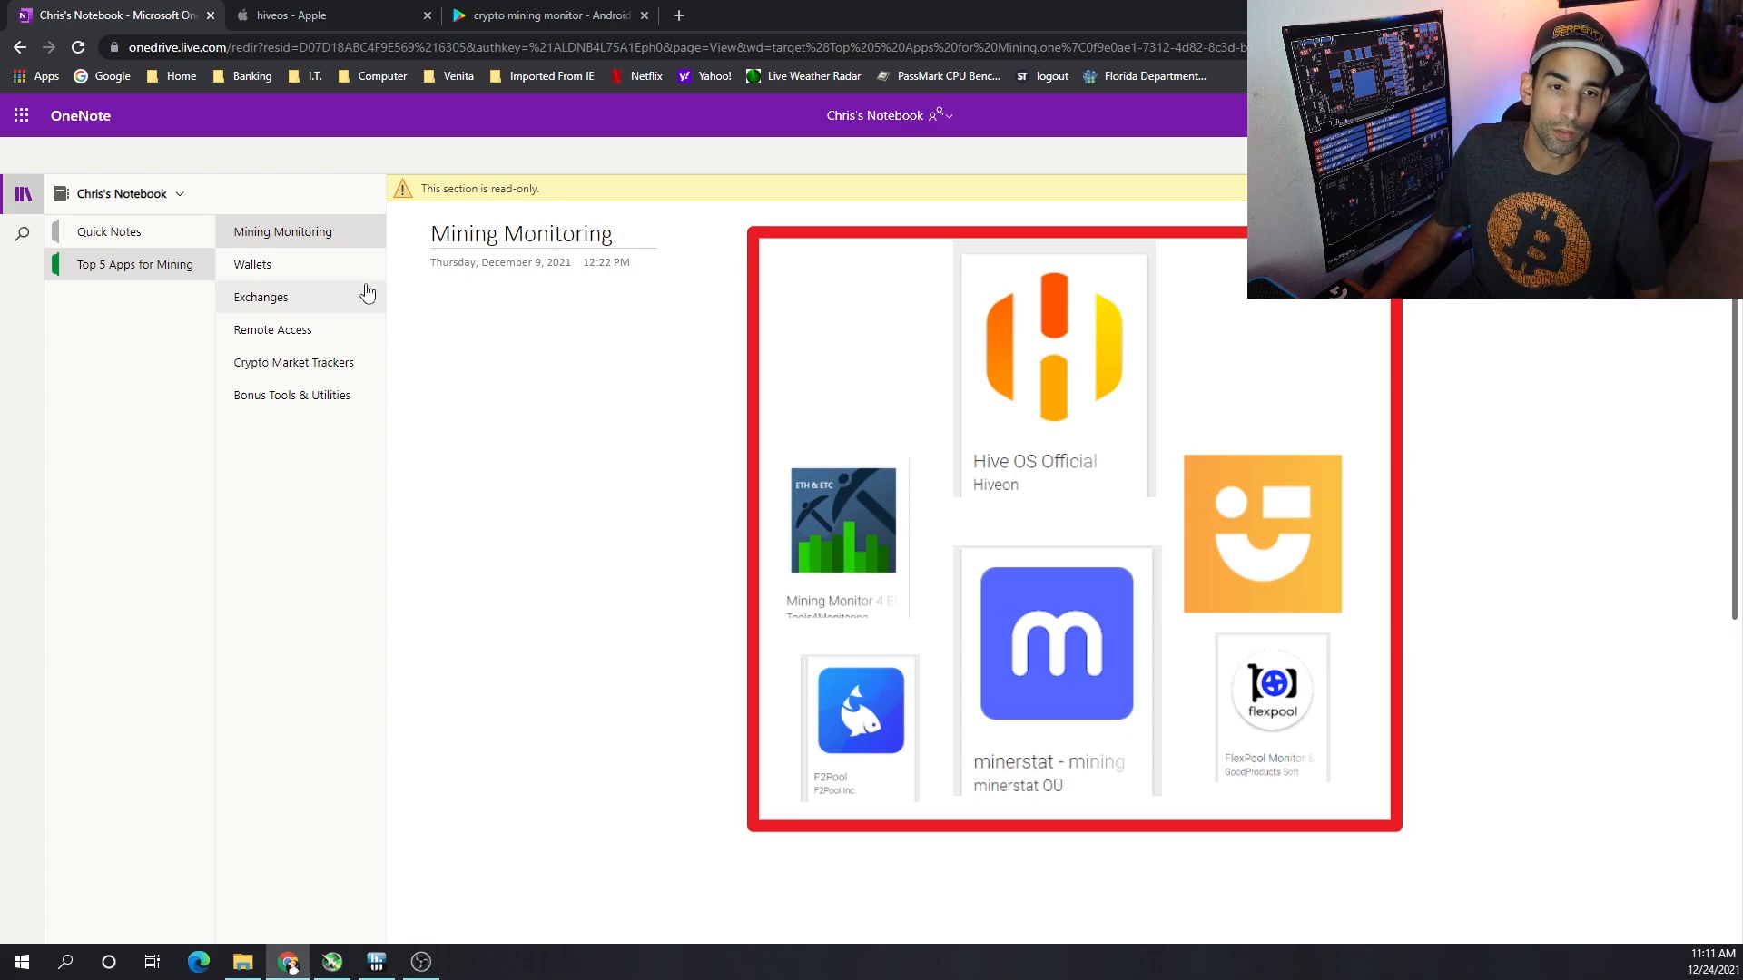
Show the Wallets page and point out the gold wallet app in its collage
click(252, 265)
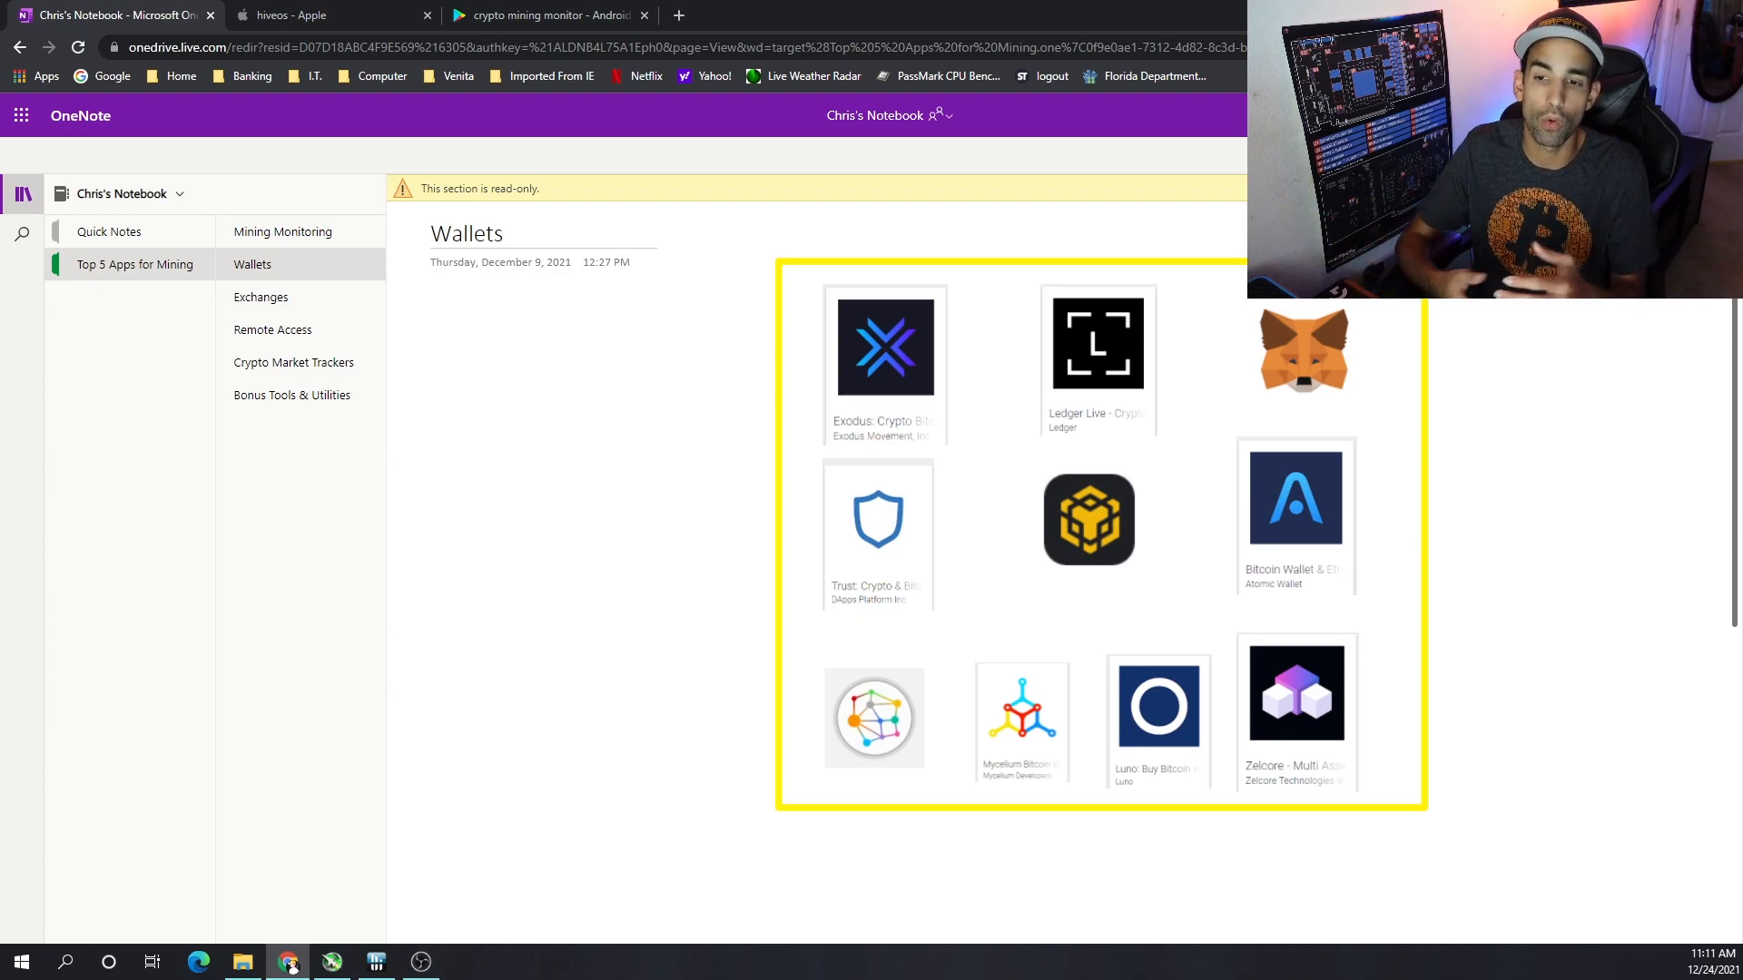
mouse_move(930, 331)
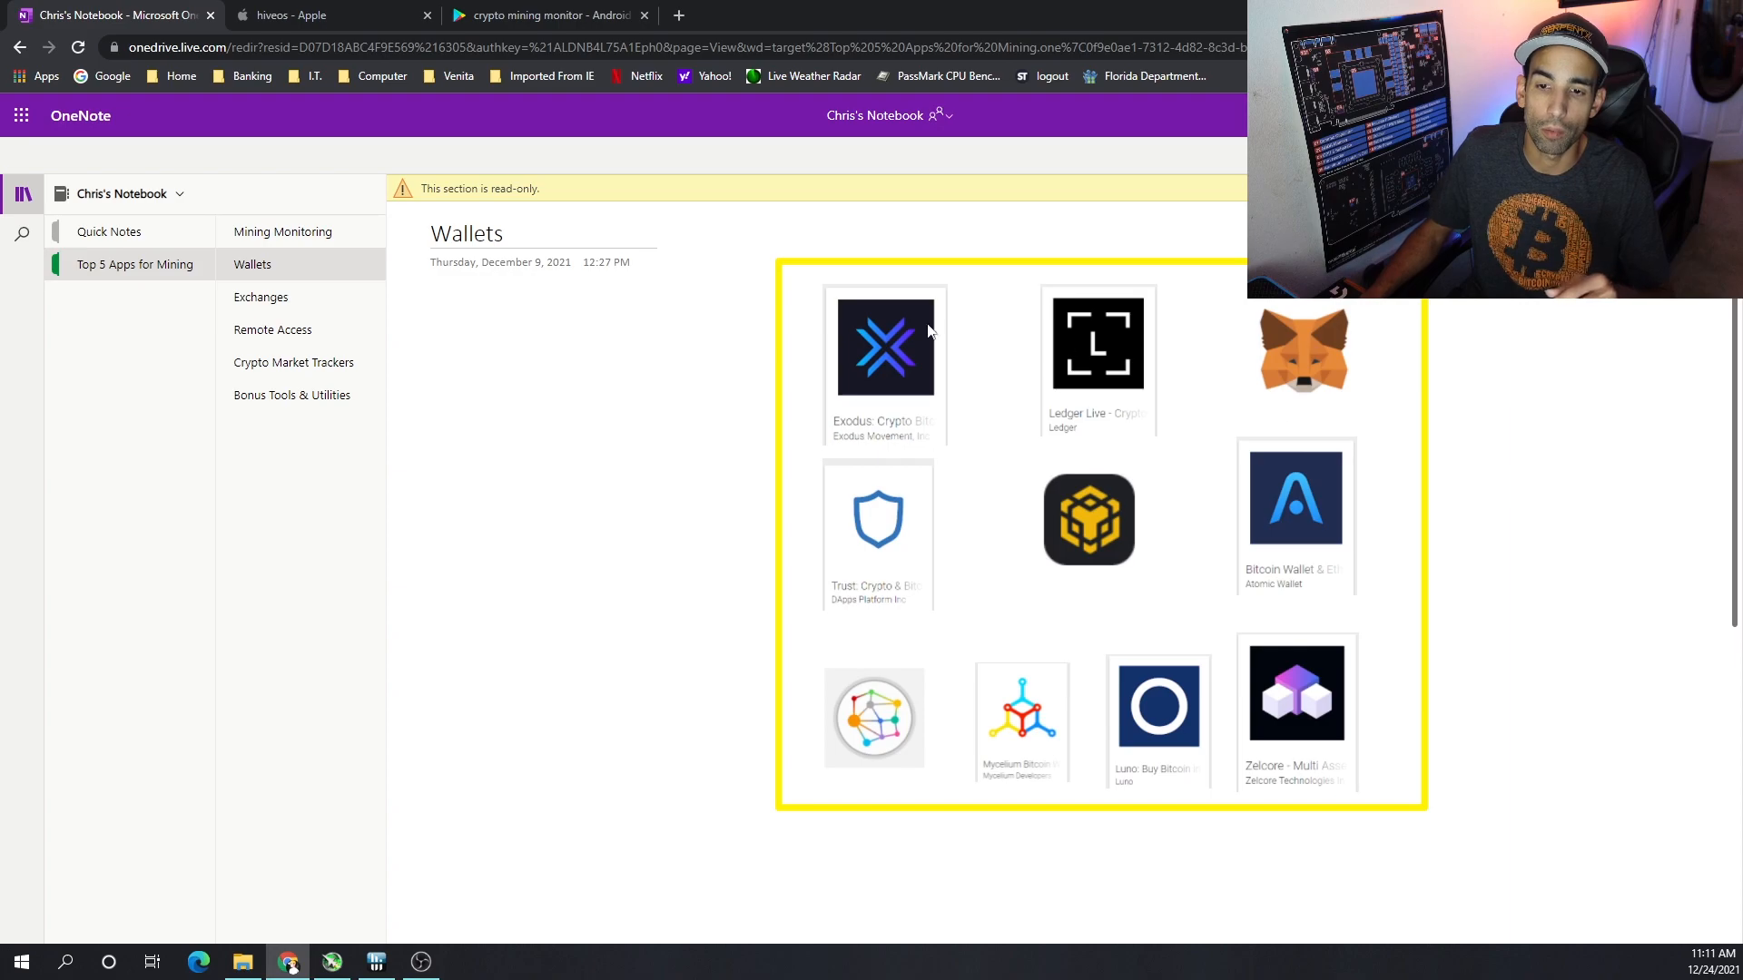
mouse_move(1065, 381)
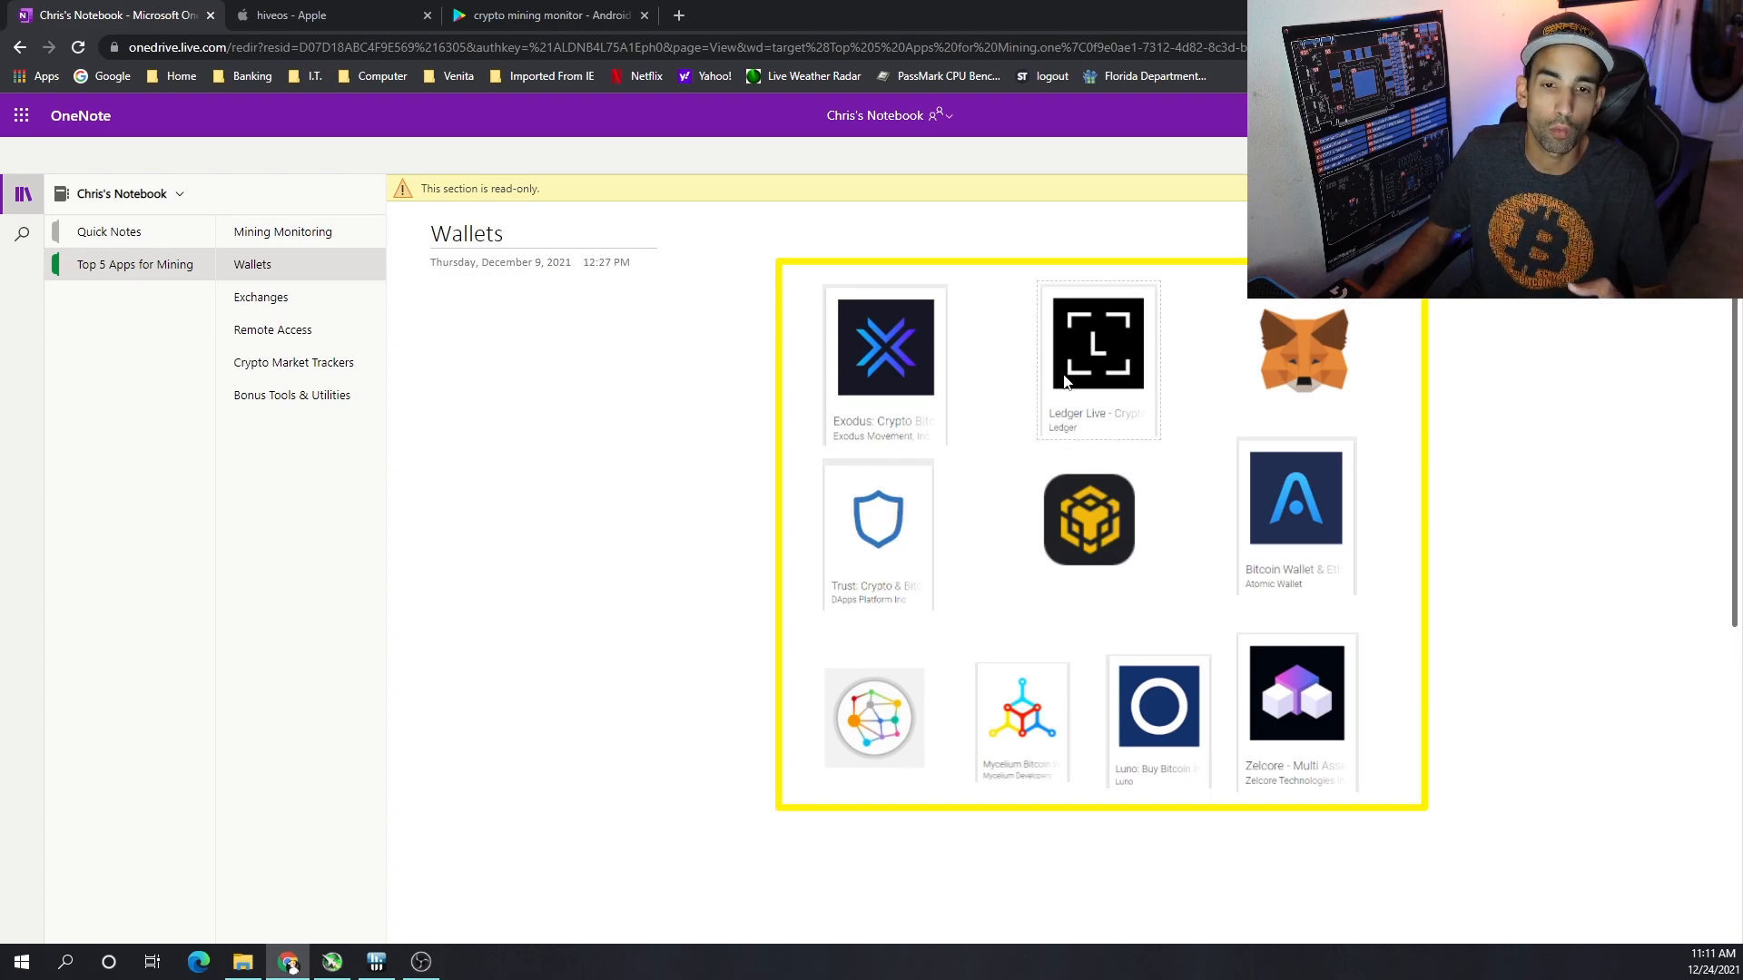
mouse_move(1078, 387)
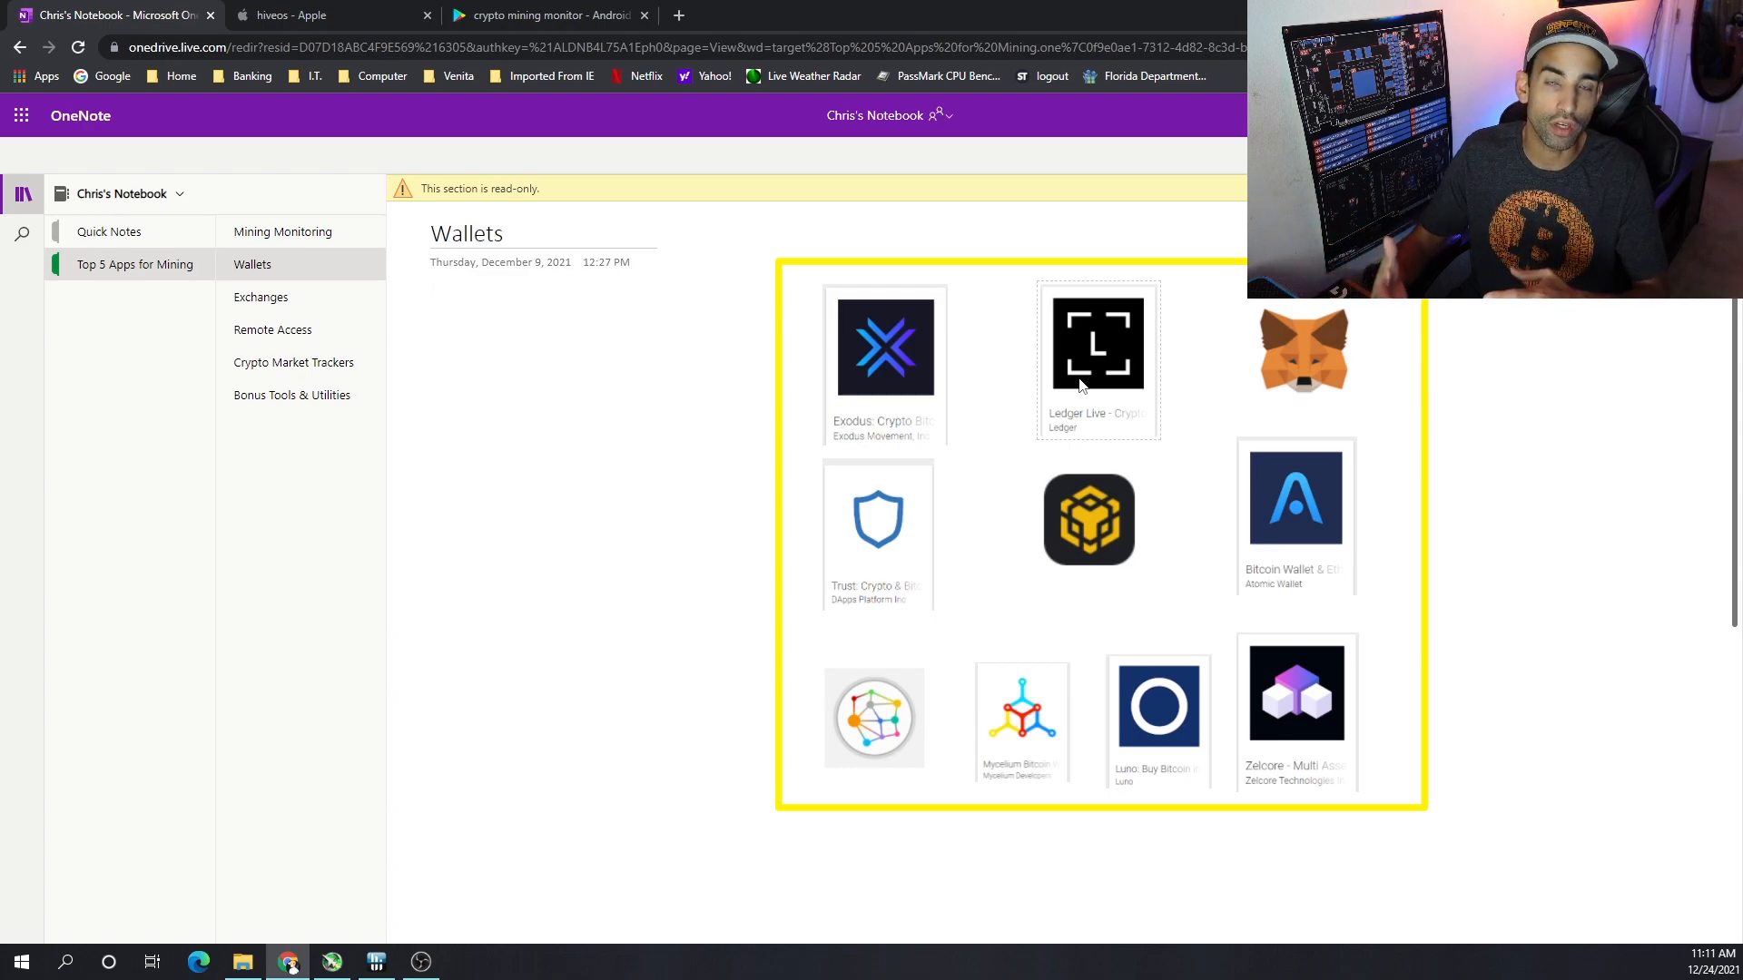
mouse_move(1071, 357)
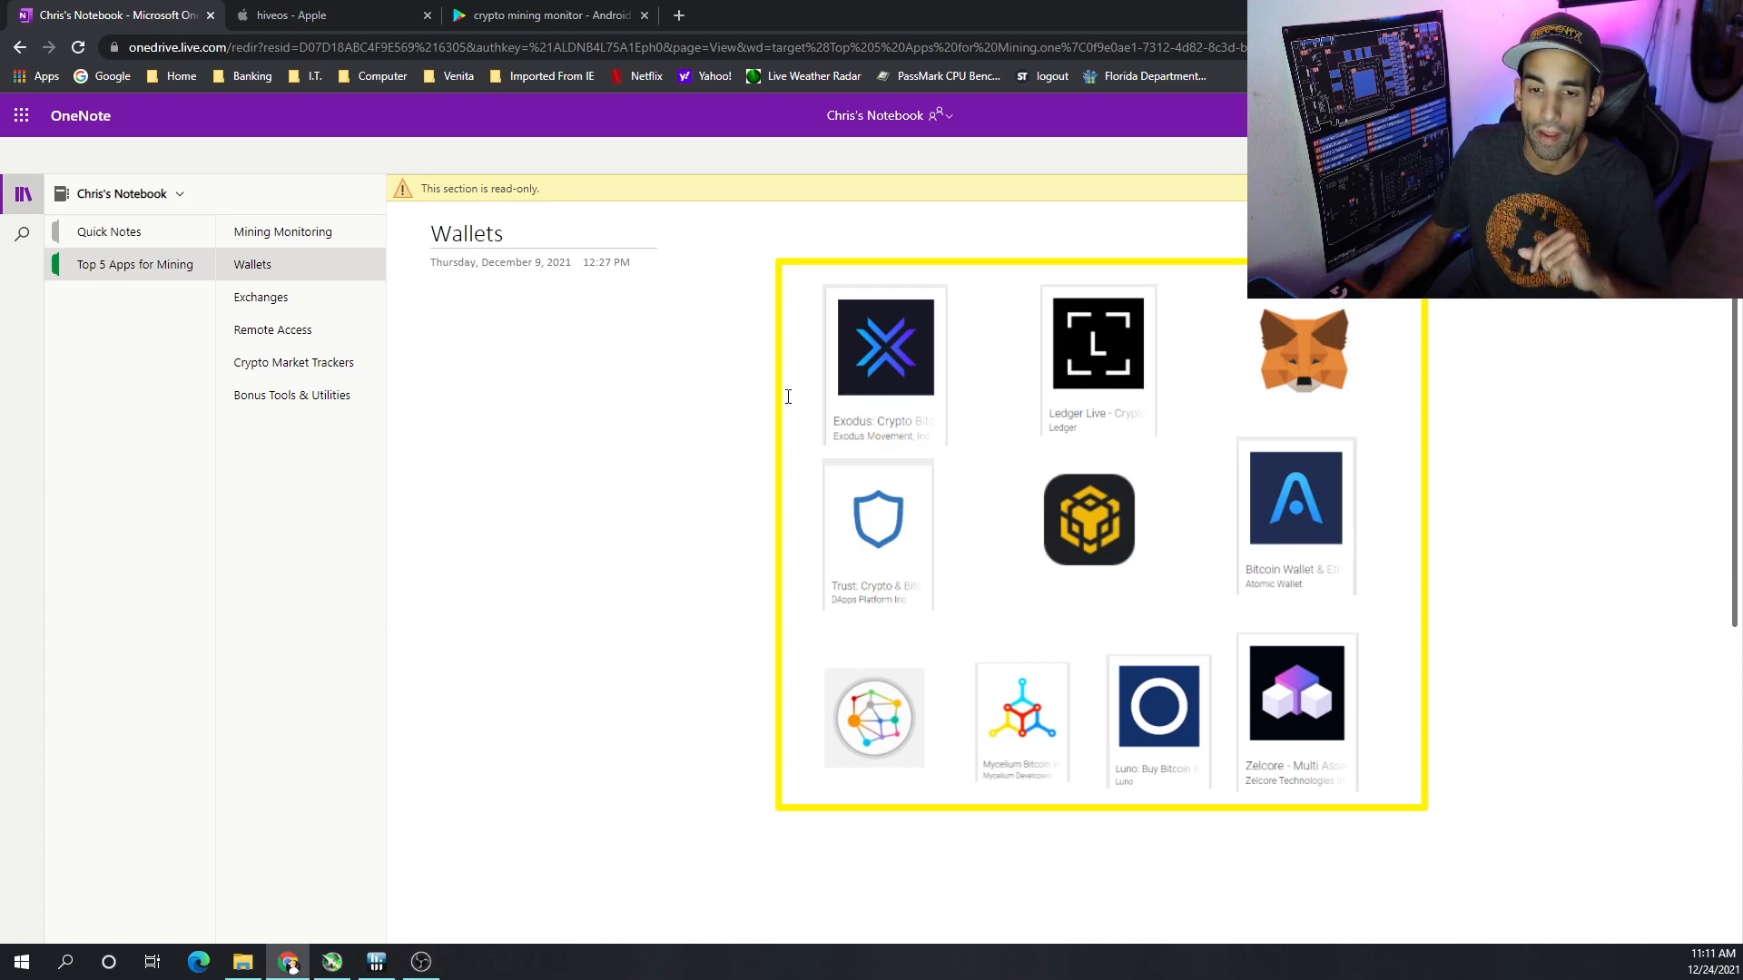
click(1087, 519)
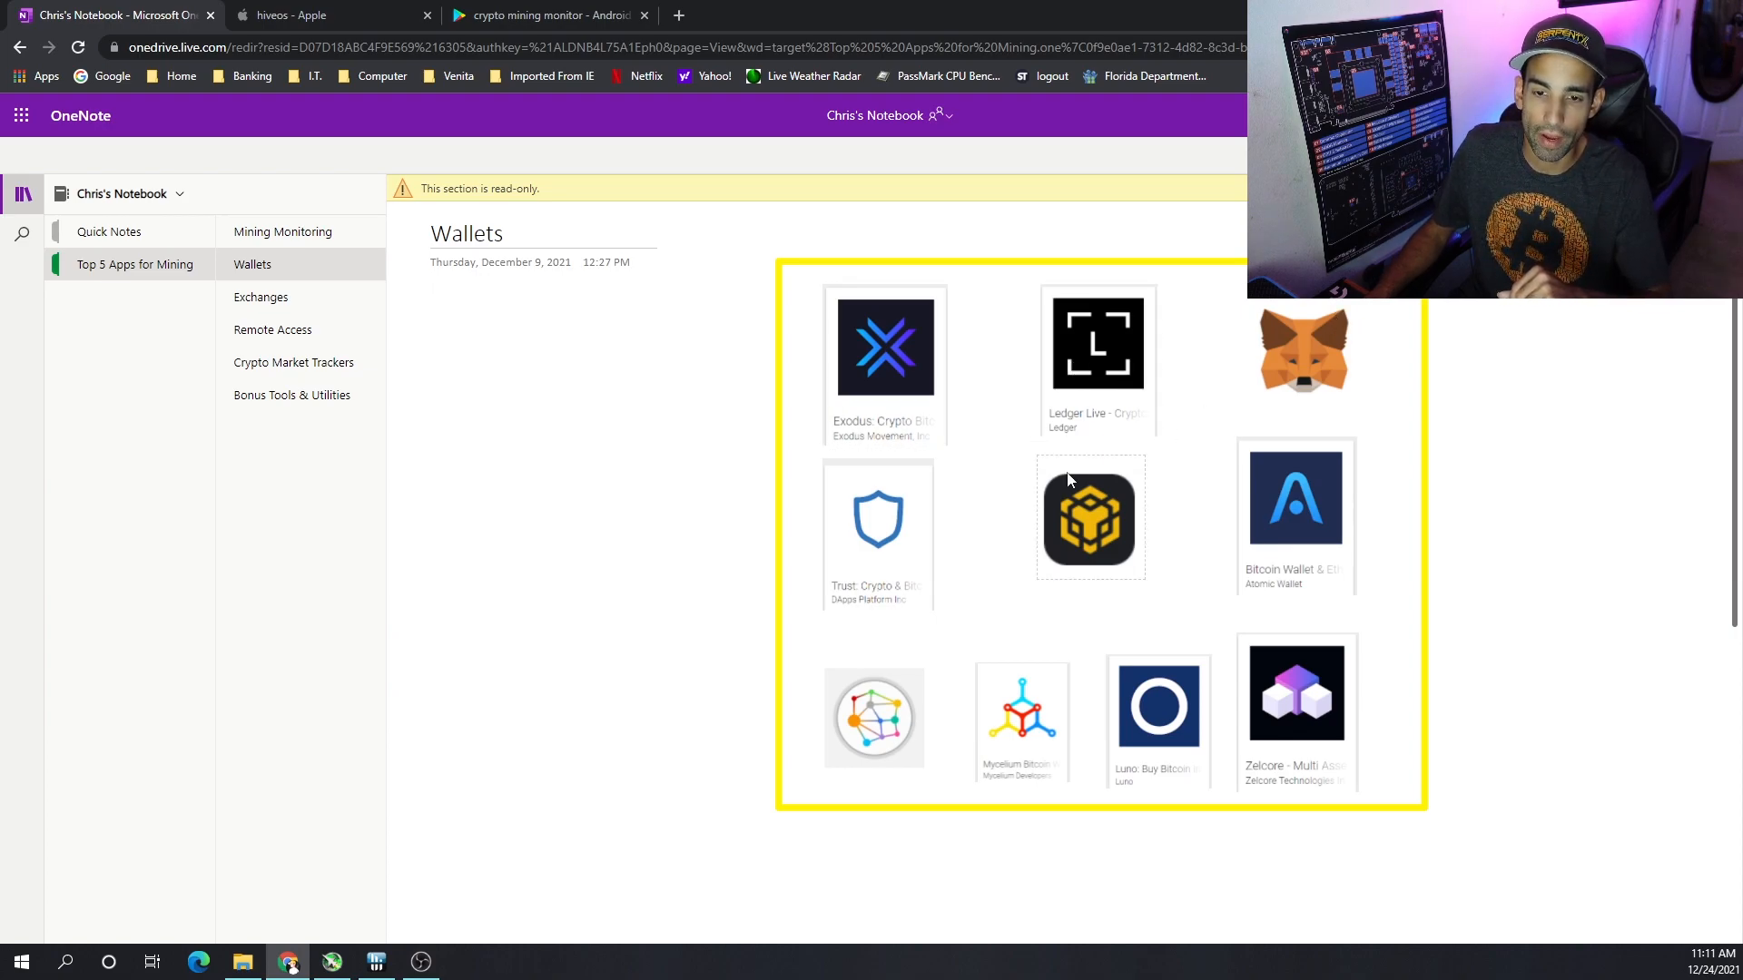
mouse_move(1127, 513)
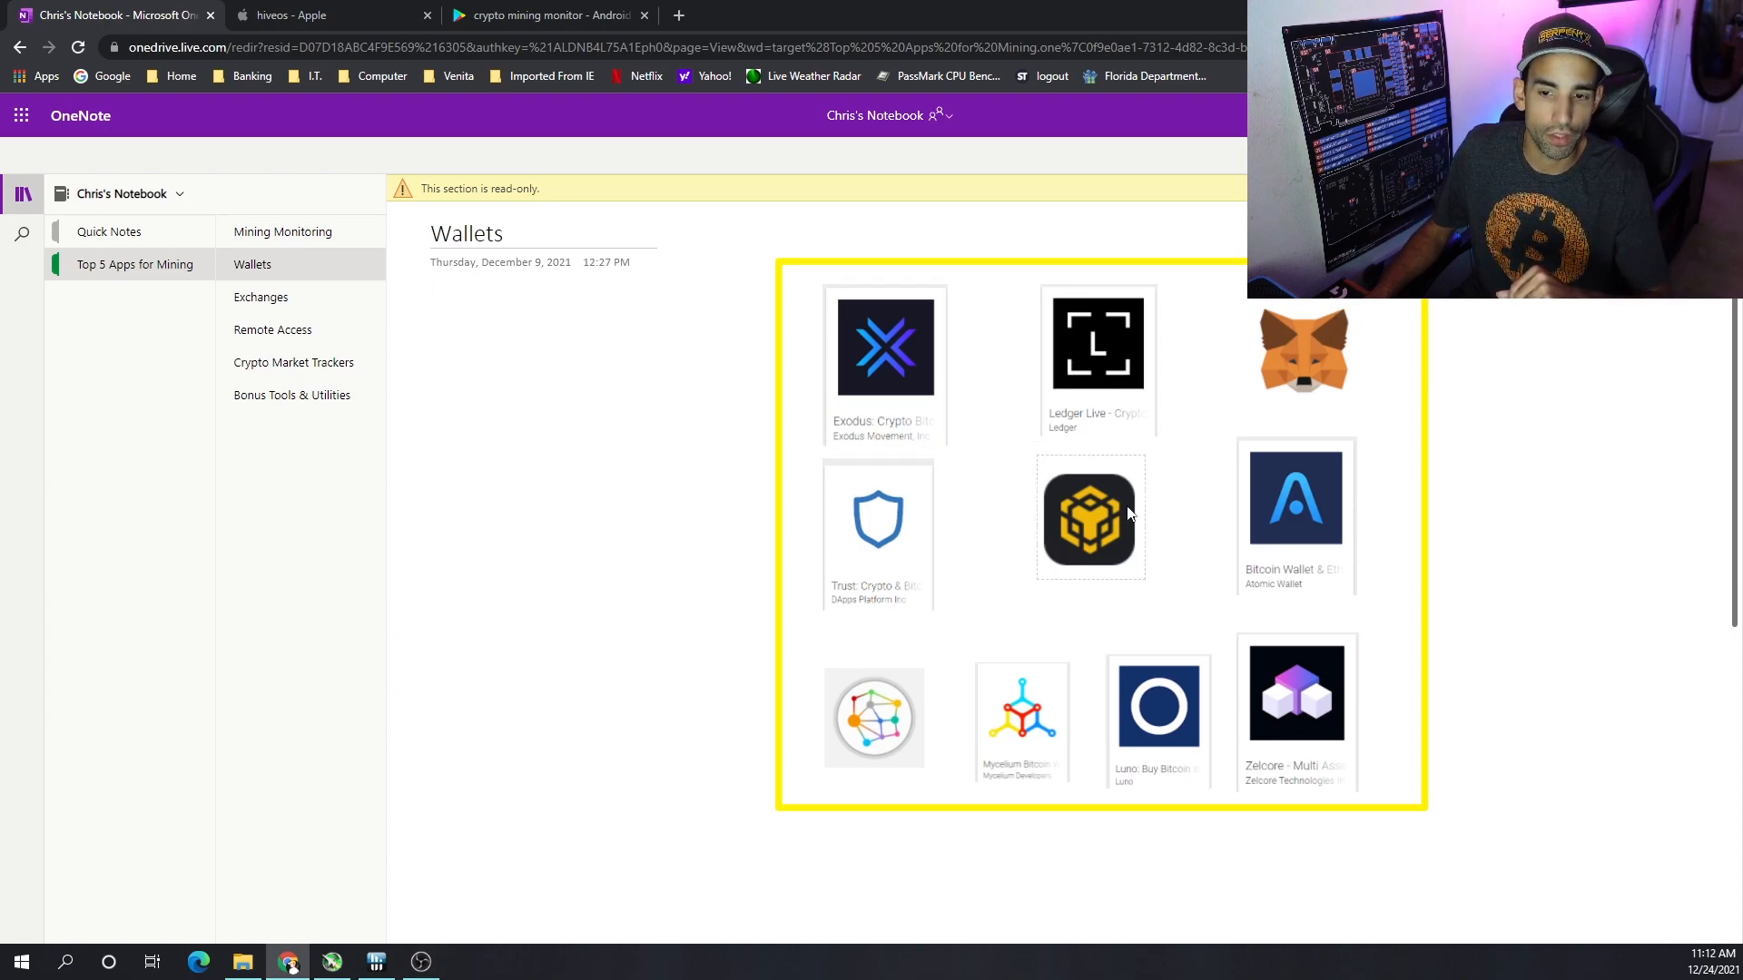
mouse_move(1116, 584)
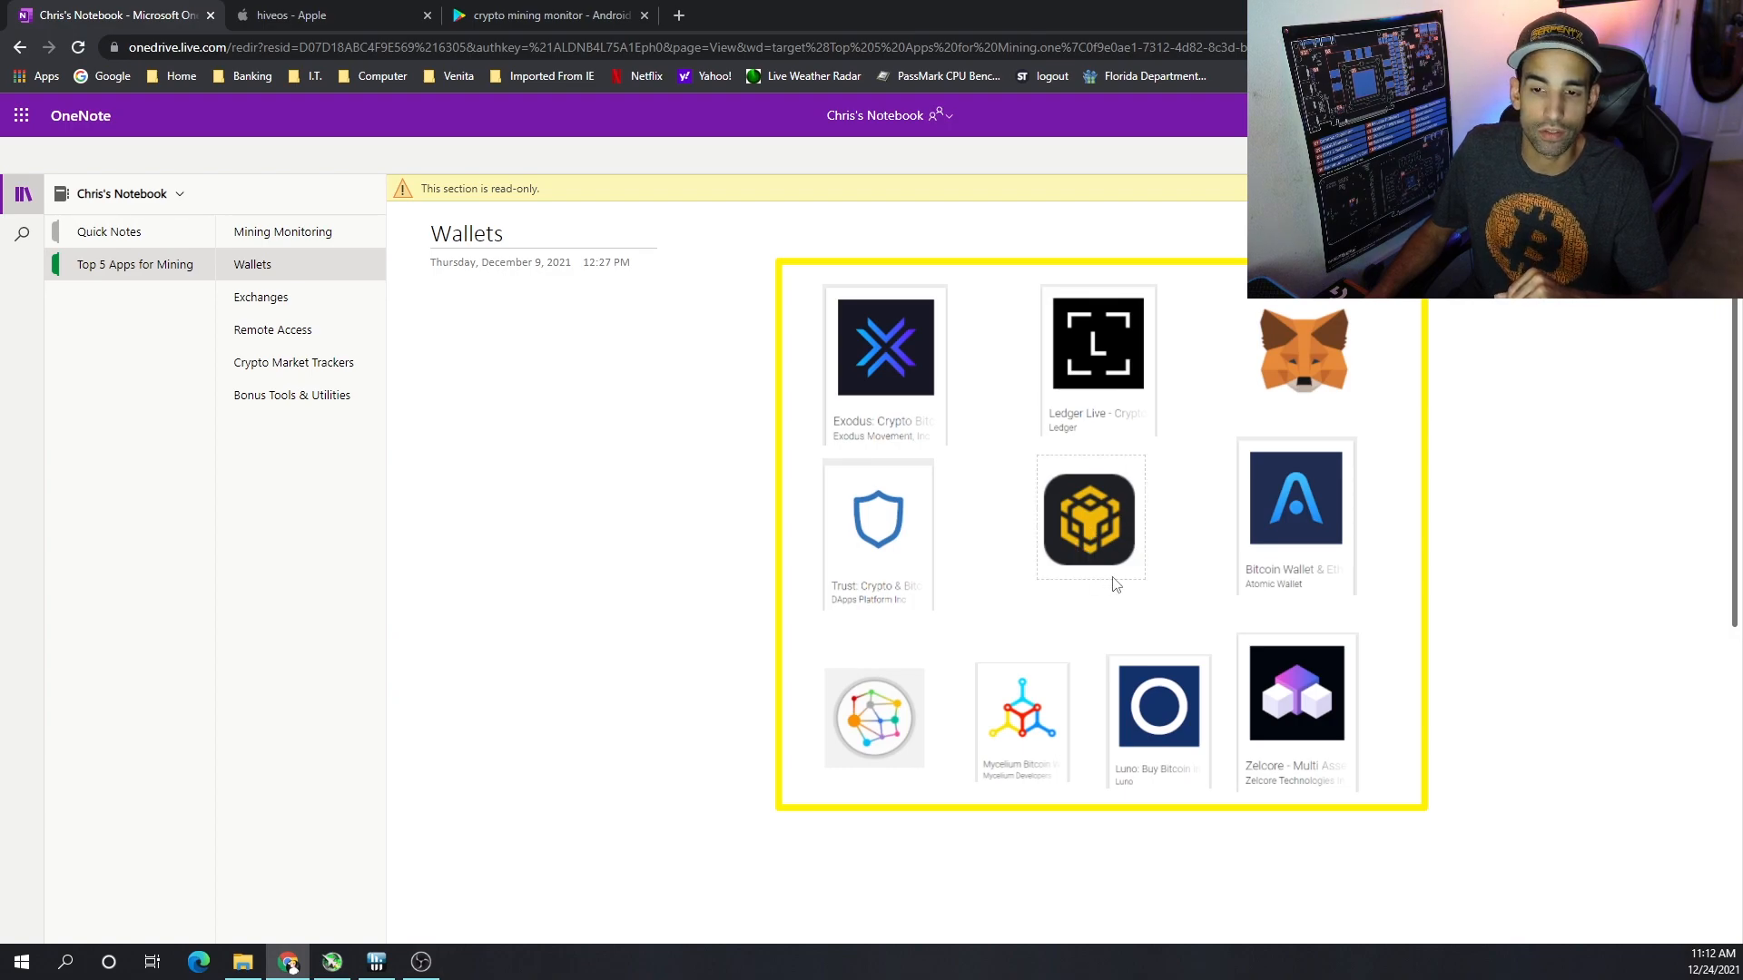
mouse_move(1330, 532)
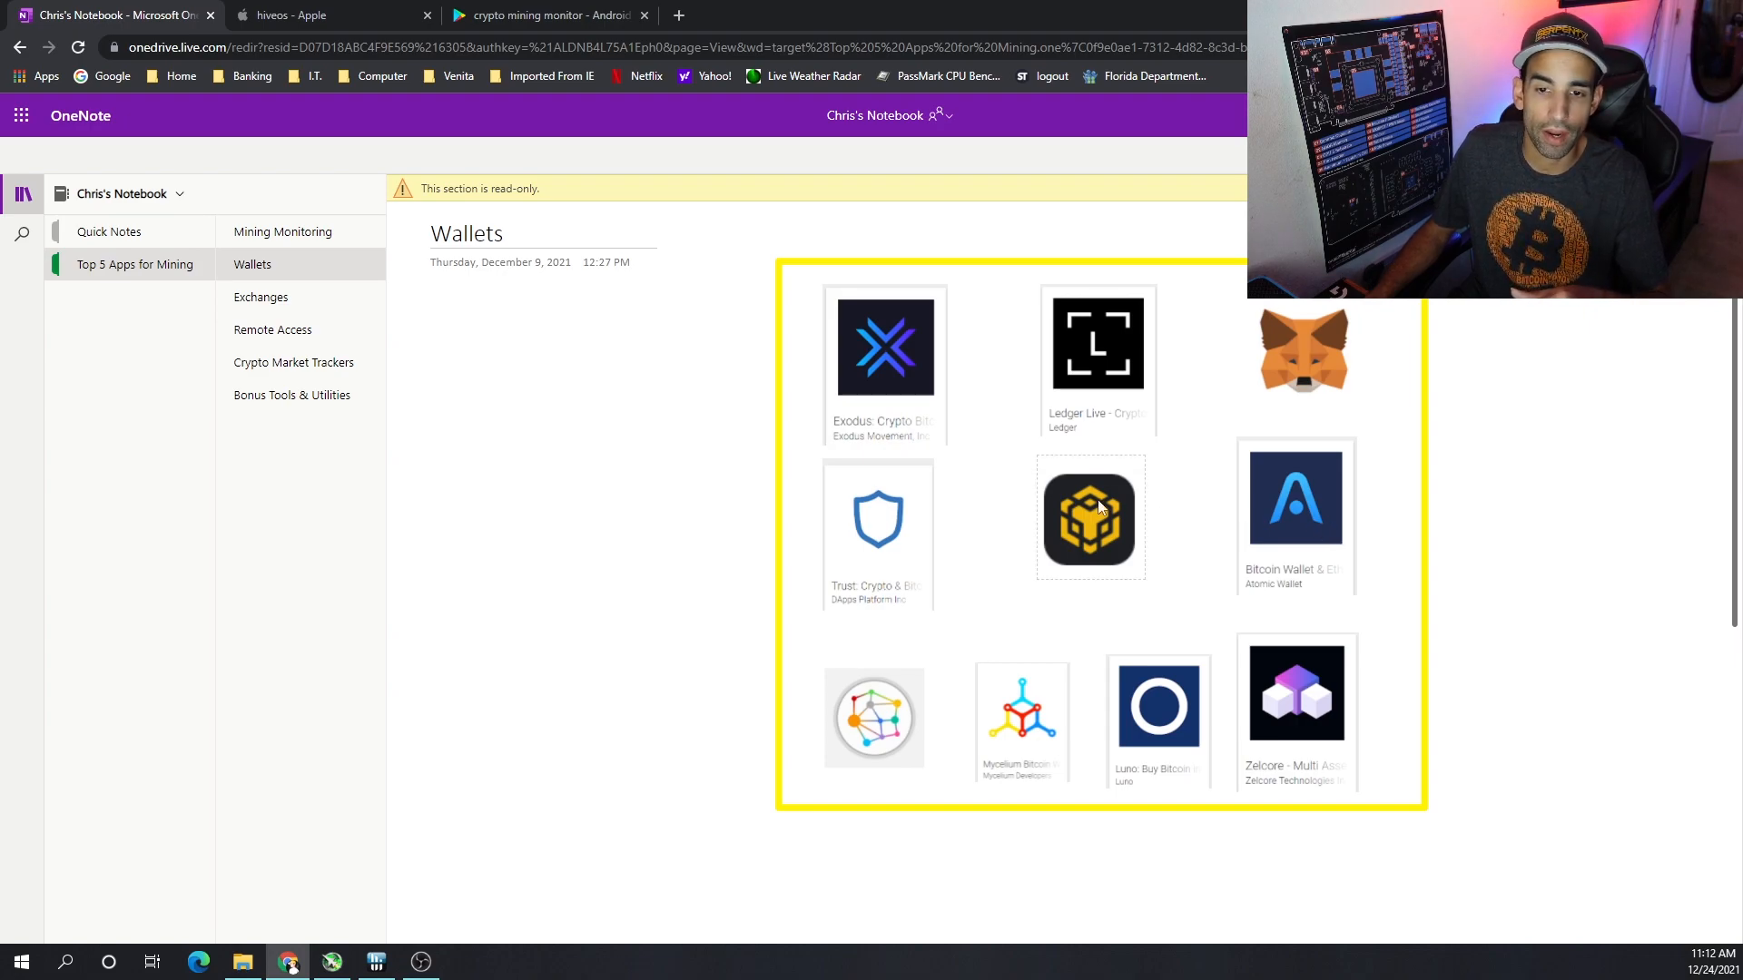
mouse_move(1096, 385)
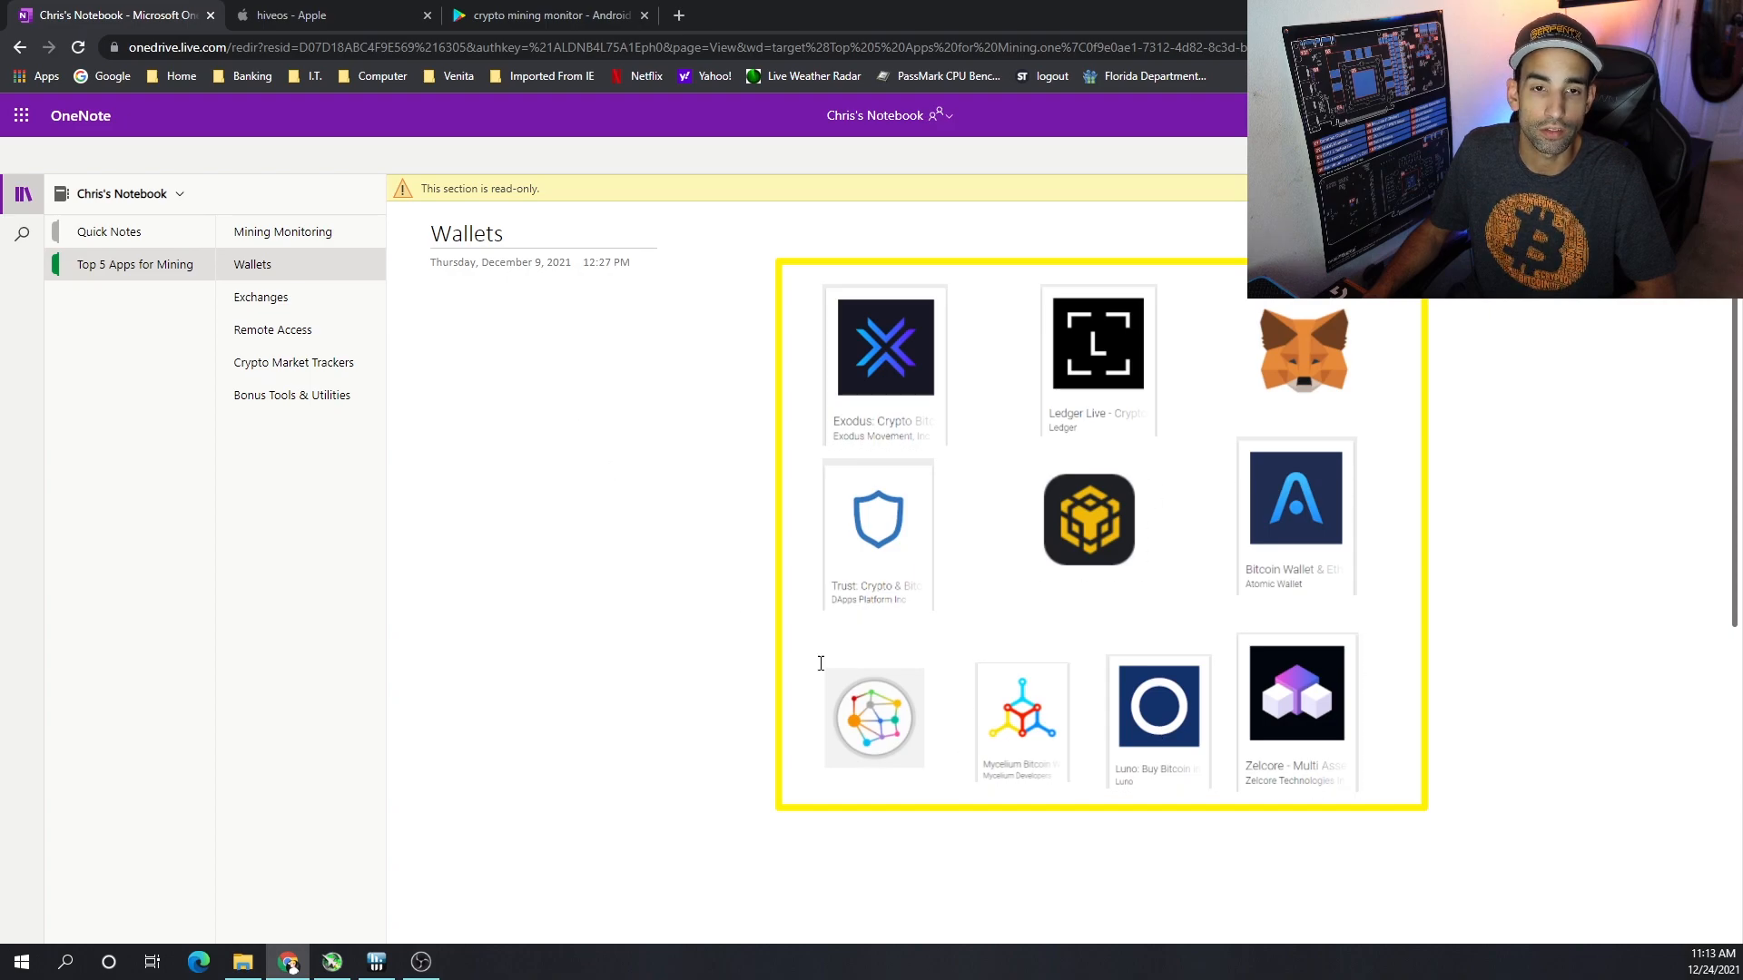
Search the Apple App Store for 'meta' (MetaMask), then return to the notebook's Wallets page
click(298, 14)
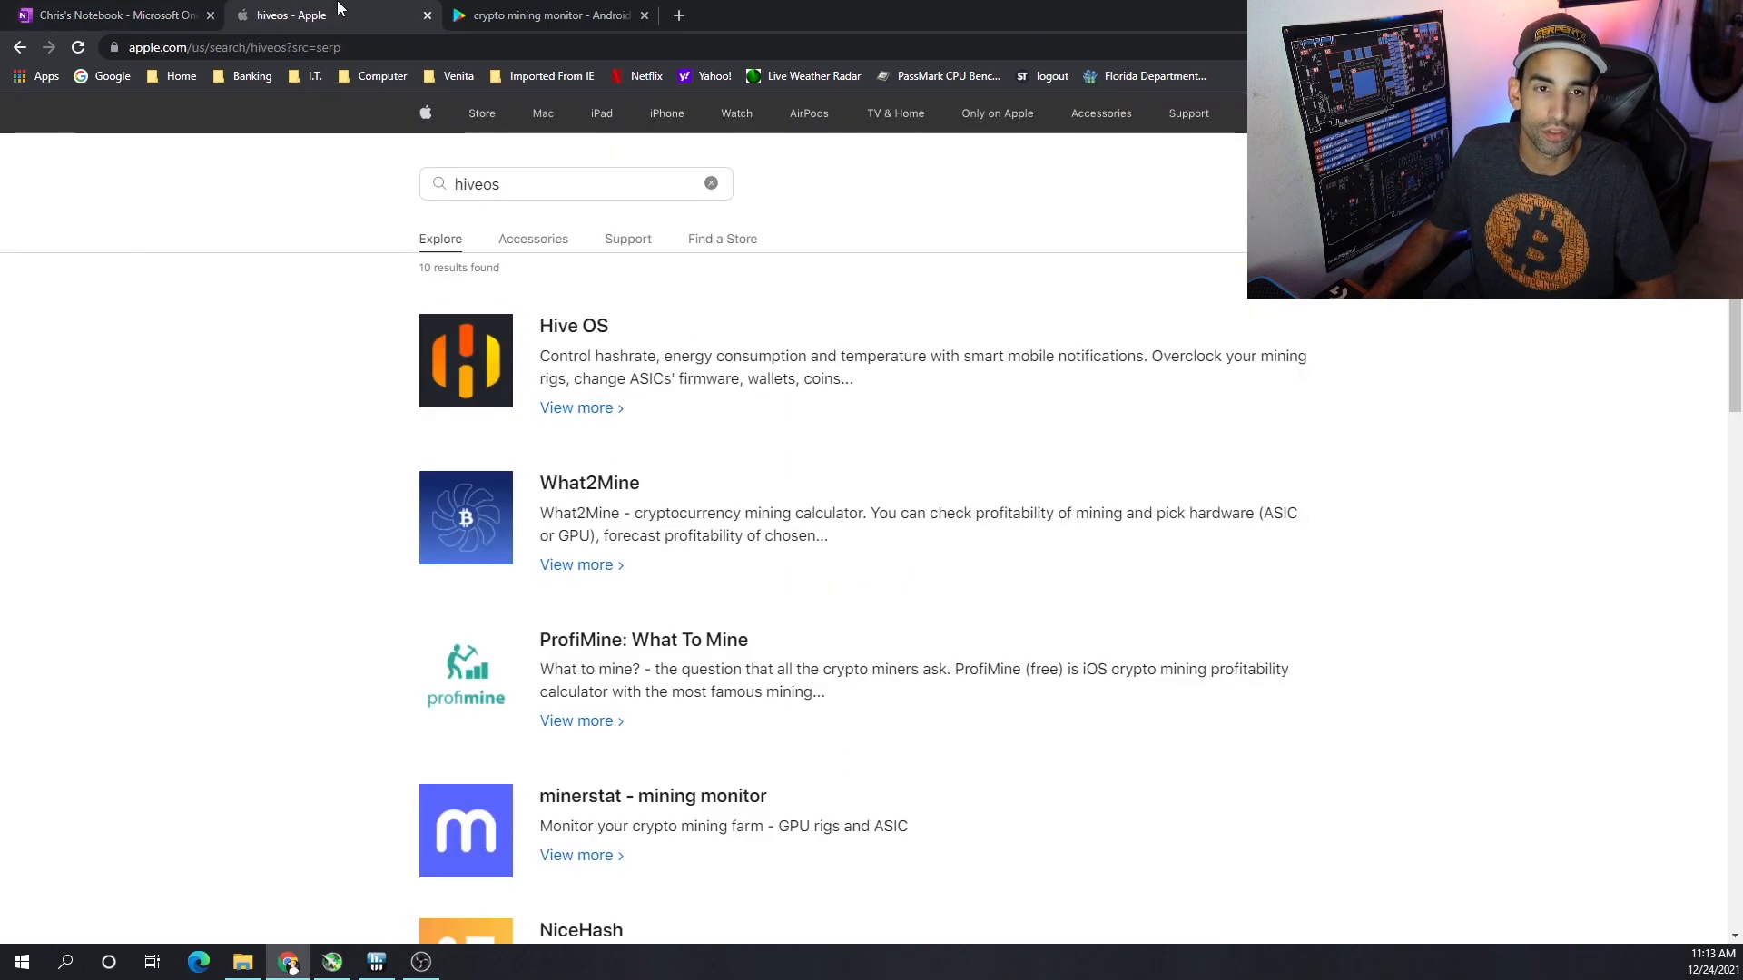
mouse_move(545, 15)
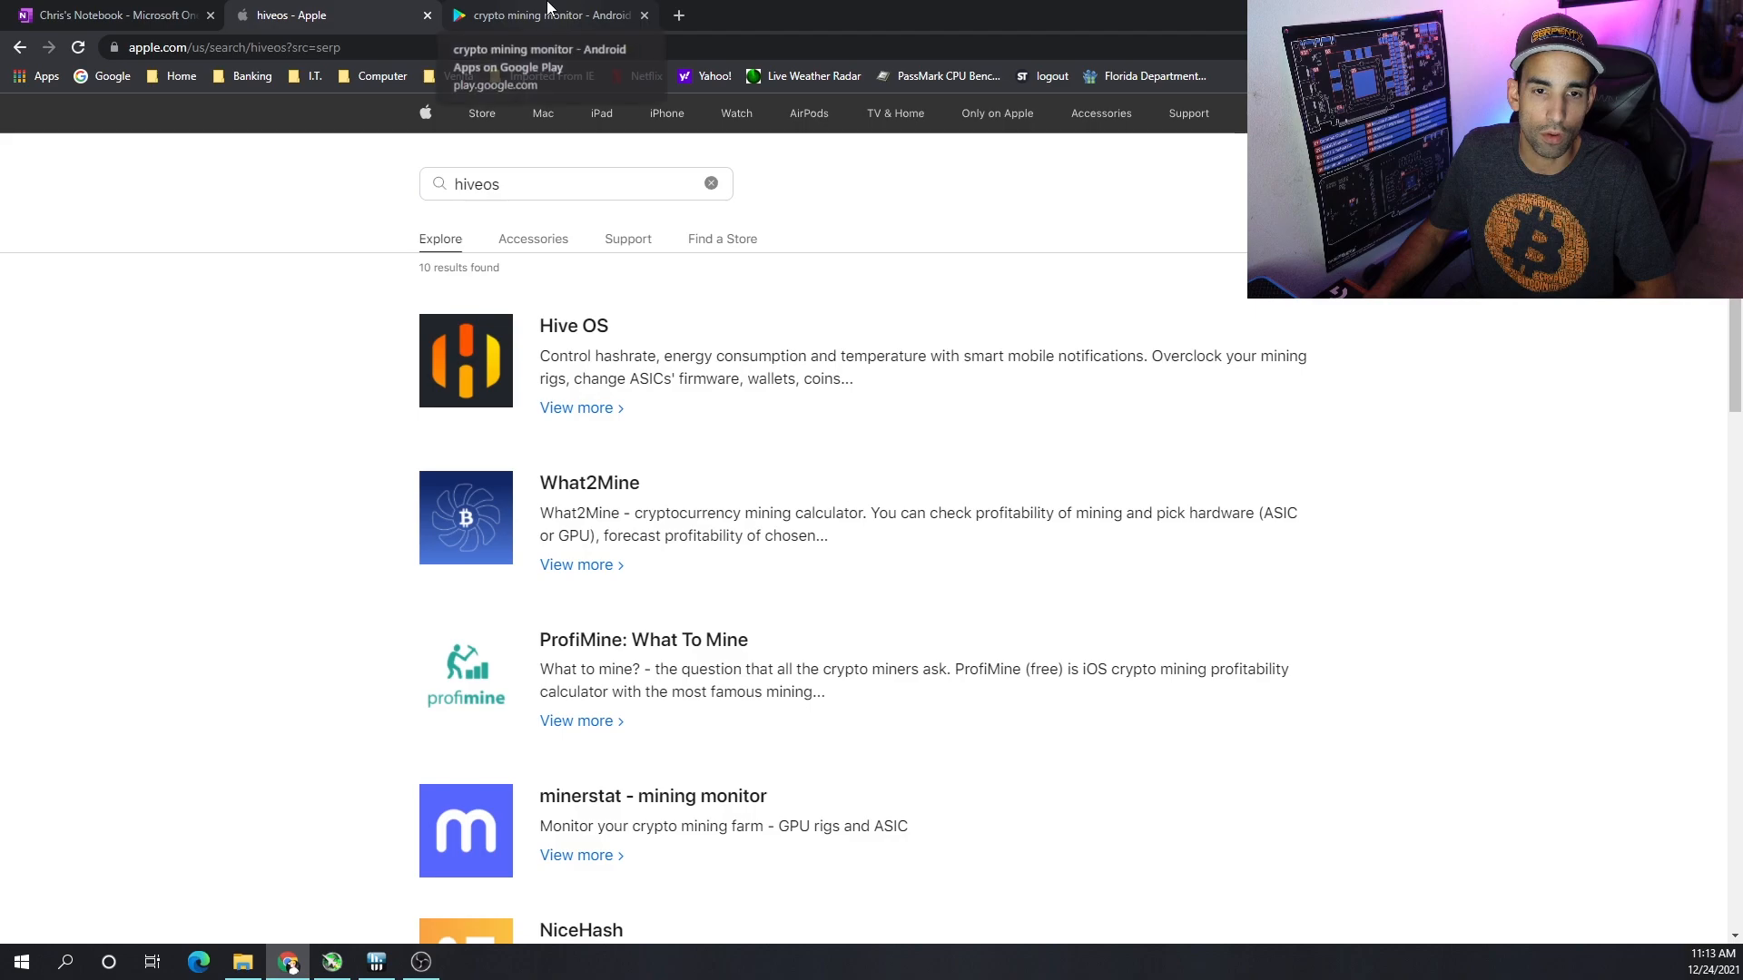
click(576, 183)
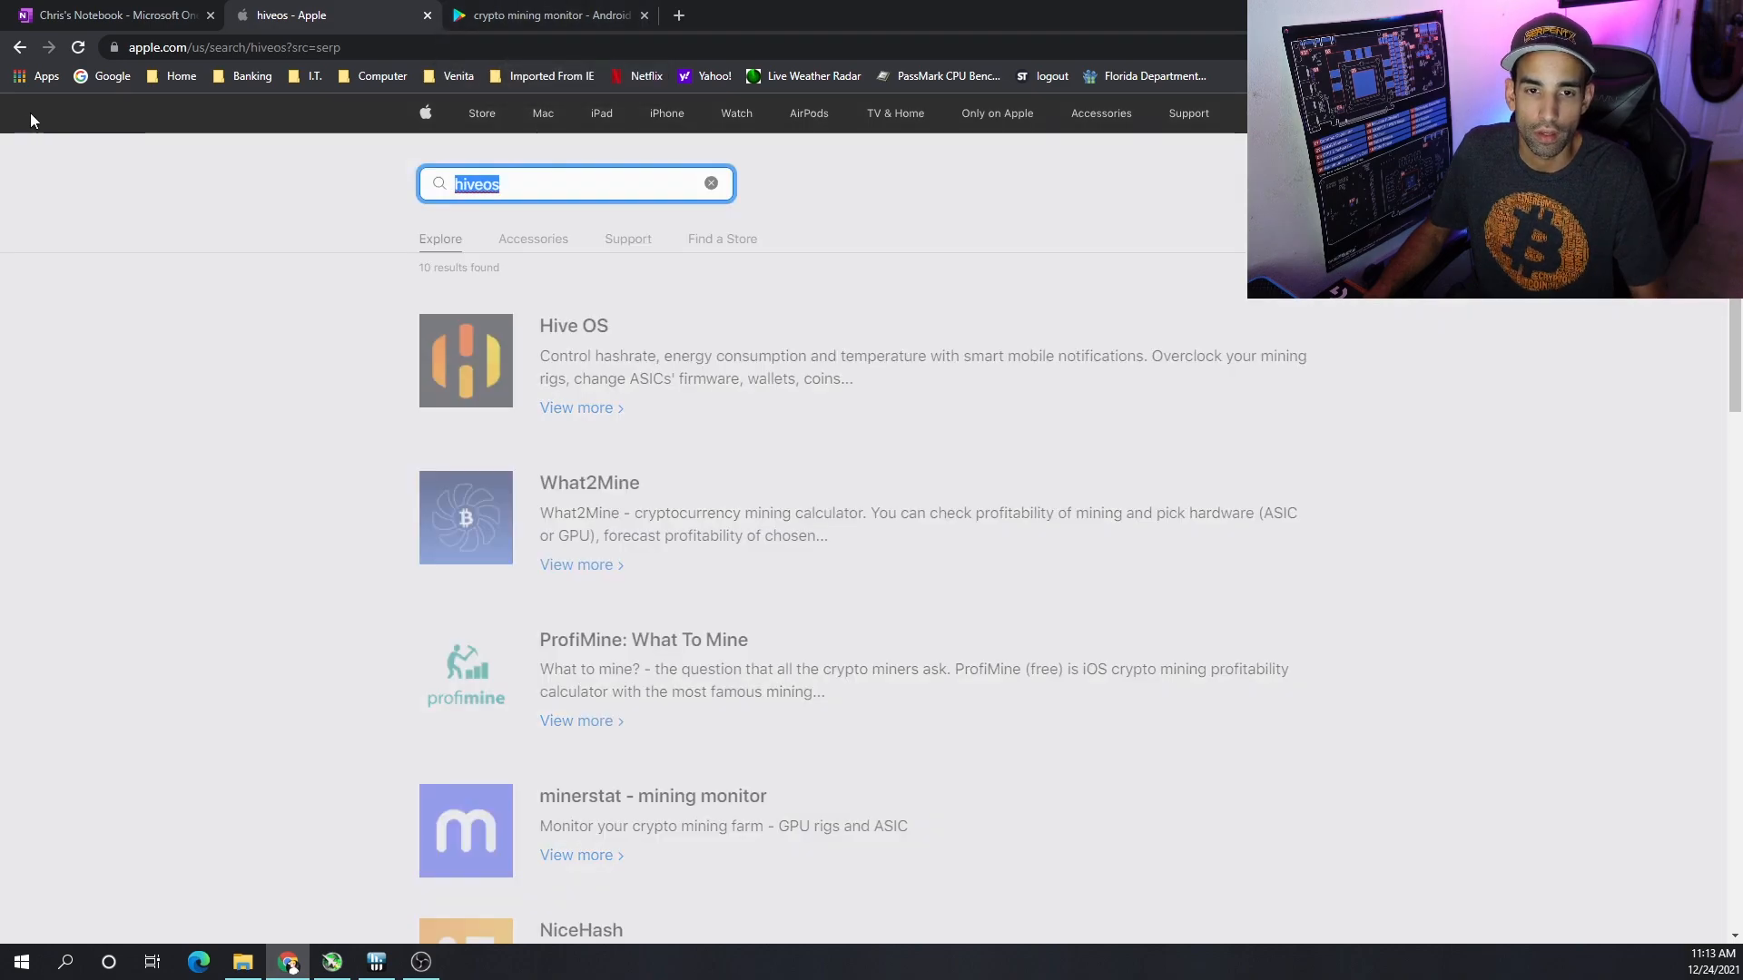
text(metamask)
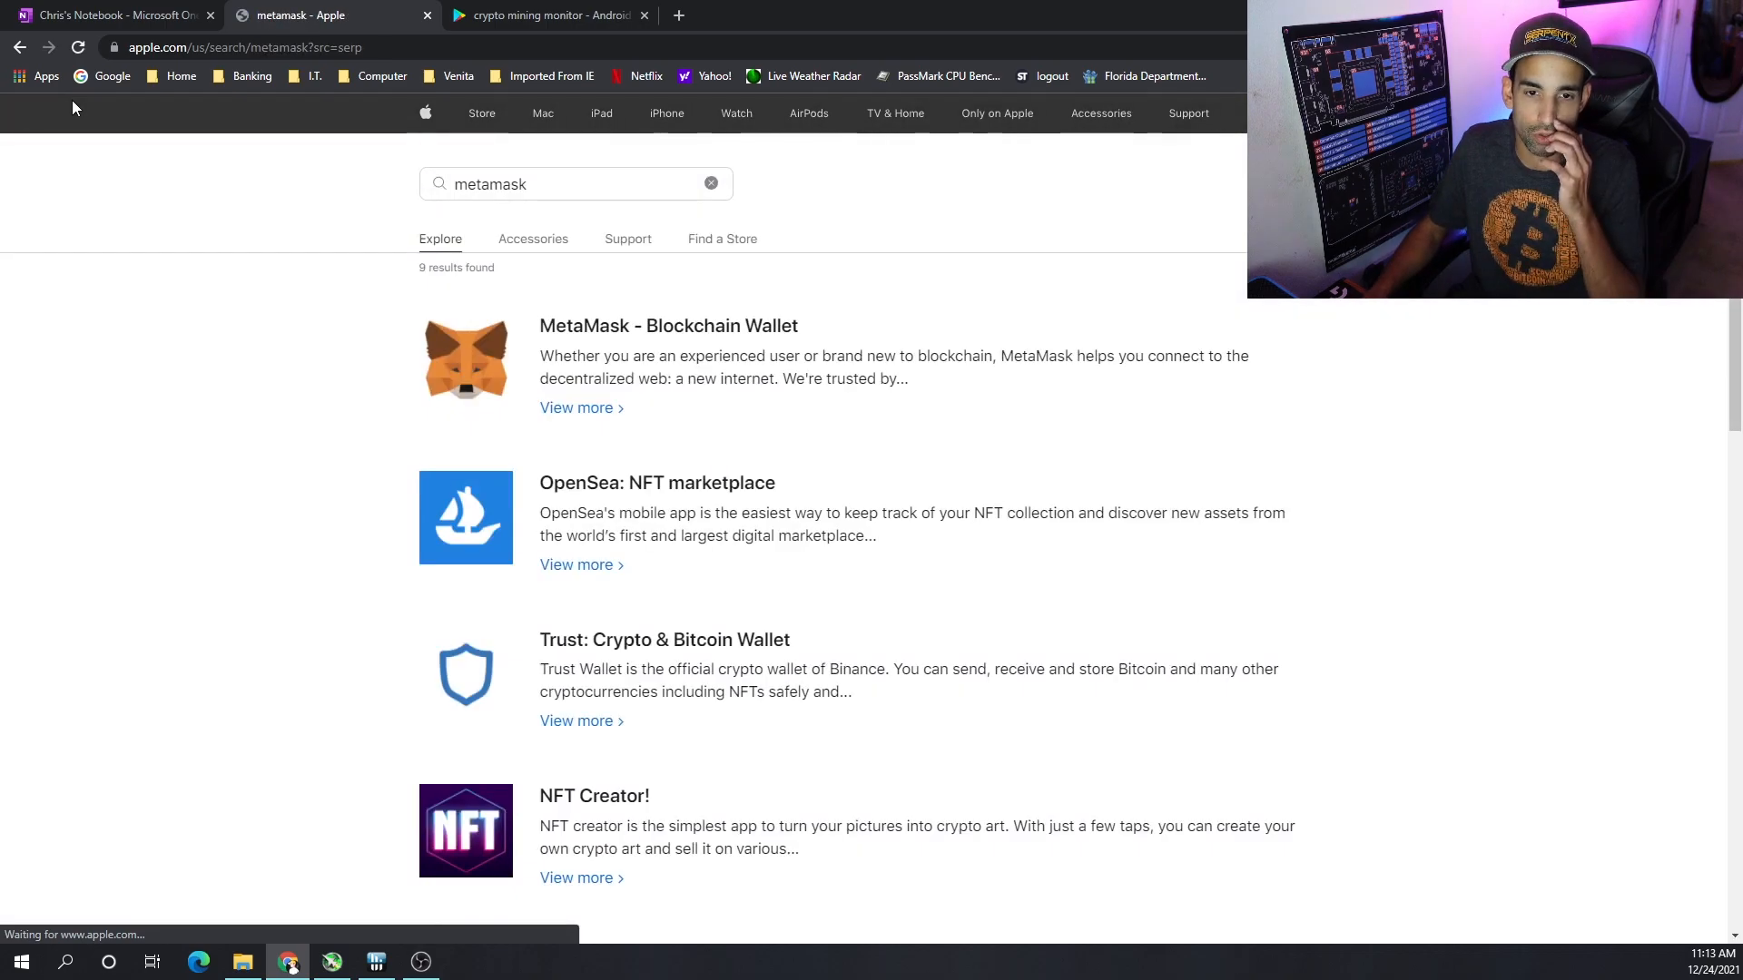
click(111, 14)
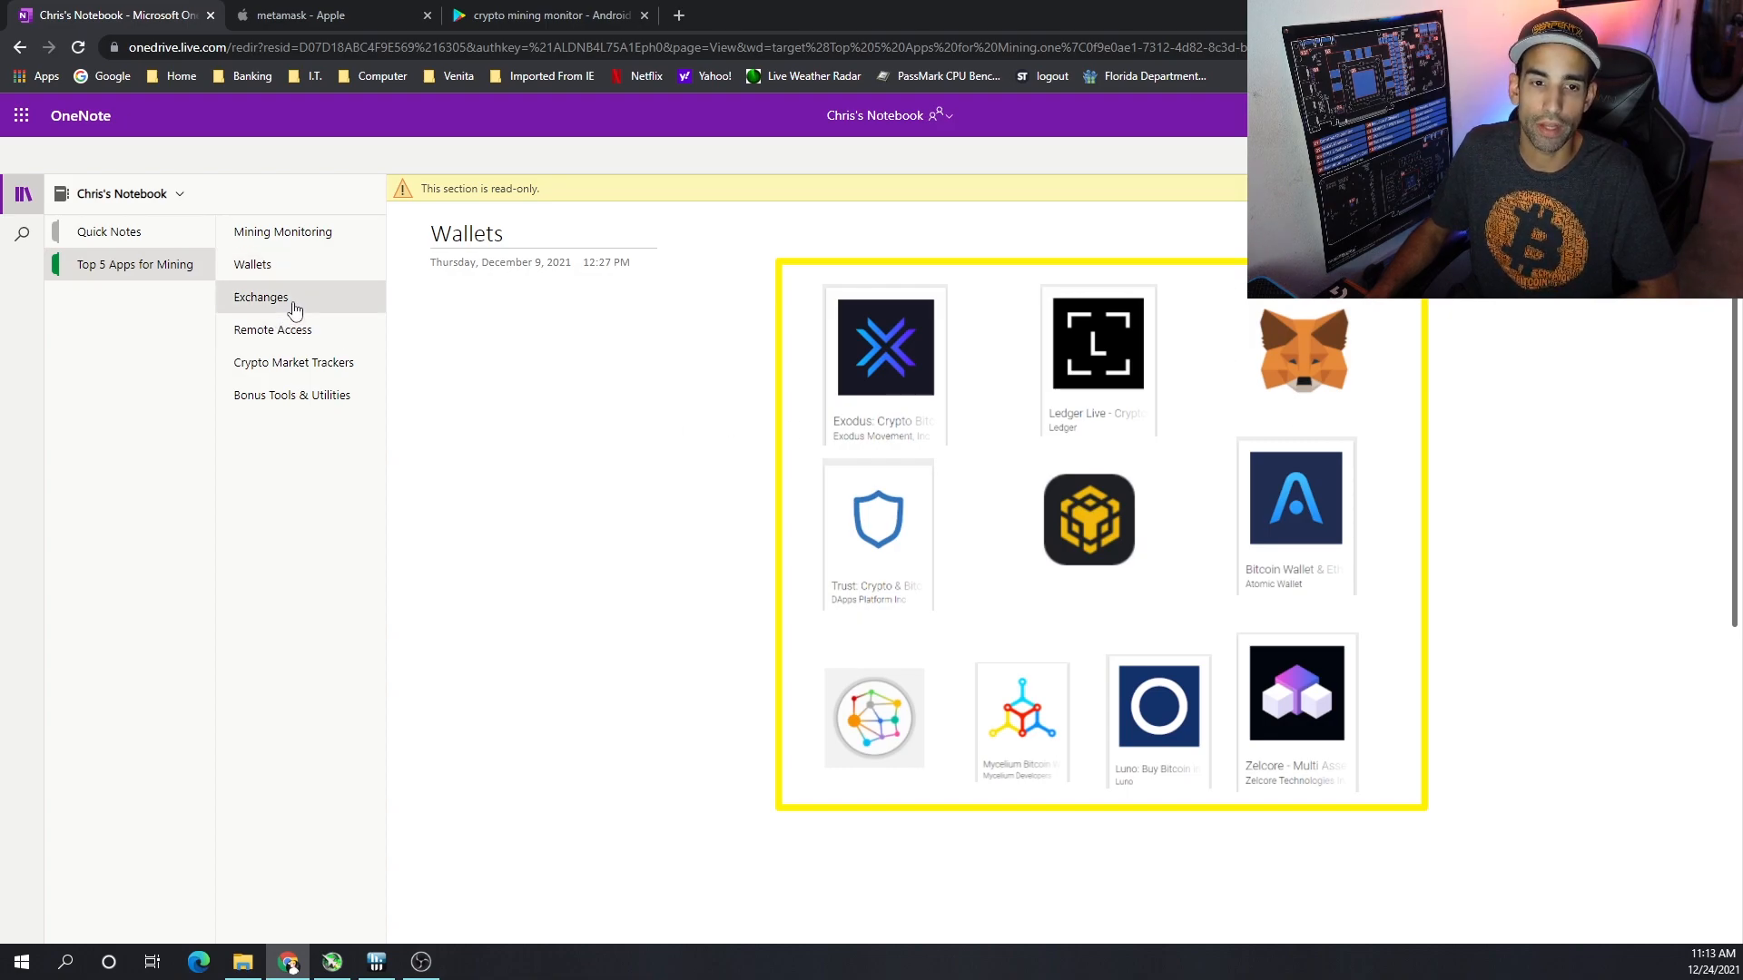
Show the Exchanges page with Binance, Coinbase and Kraken apps
click(259, 296)
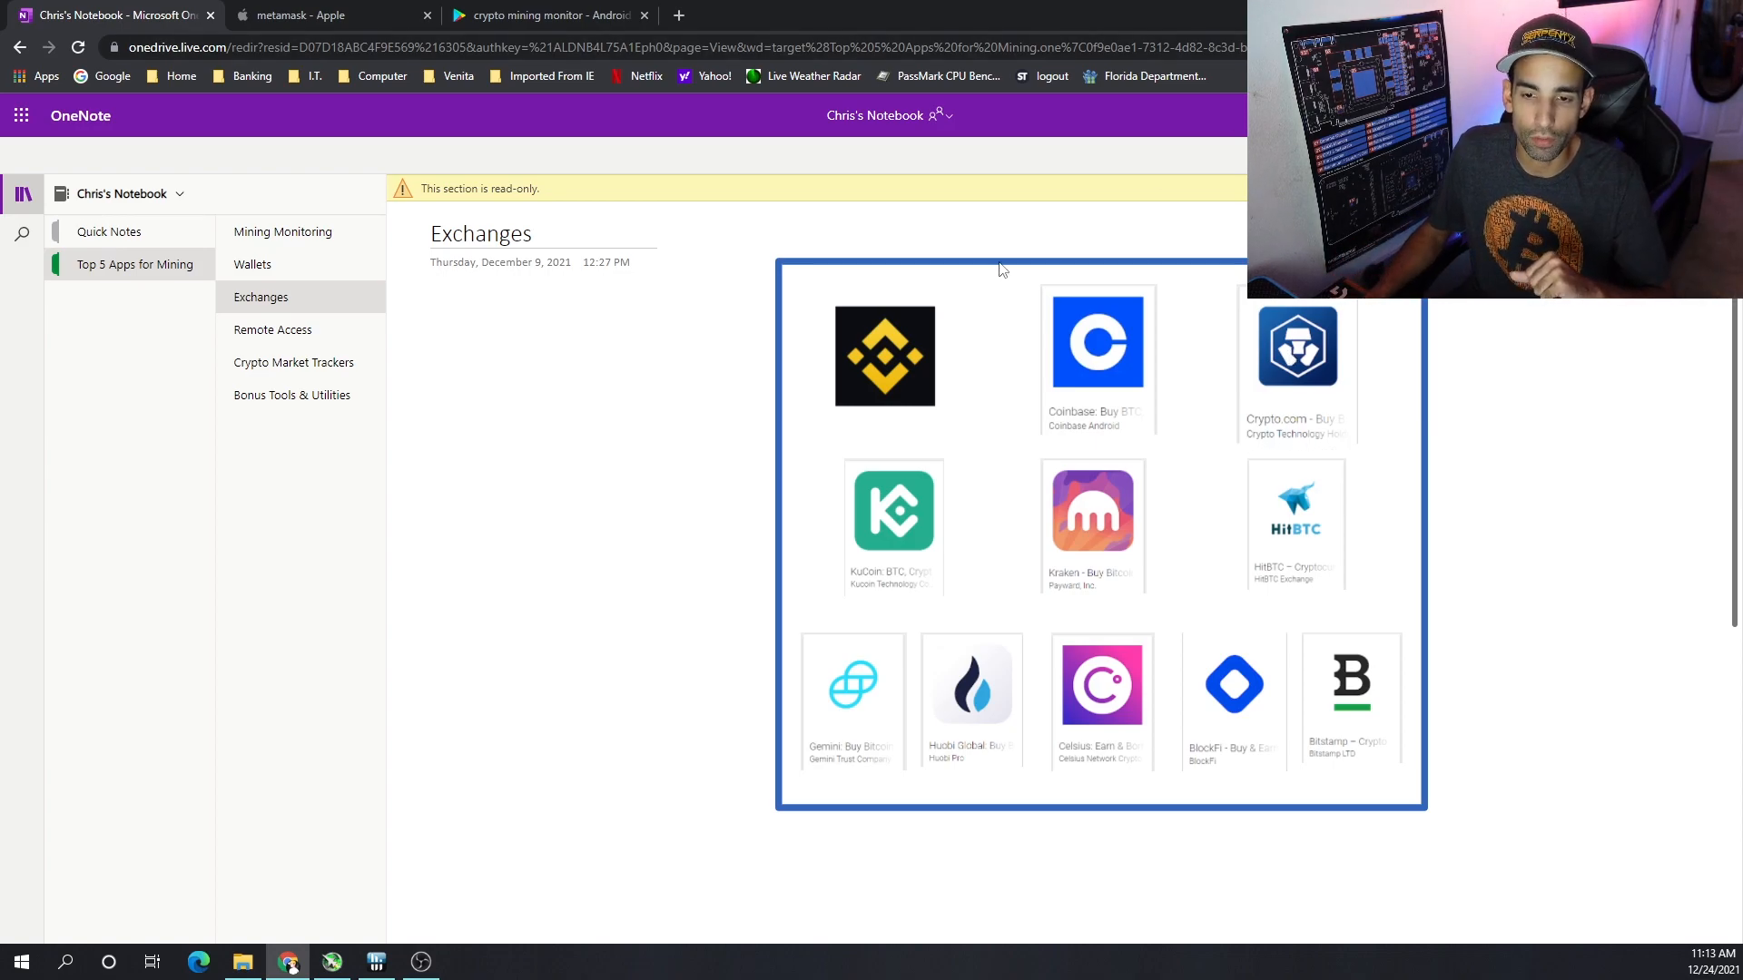
mouse_move(1105, 532)
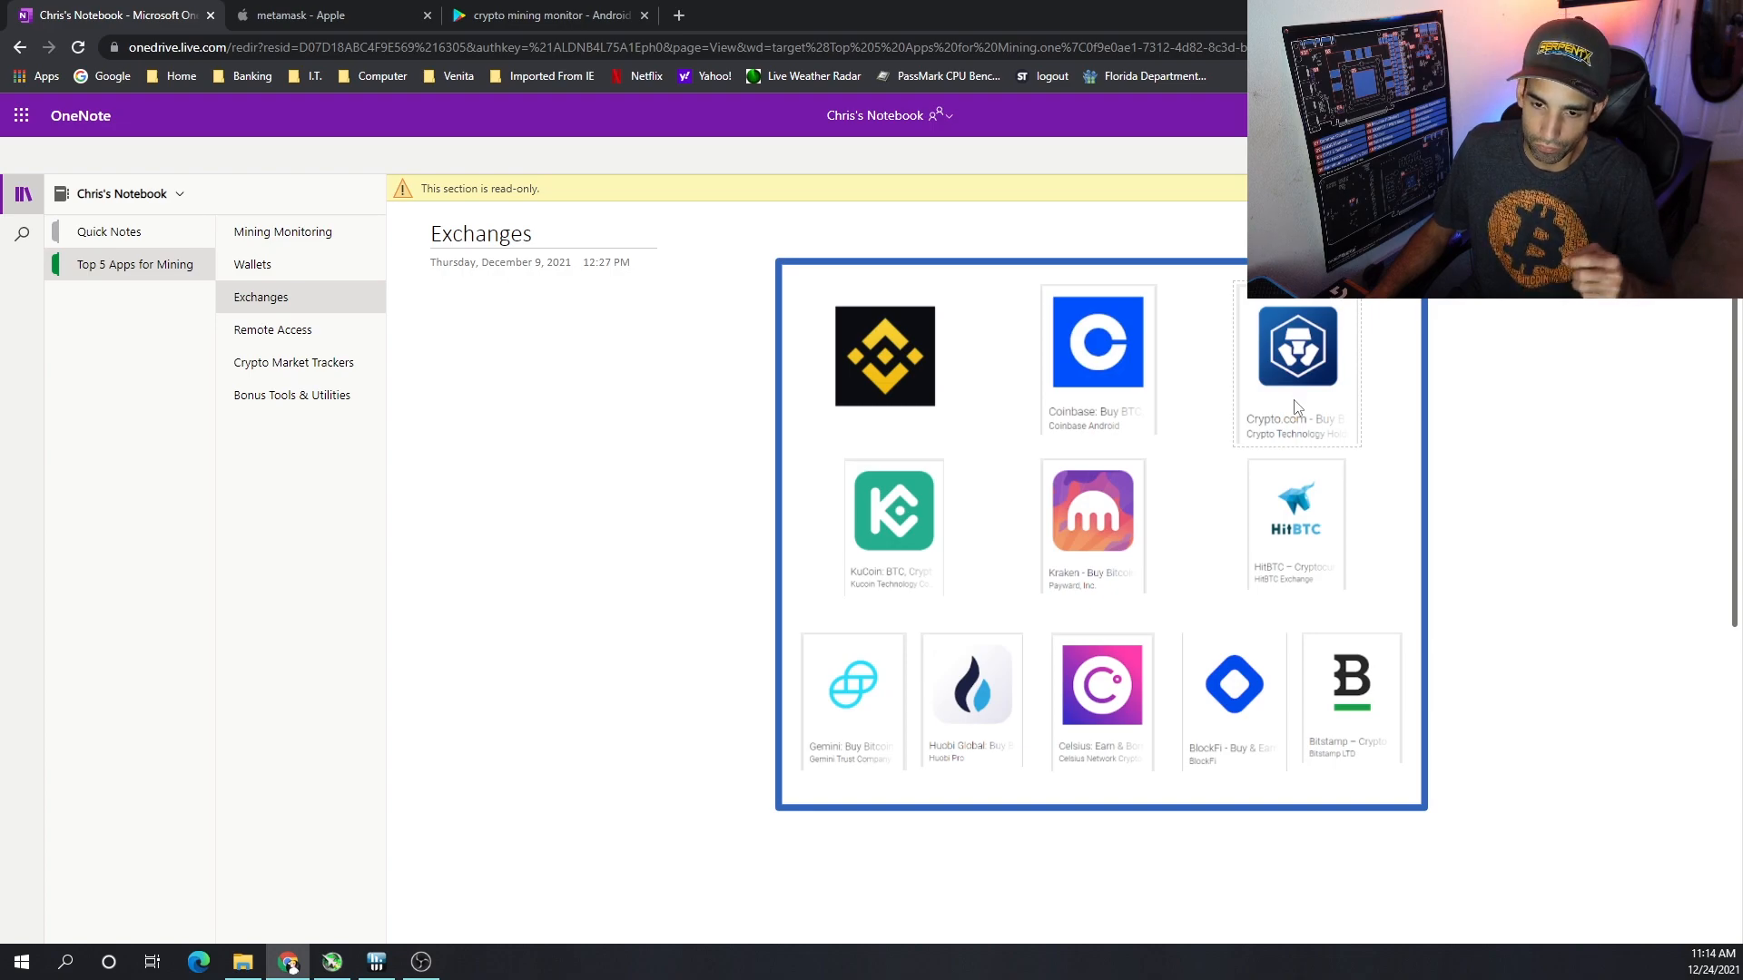
mouse_move(1240, 767)
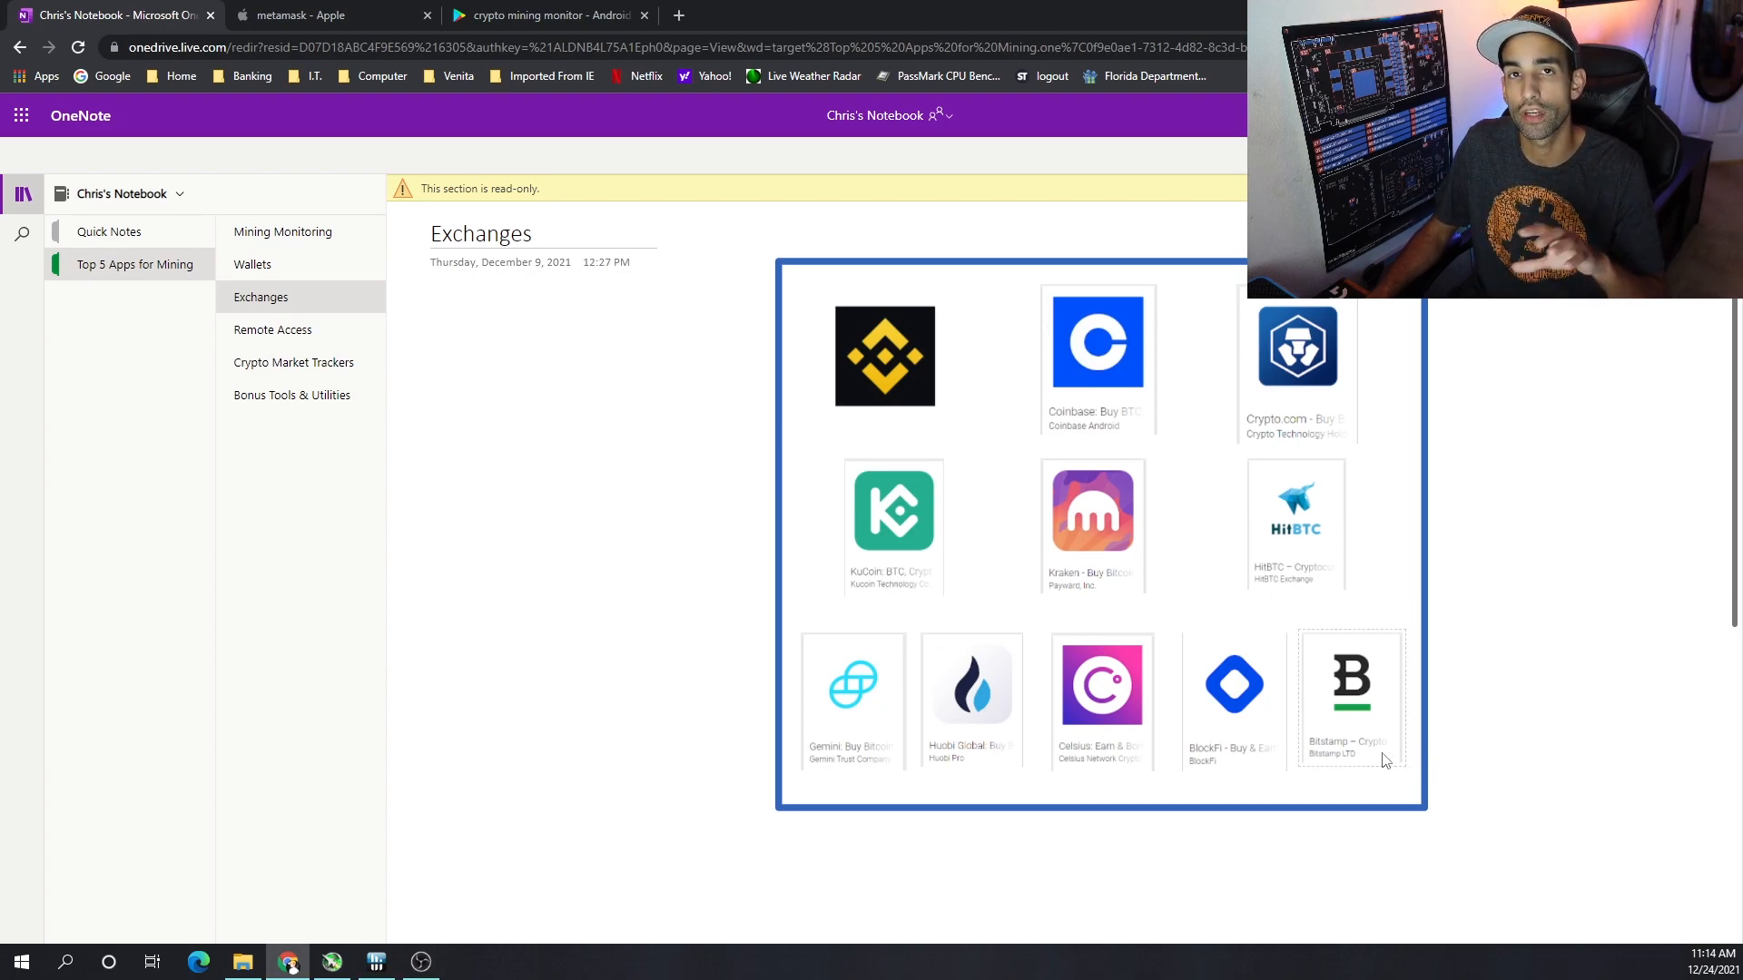
mouse_move(1365, 757)
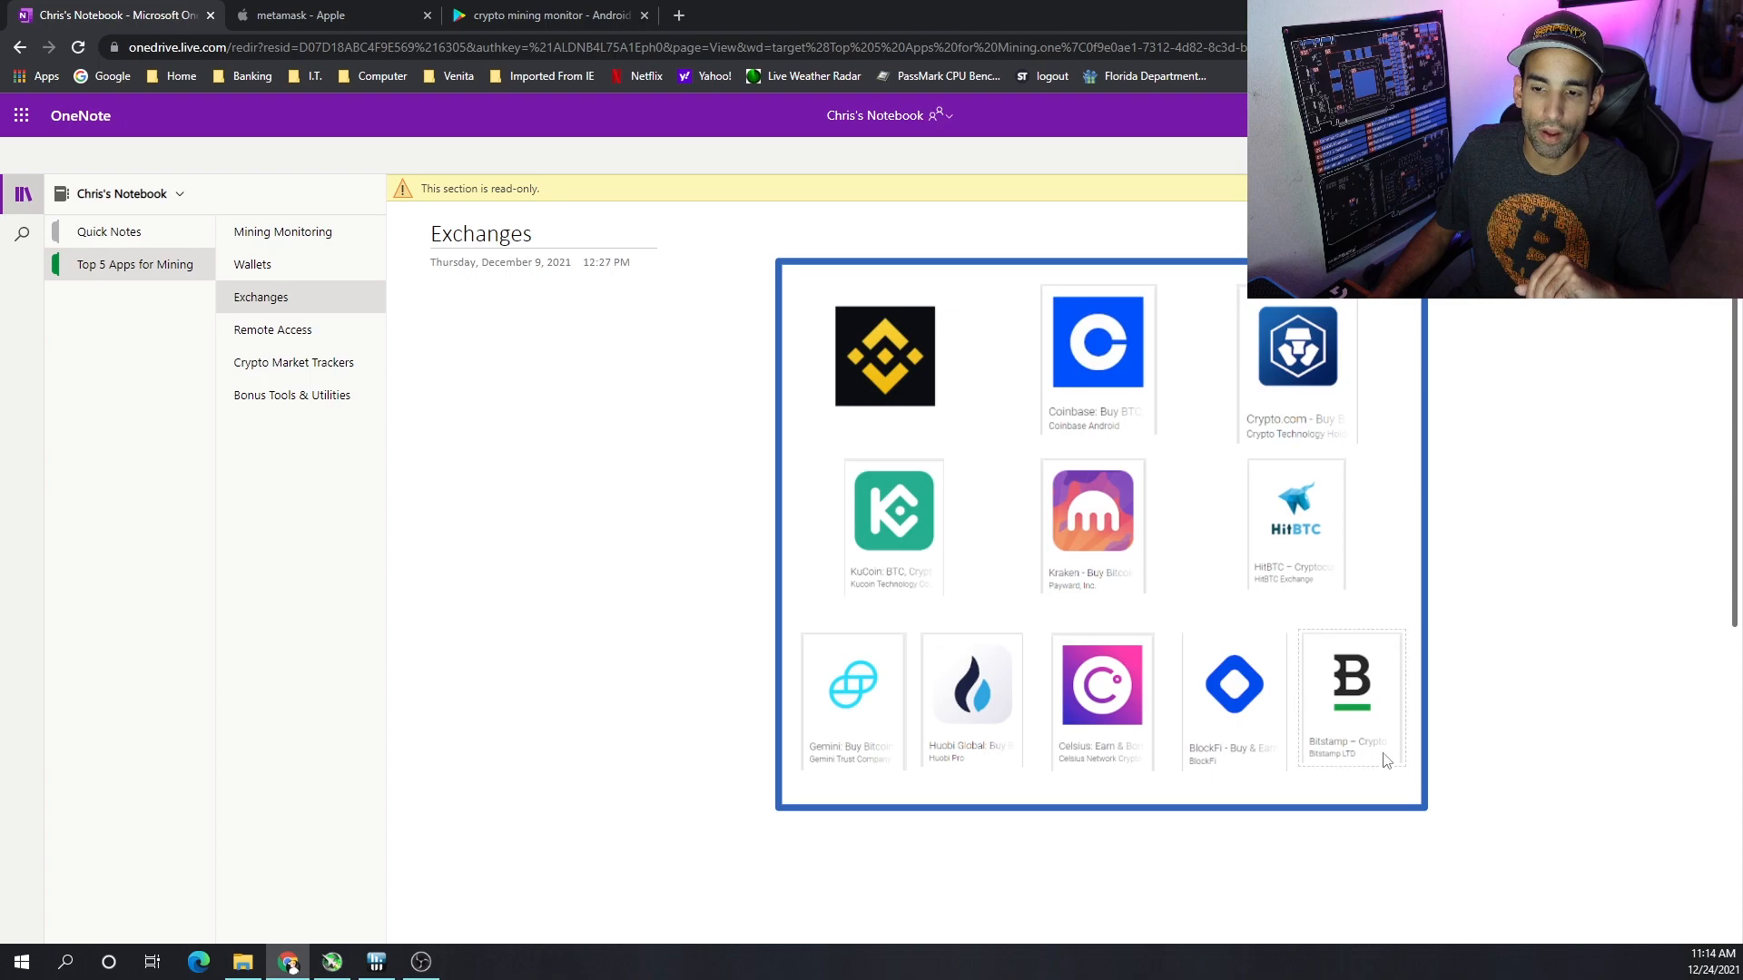
mouse_move(1294, 506)
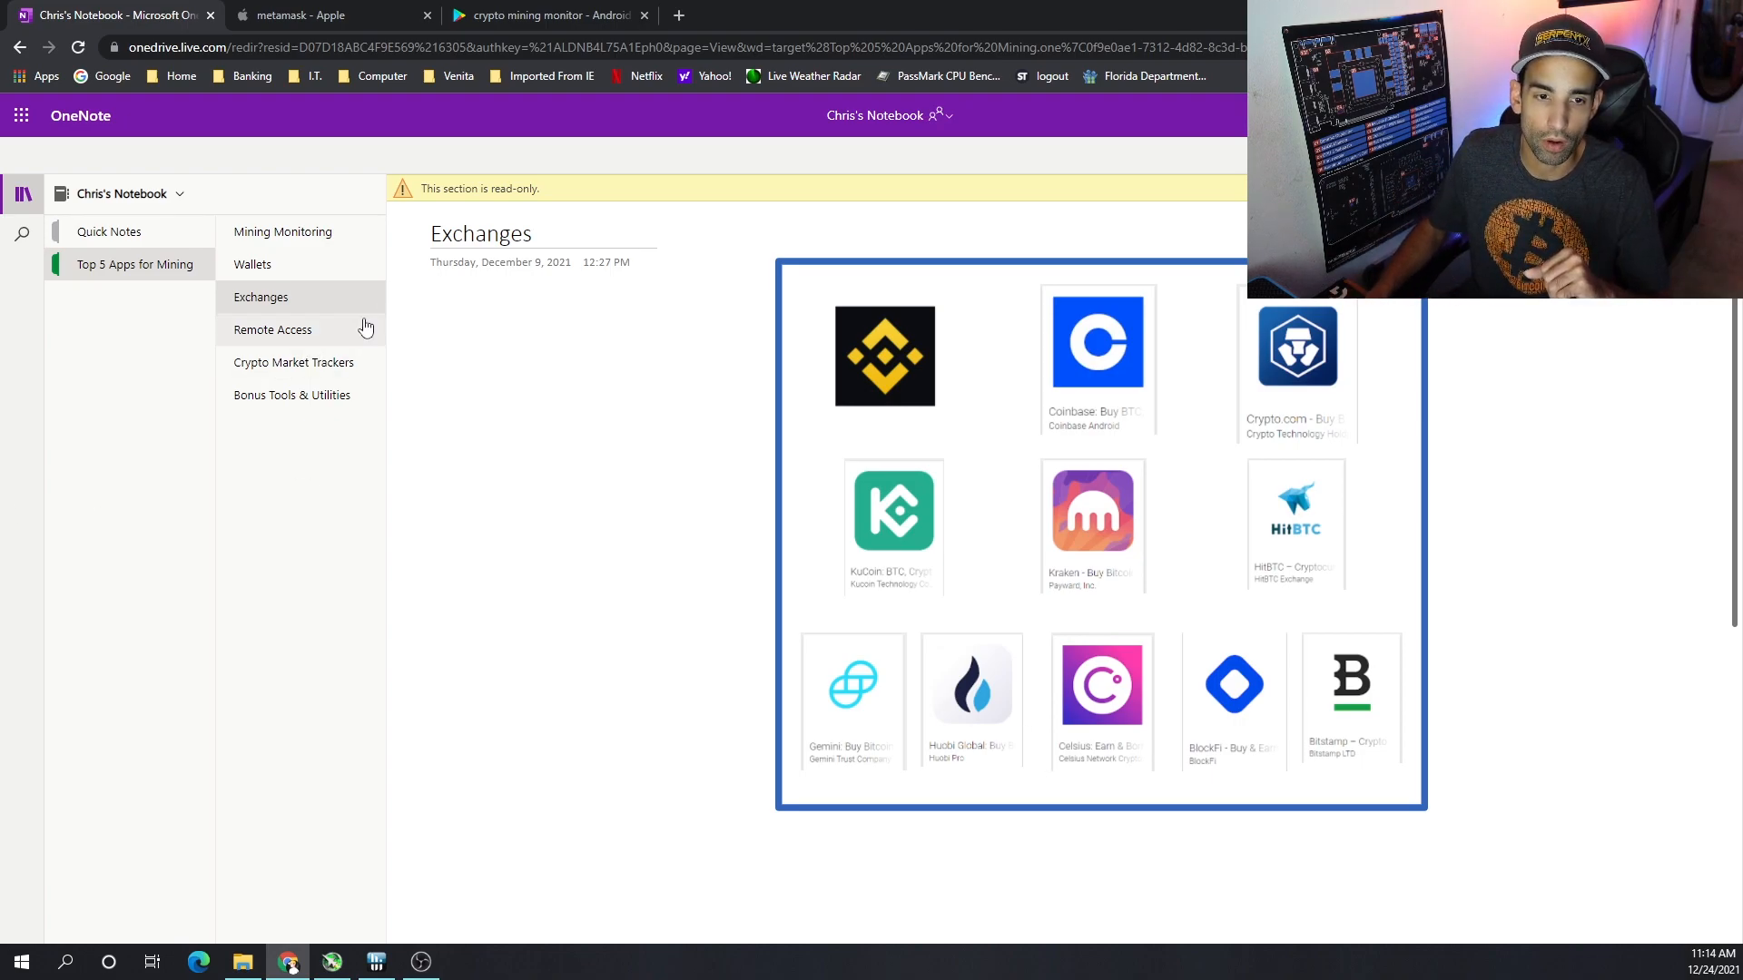
Glance at the Remote Access page, then go back to Mining Monitoring
click(270, 328)
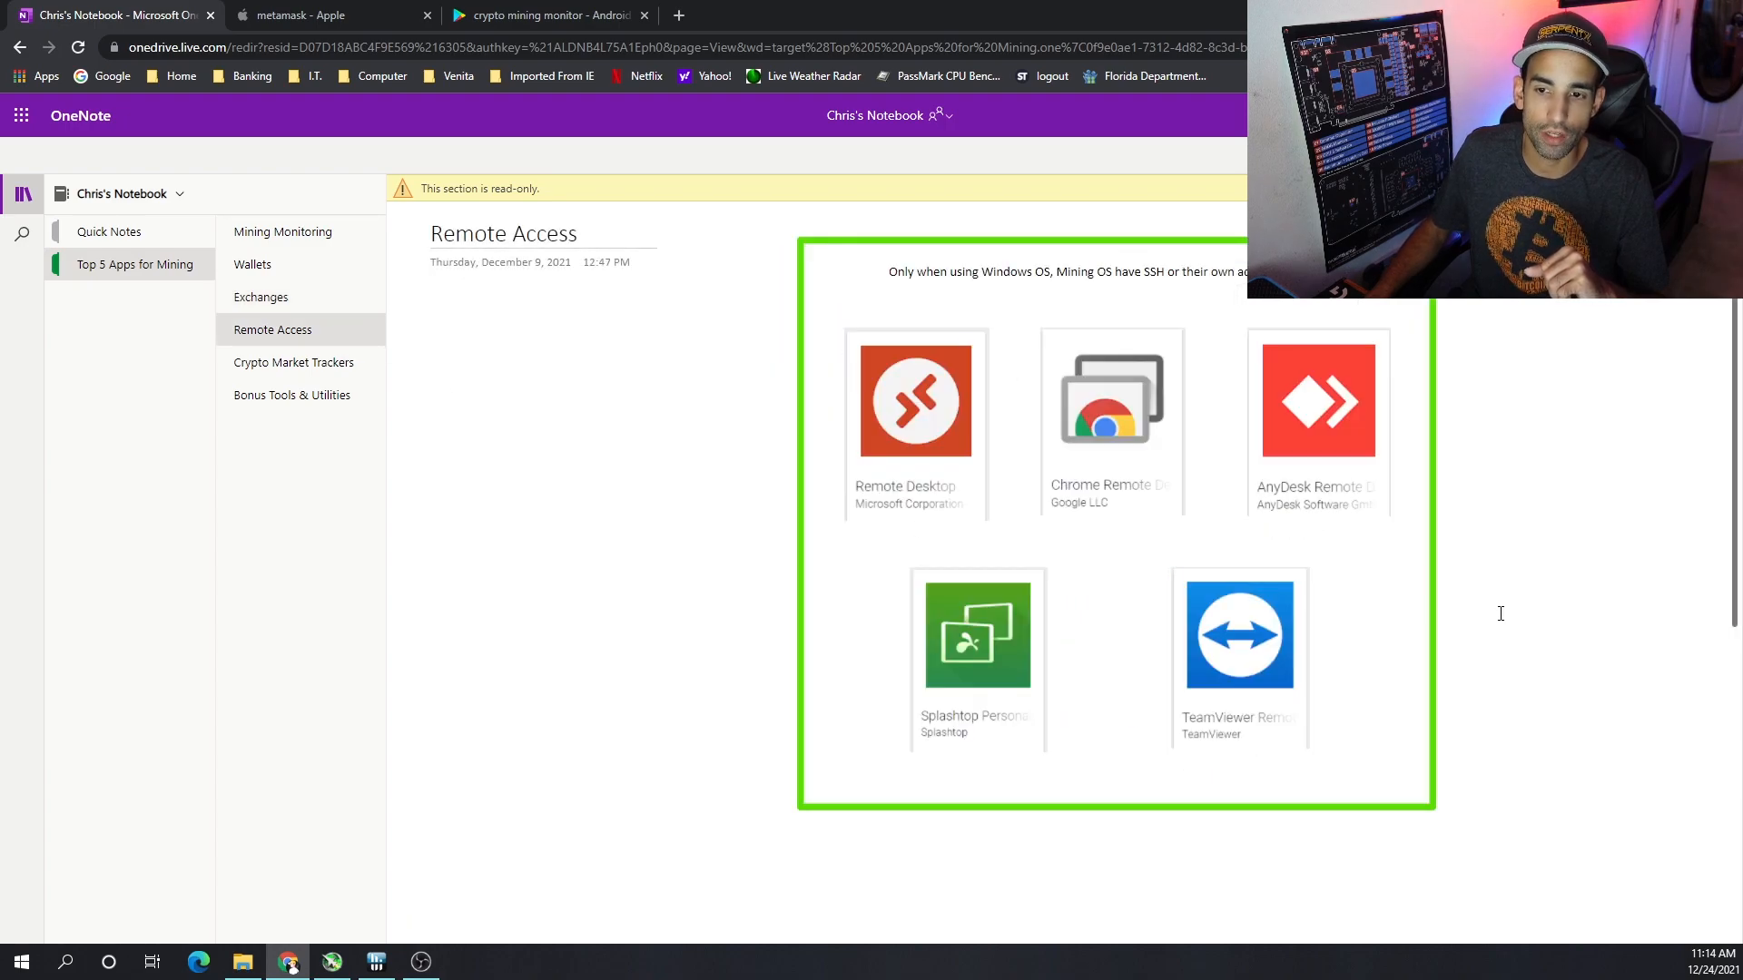
mouse_move(284, 230)
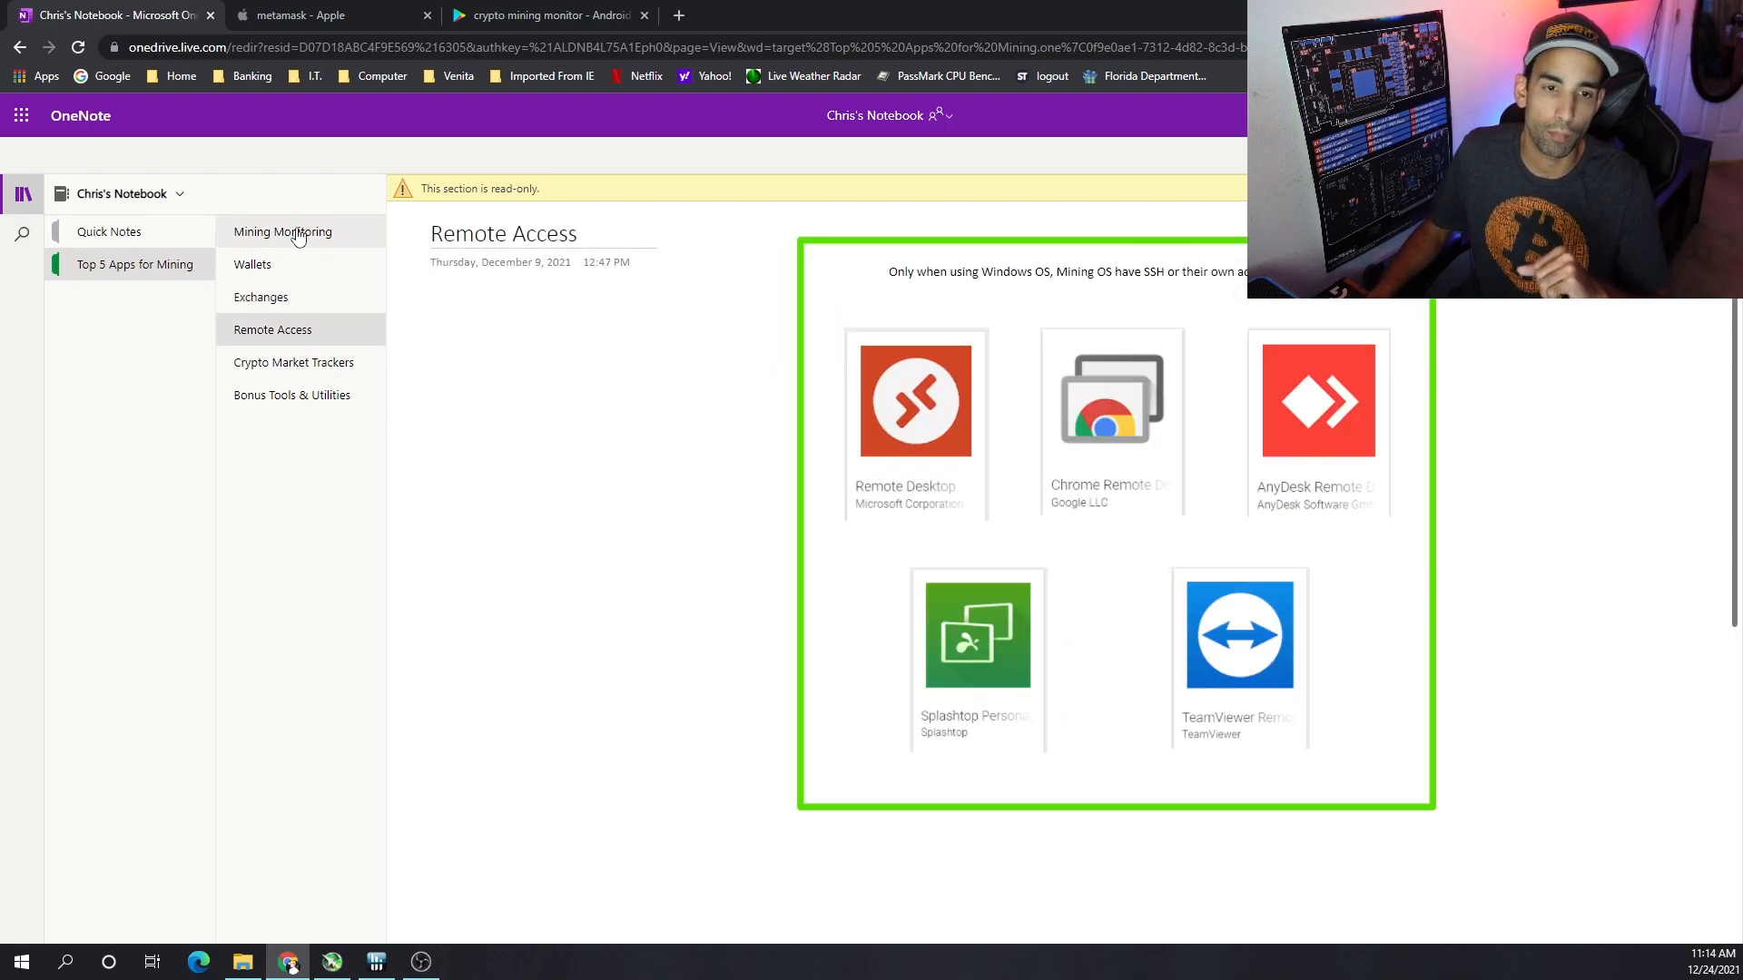
click(283, 231)
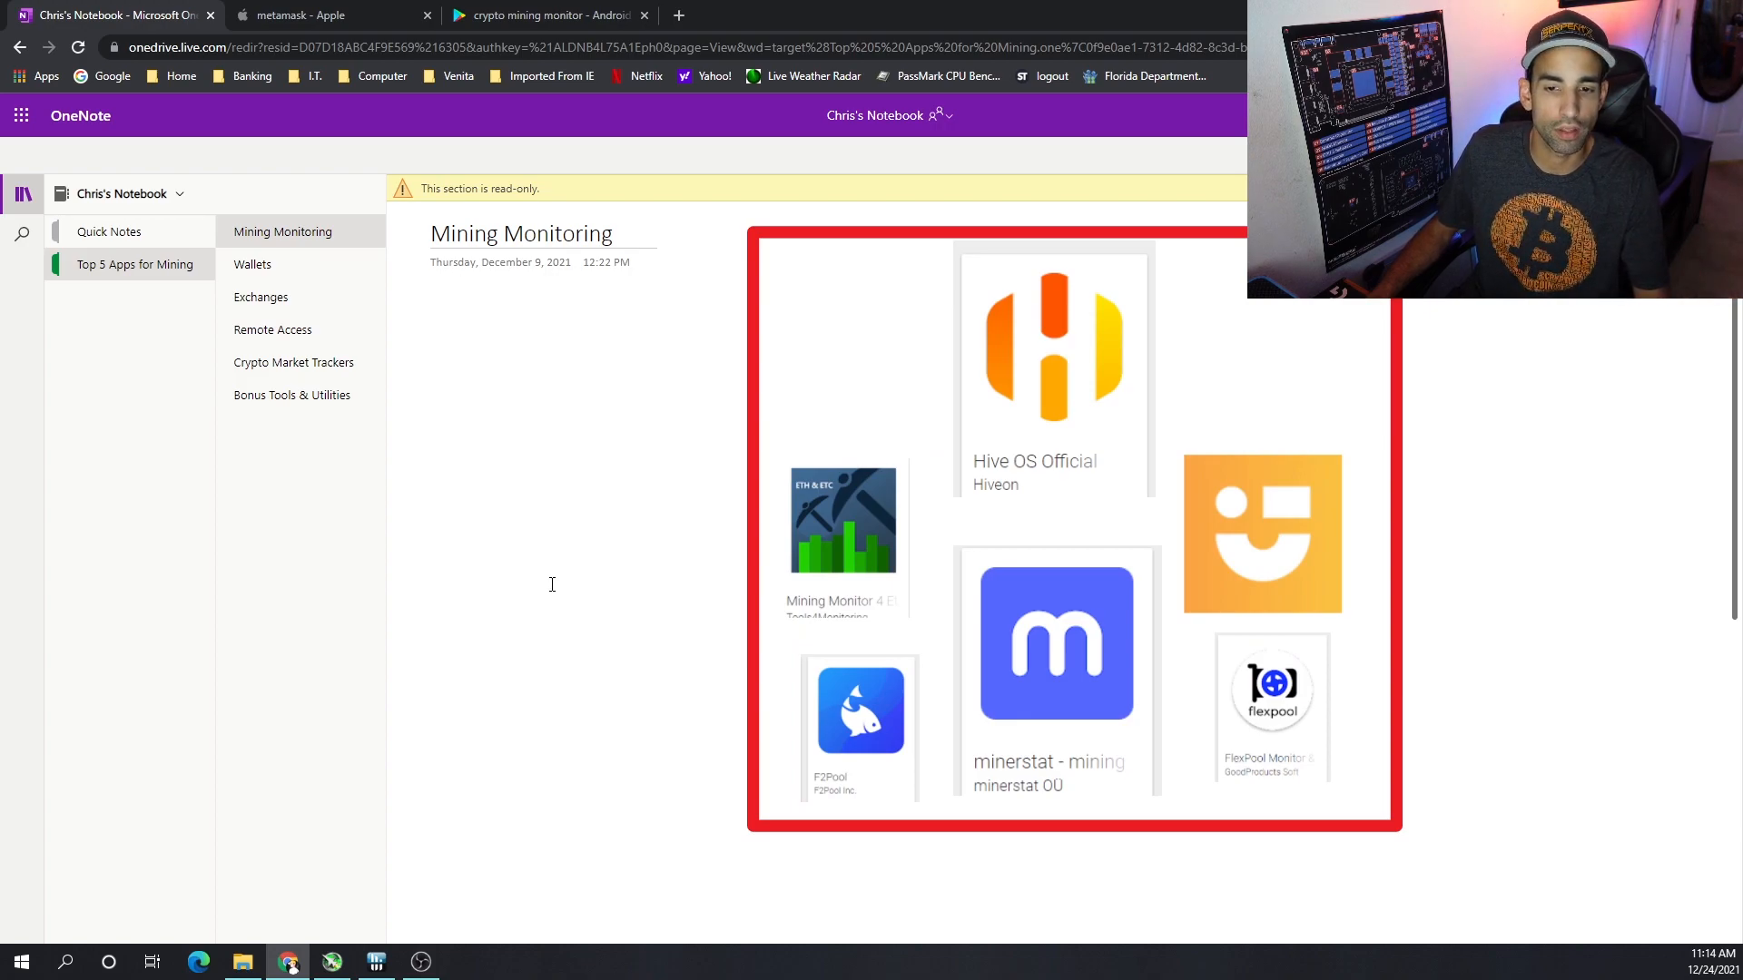
mouse_move(272, 328)
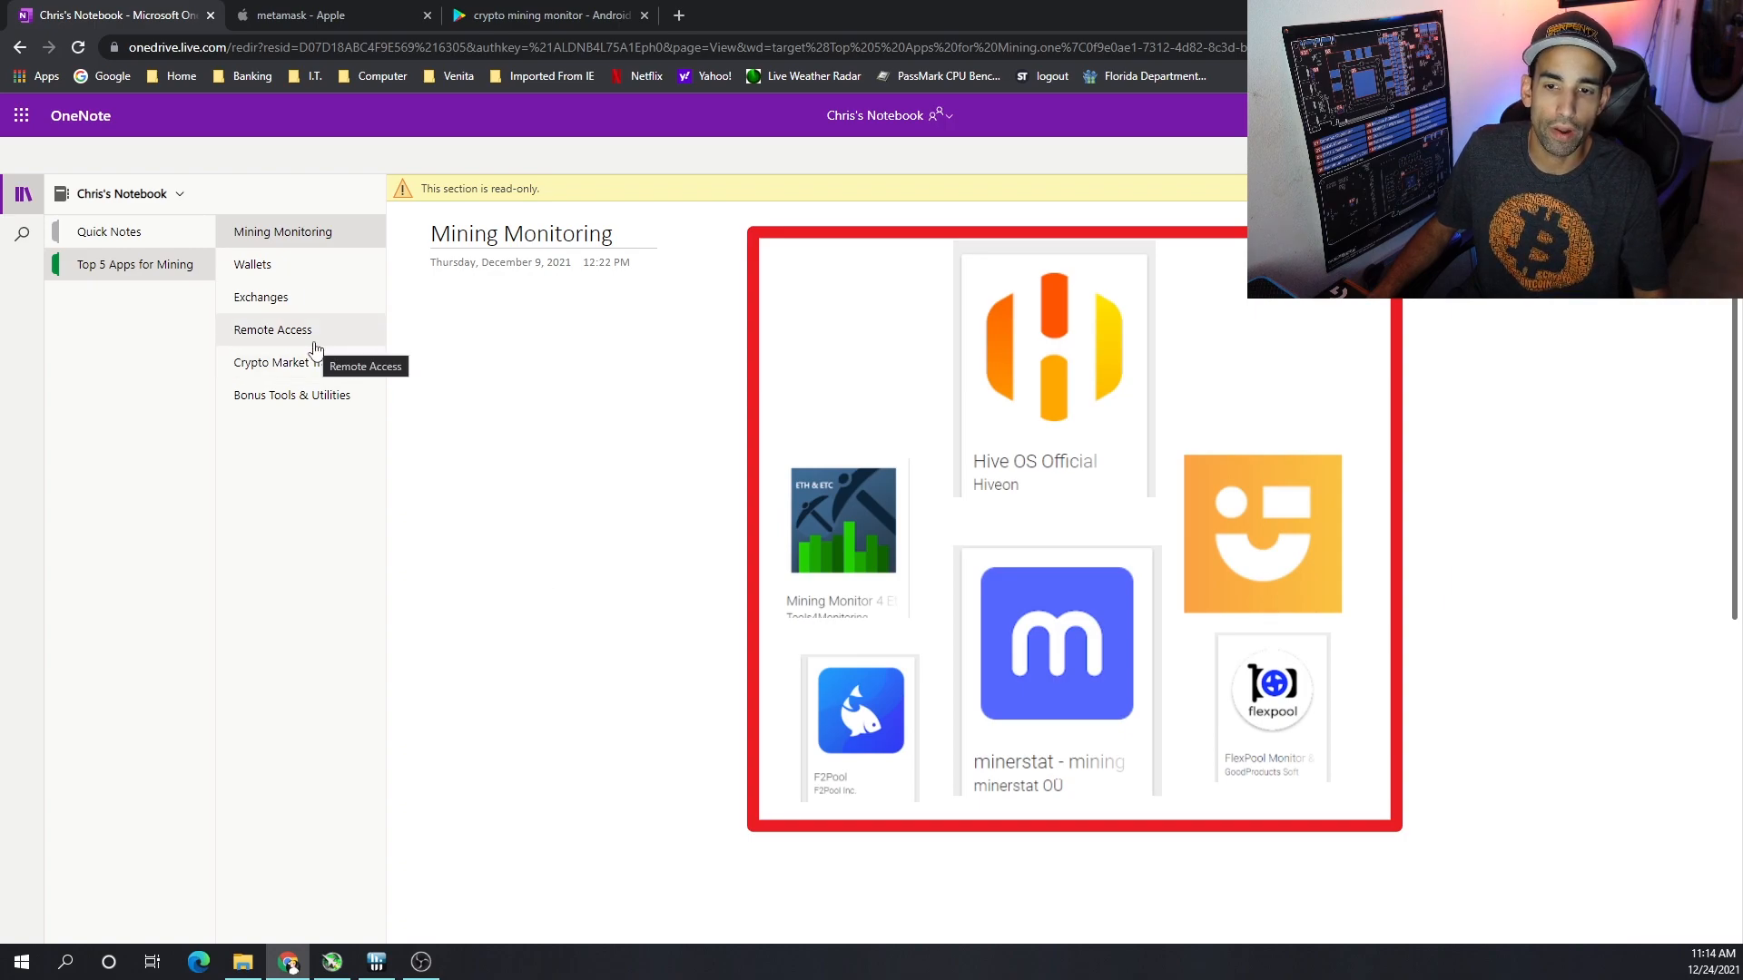
mouse_move(641, 611)
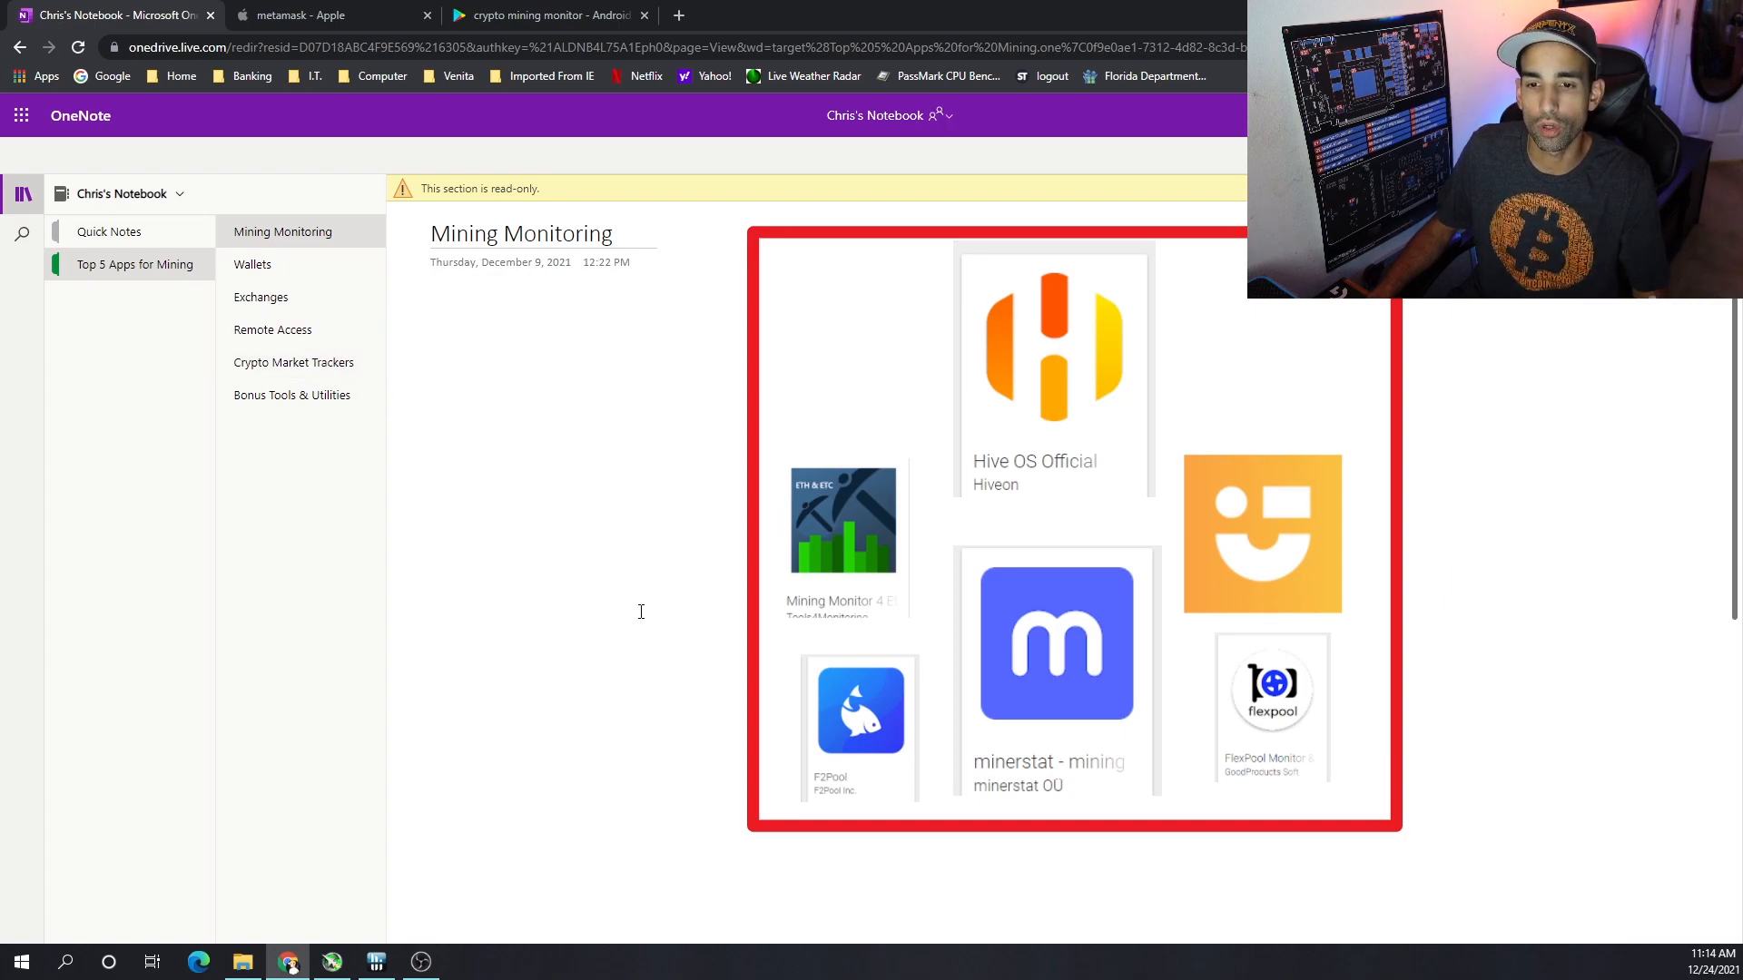
mouse_move(566, 587)
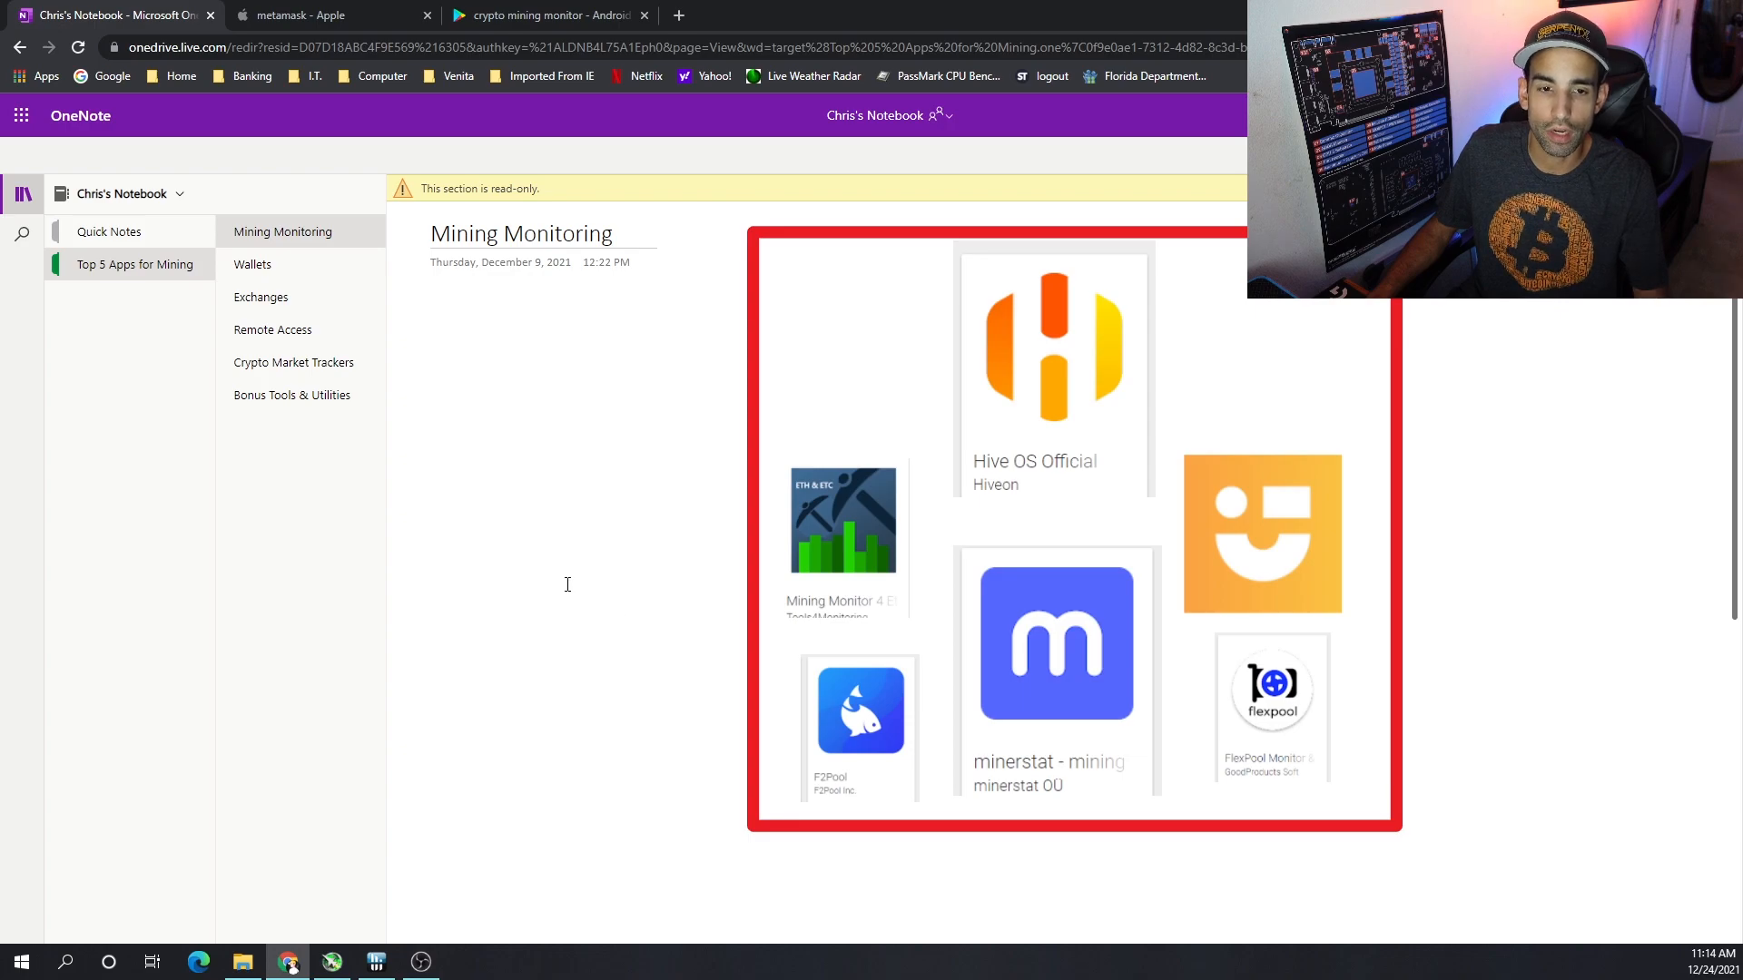
mouse_move(1139, 443)
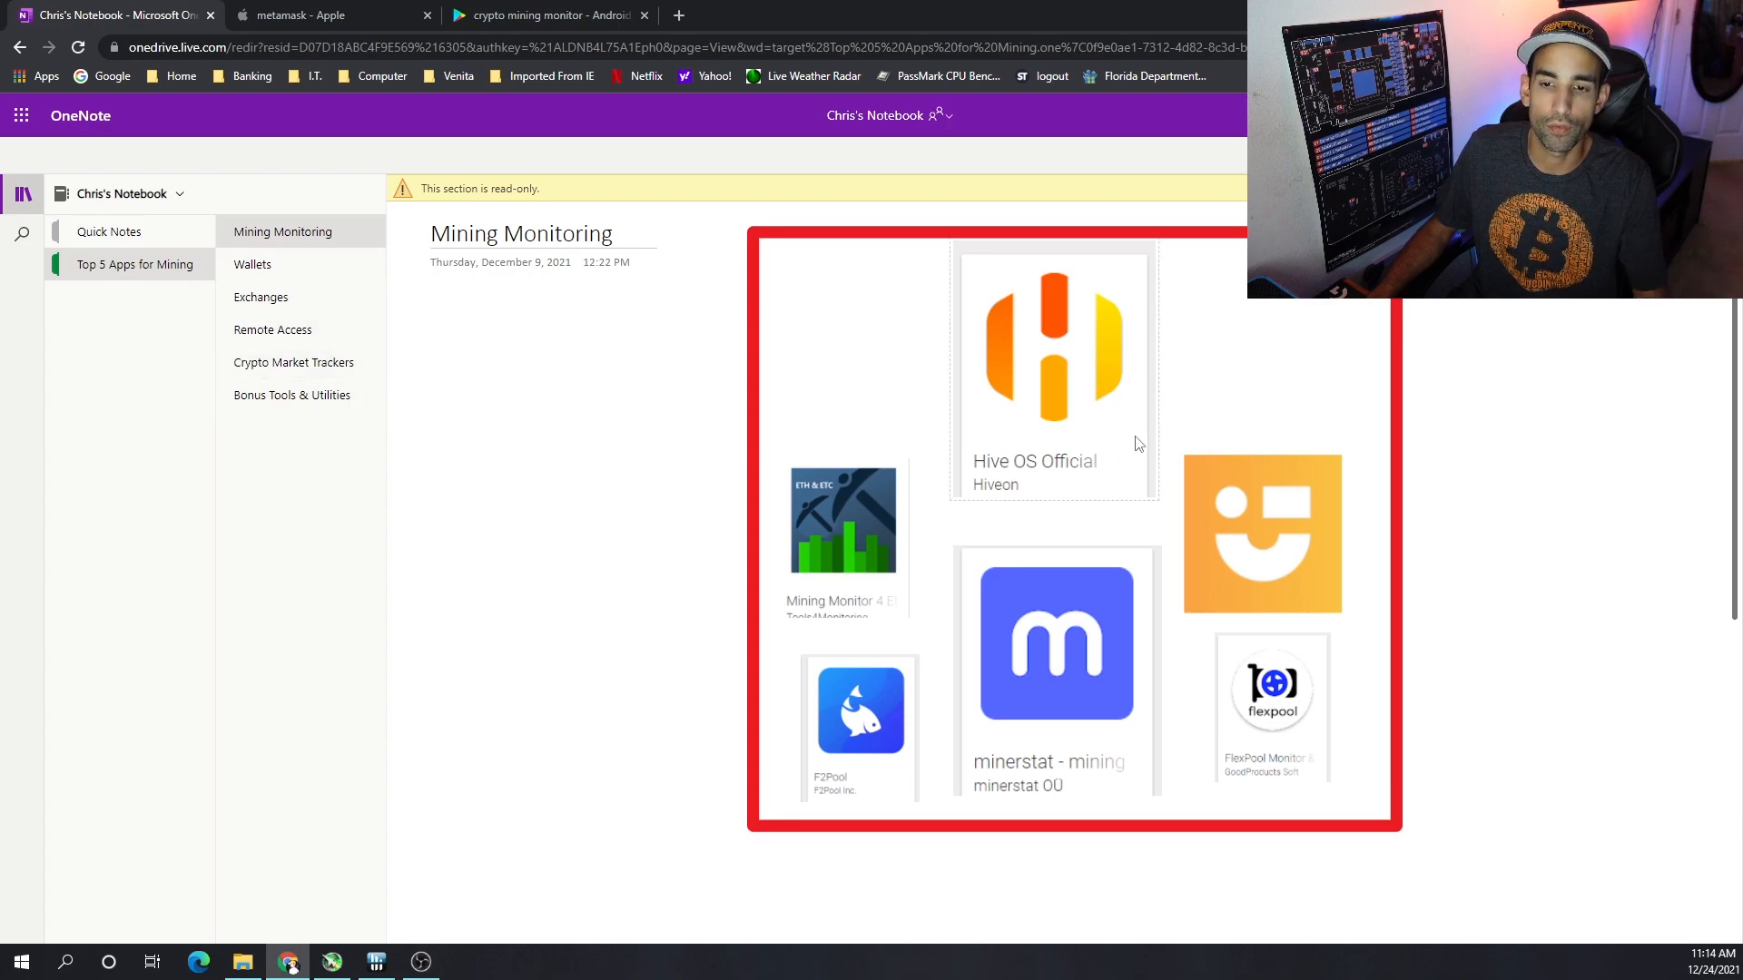
mouse_move(273, 331)
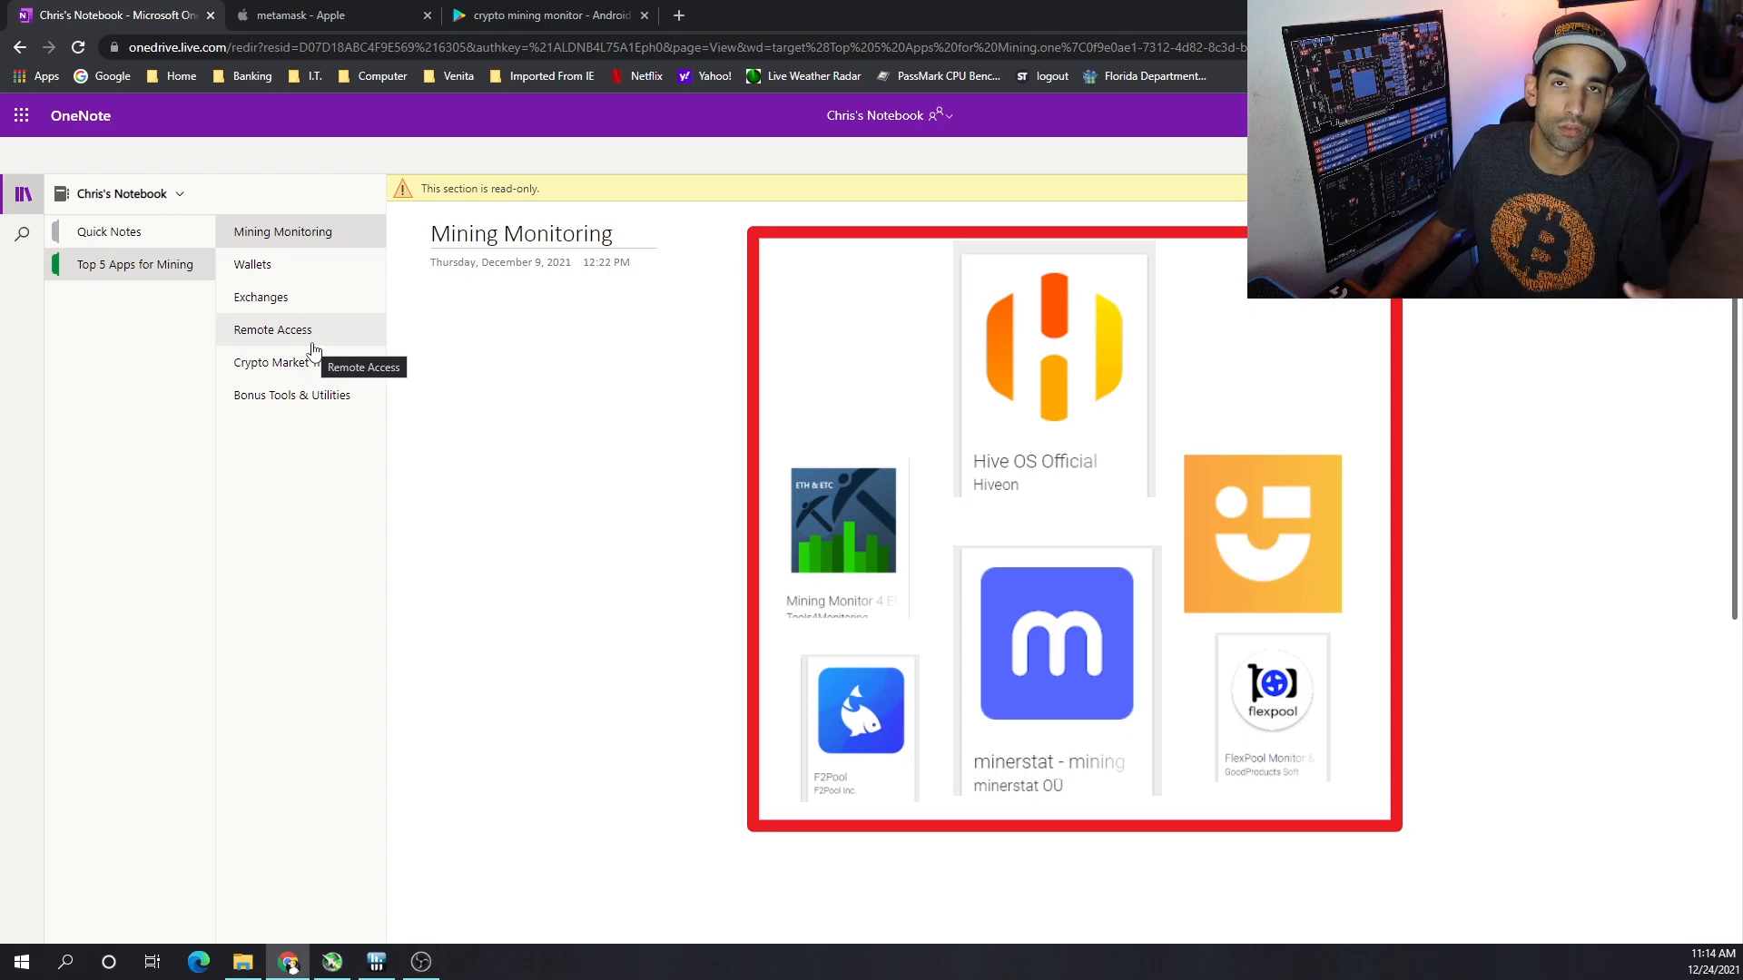
Review the Remote Access apps, then show the Crypto Market Trackers page
click(272, 329)
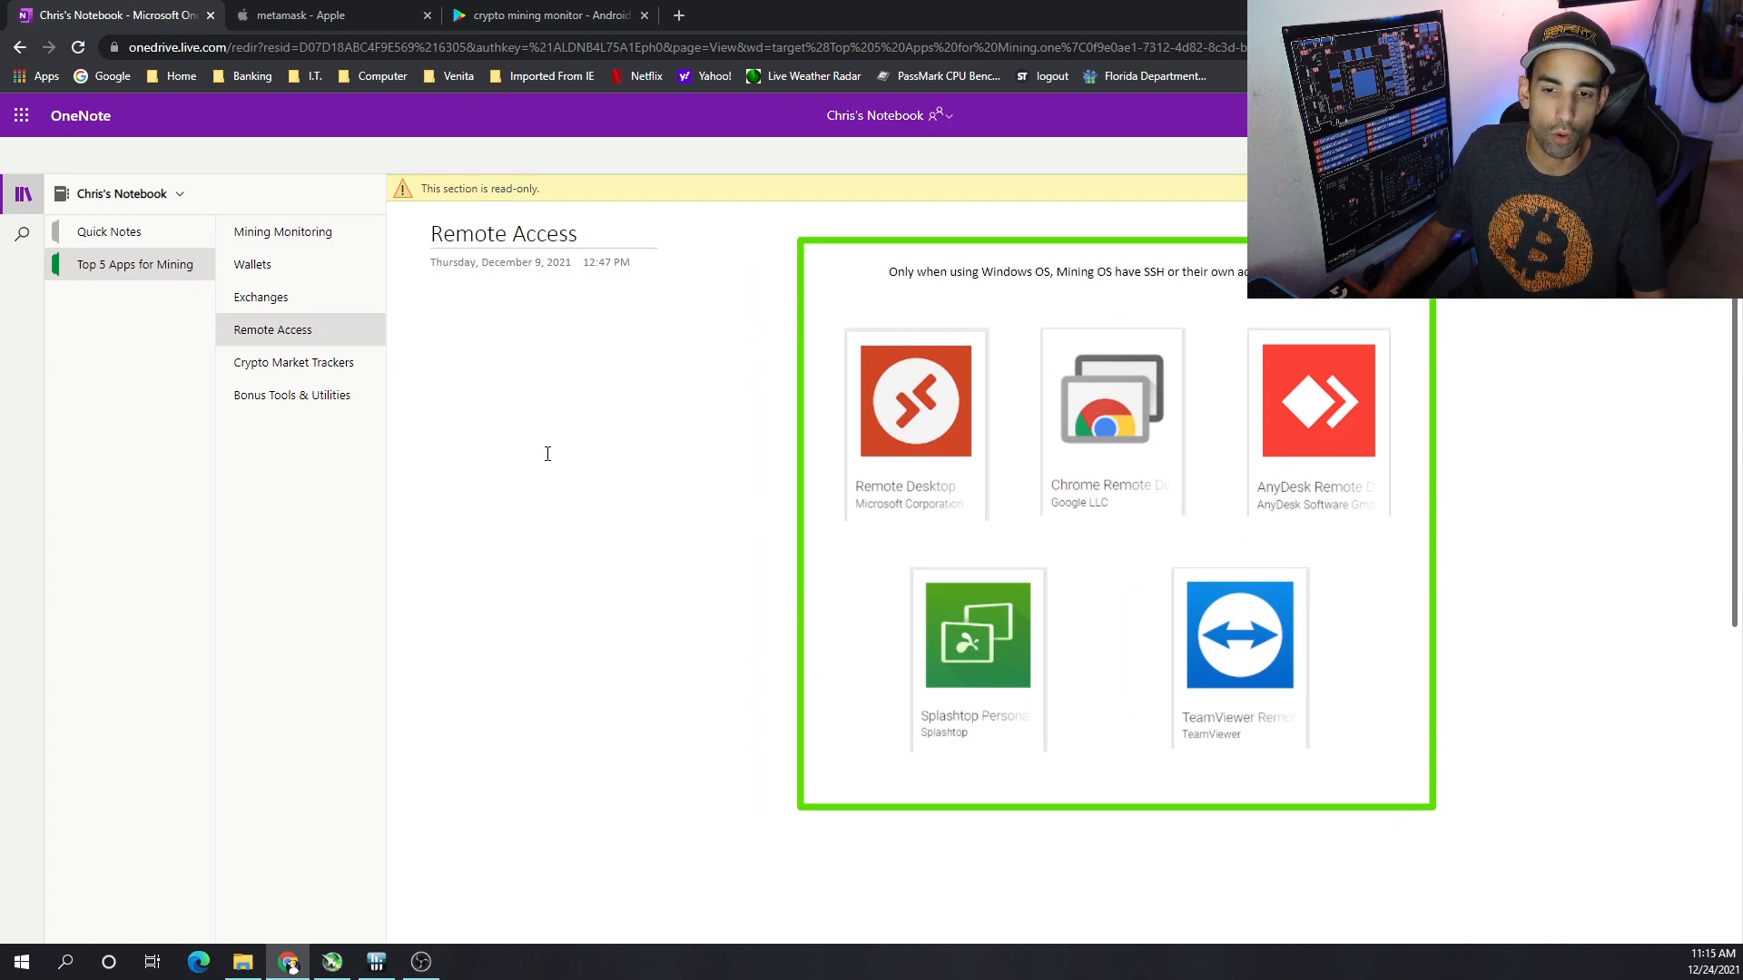
mouse_move(533, 446)
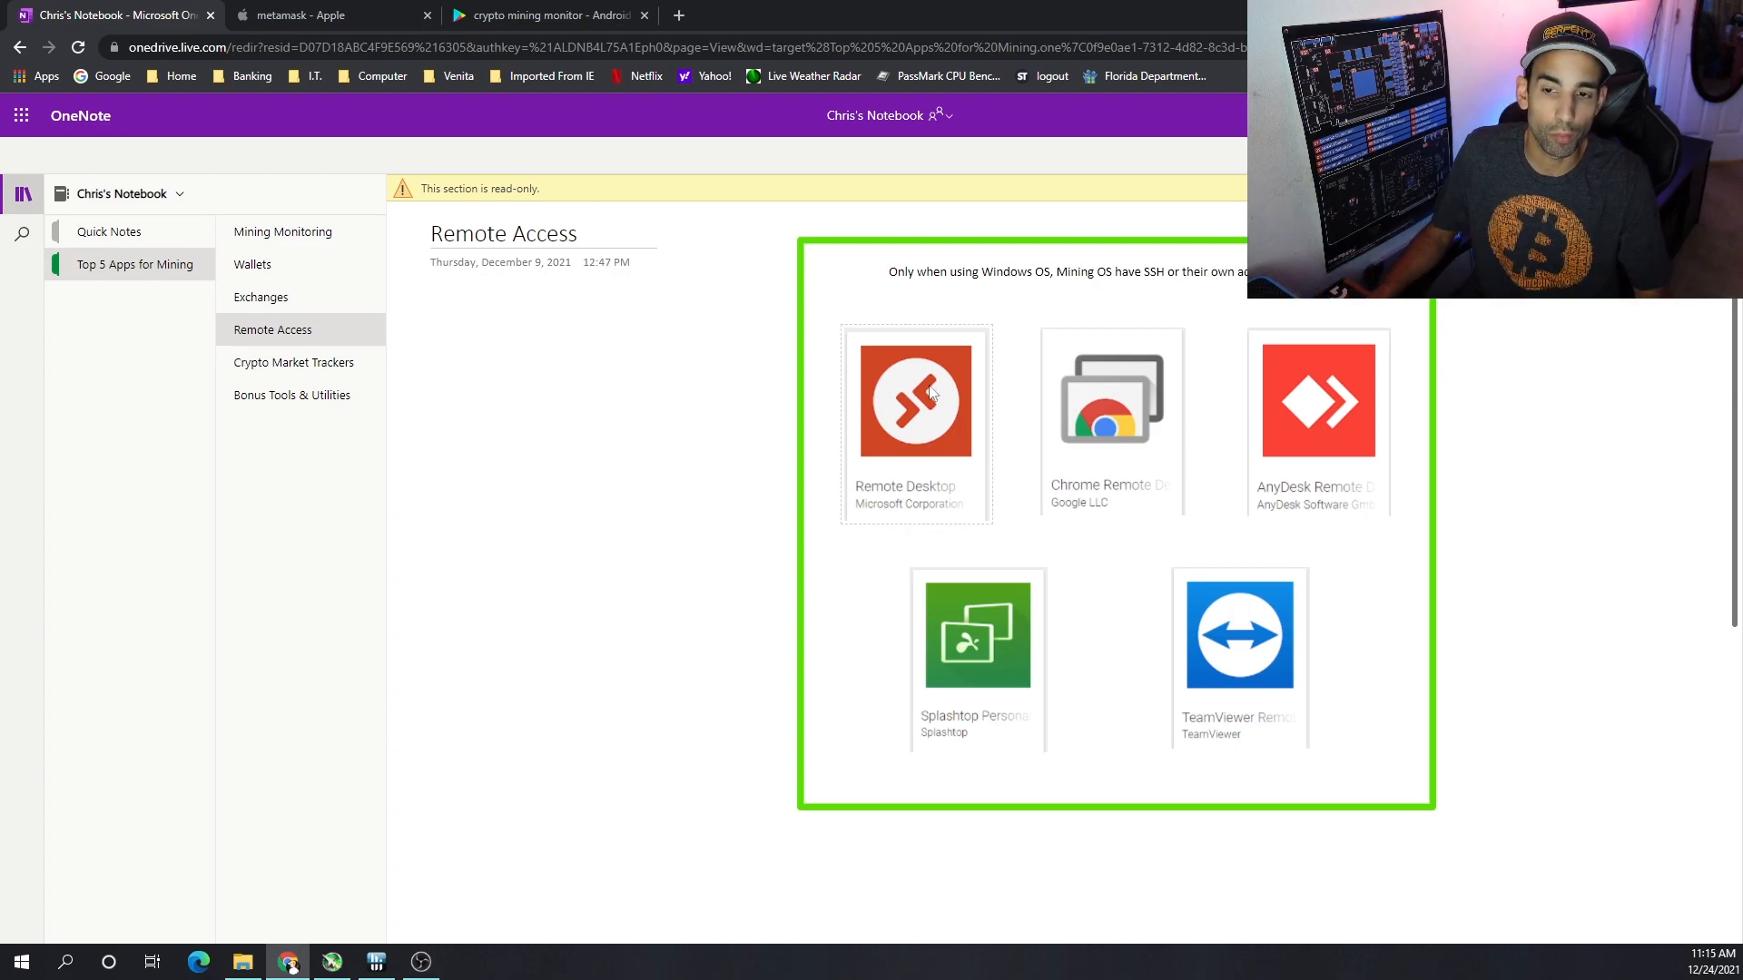
mouse_move(1153, 432)
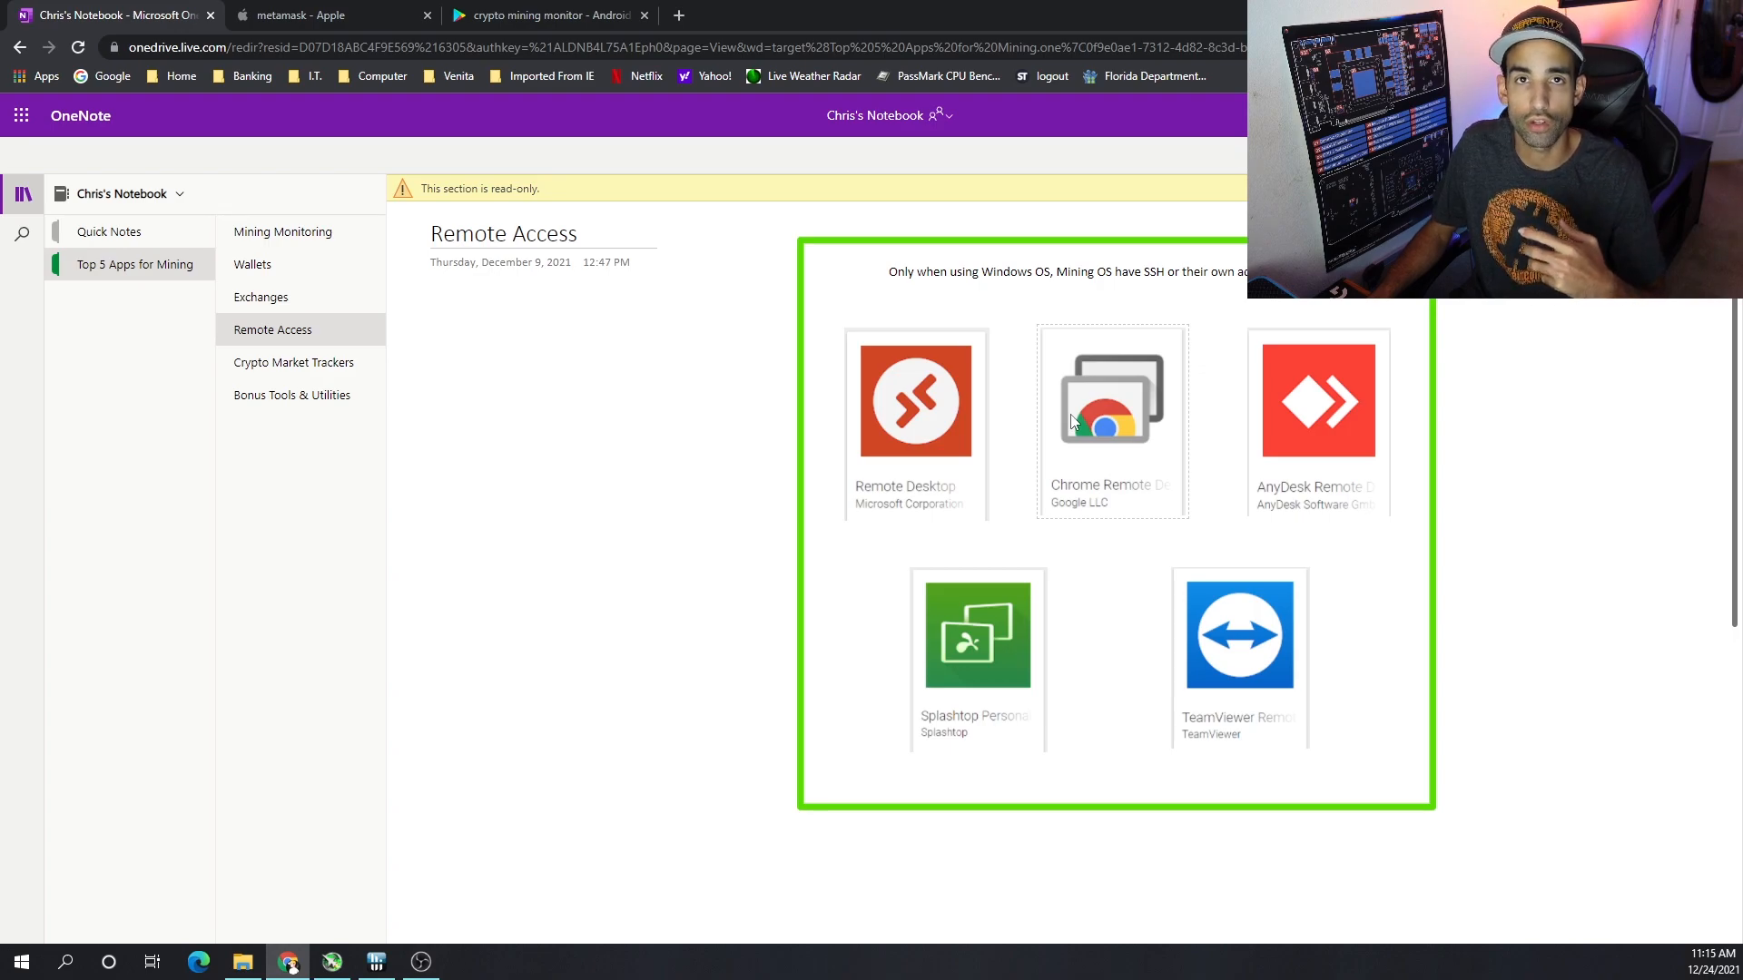
mouse_move(1051, 375)
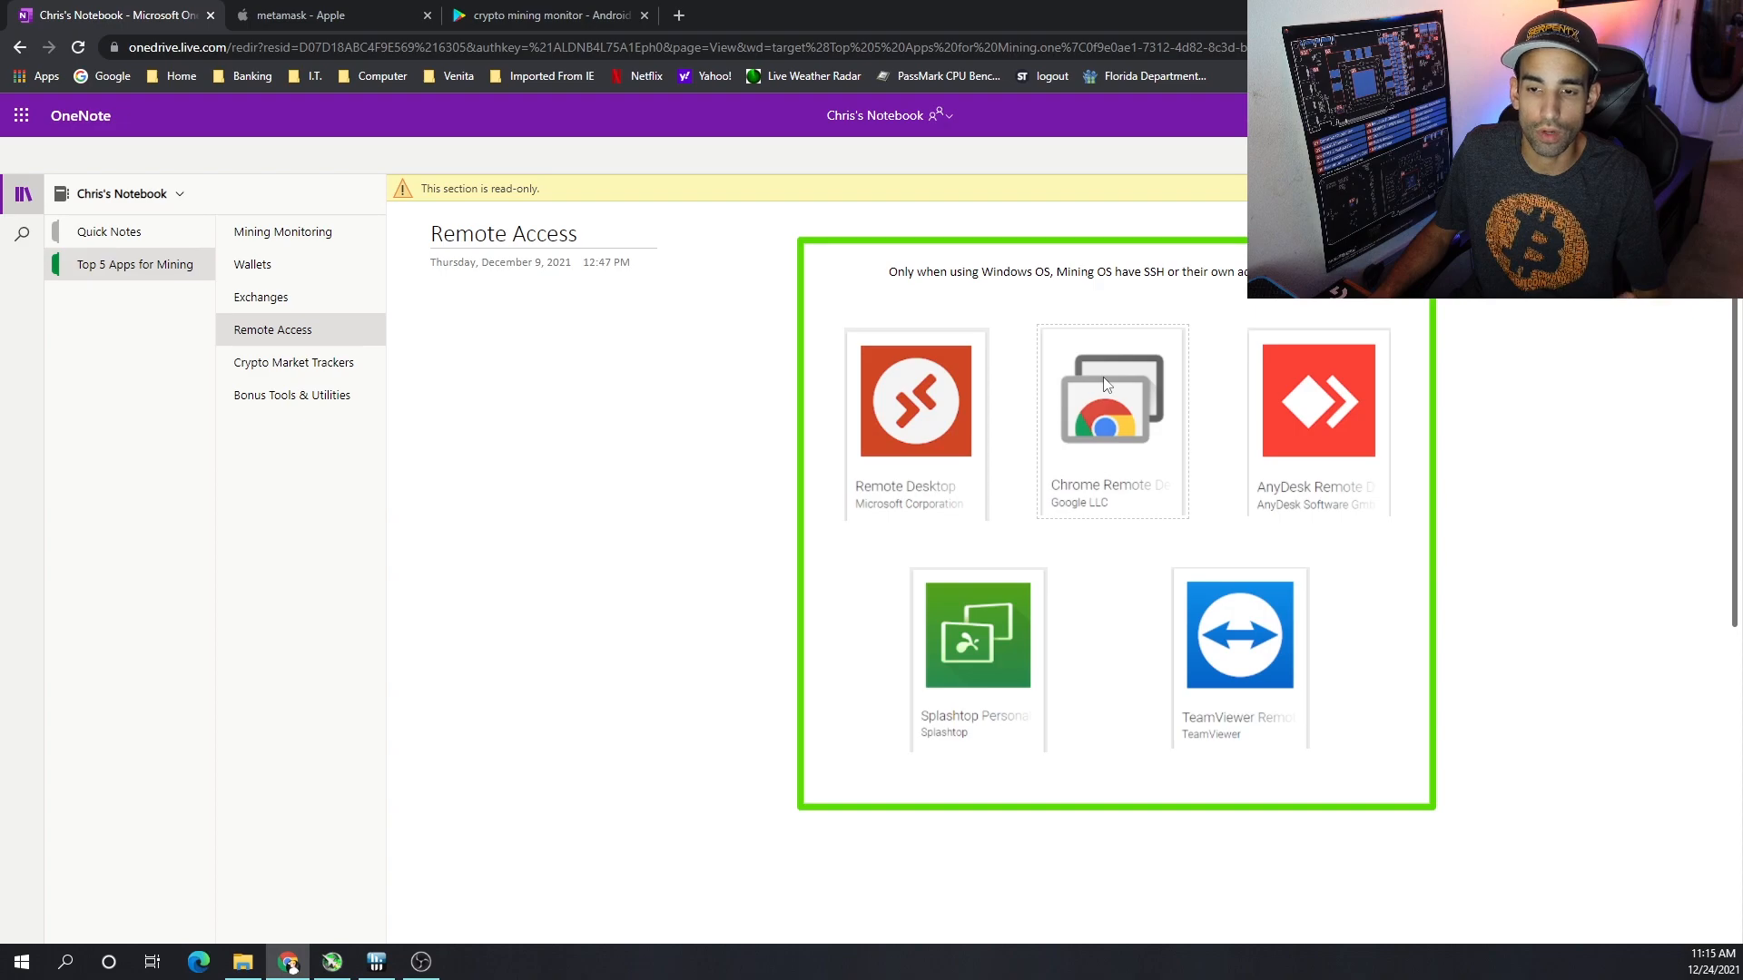
mouse_move(1300, 447)
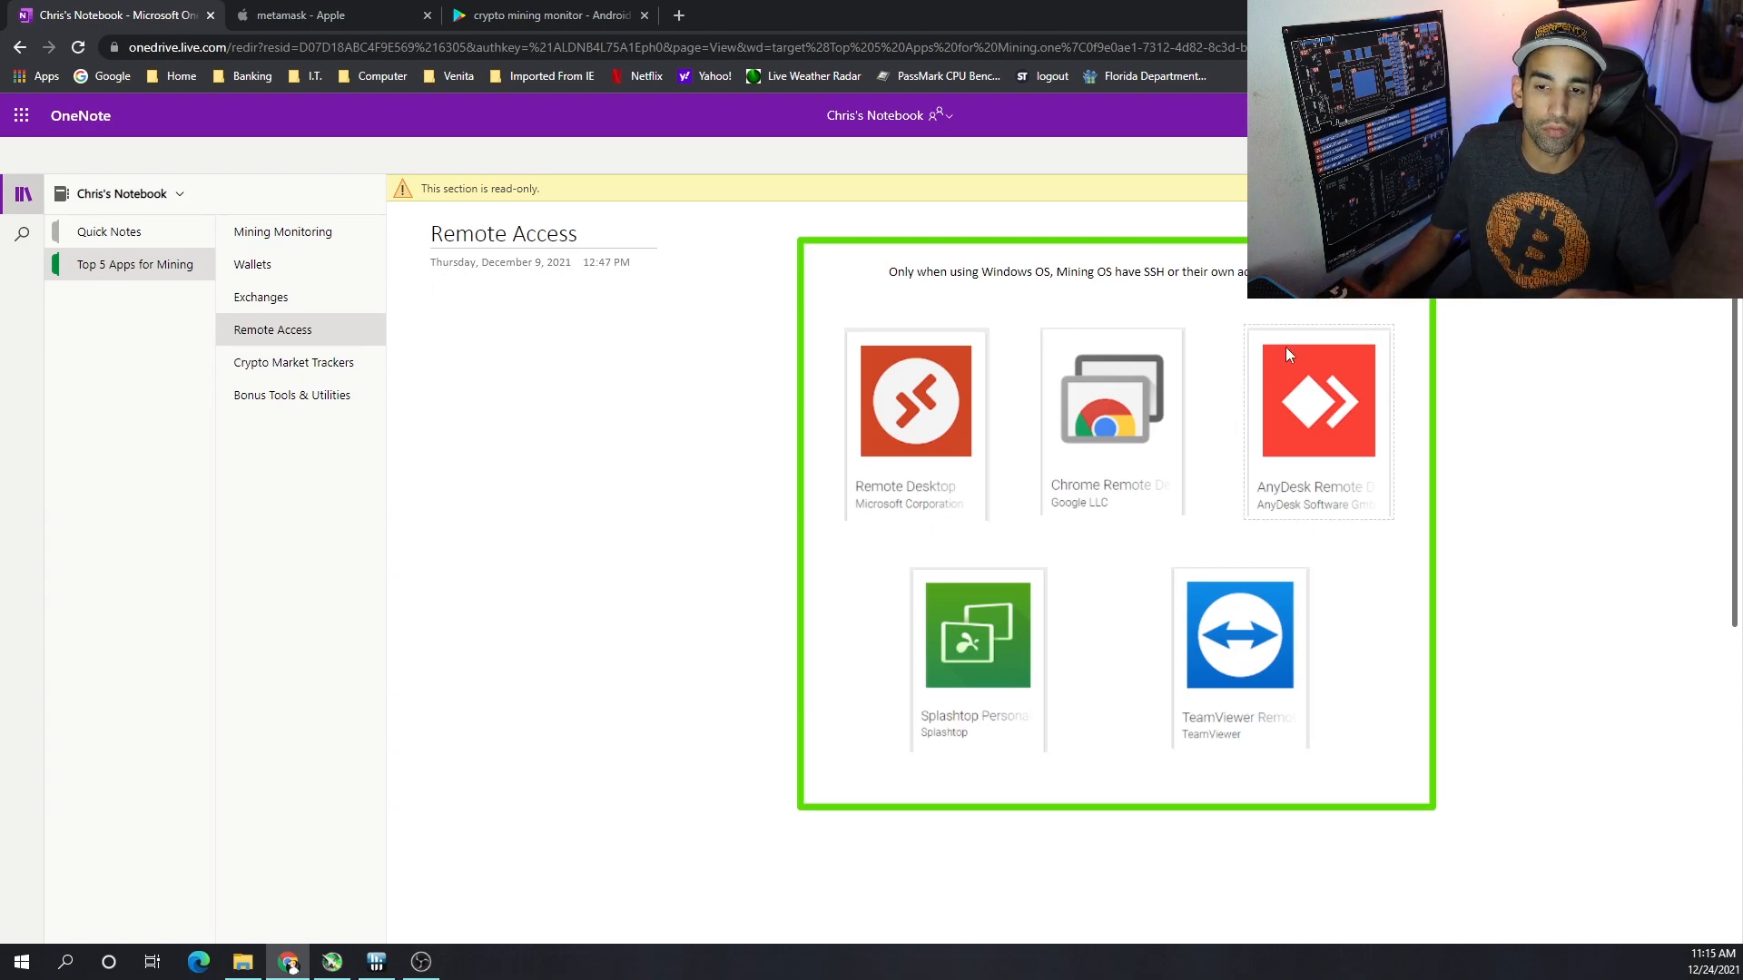
mouse_move(1485, 697)
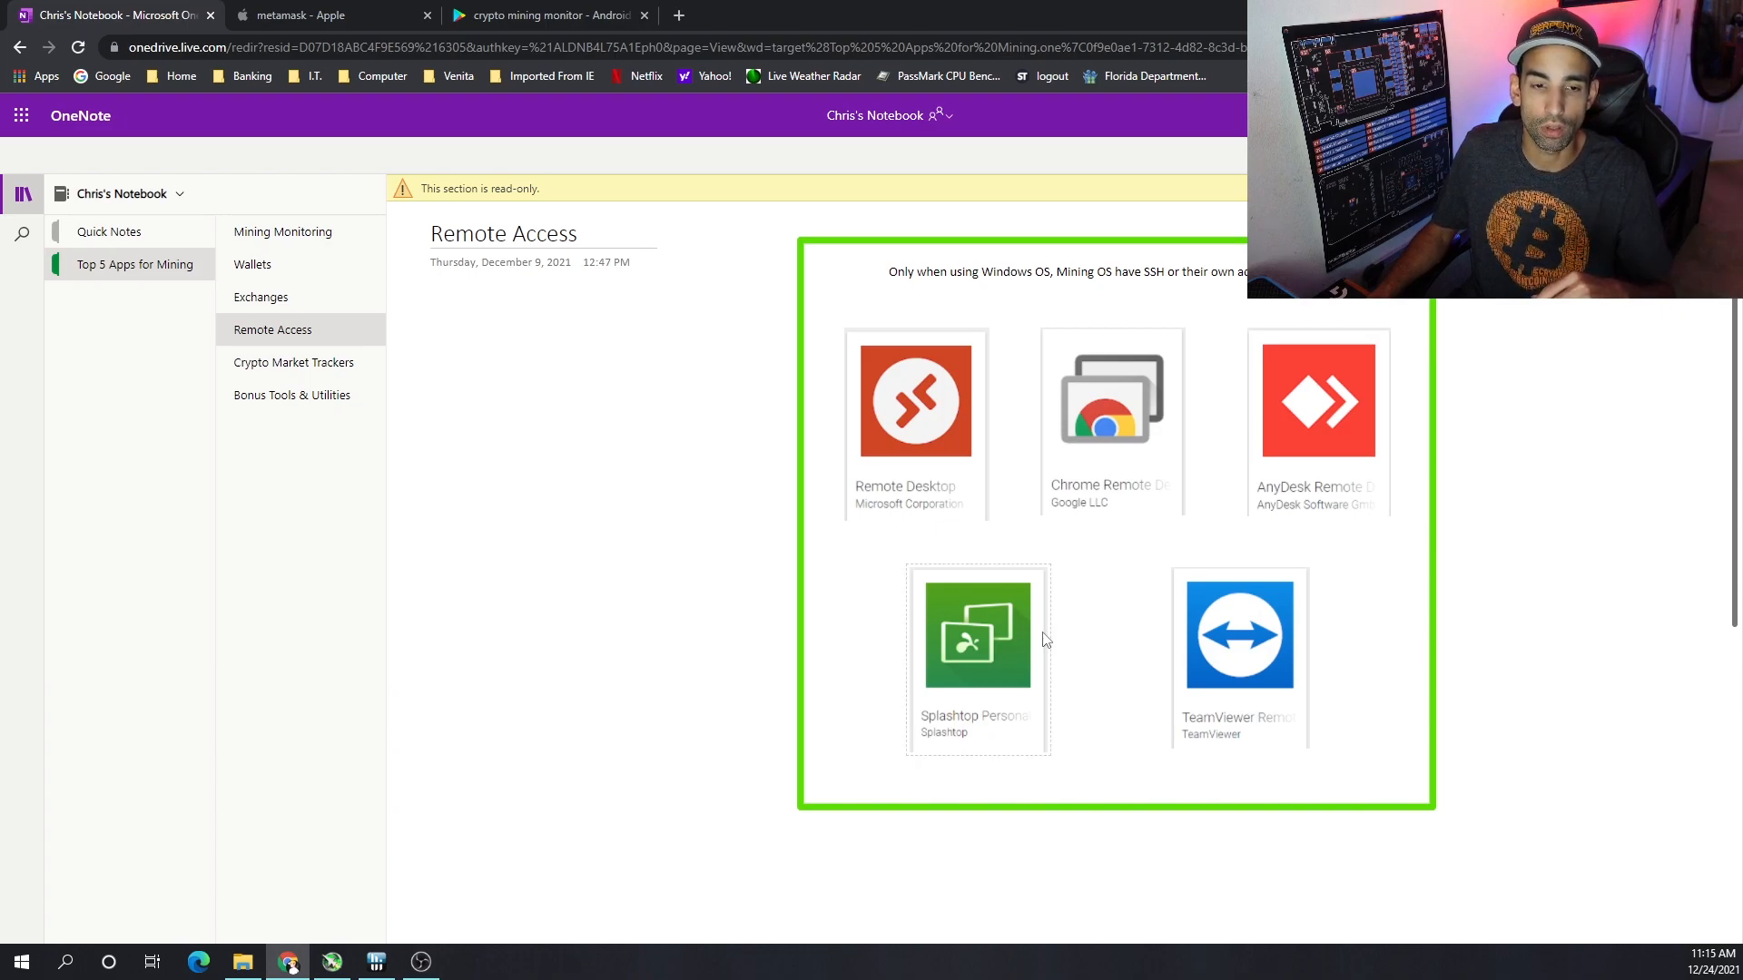
click(294, 362)
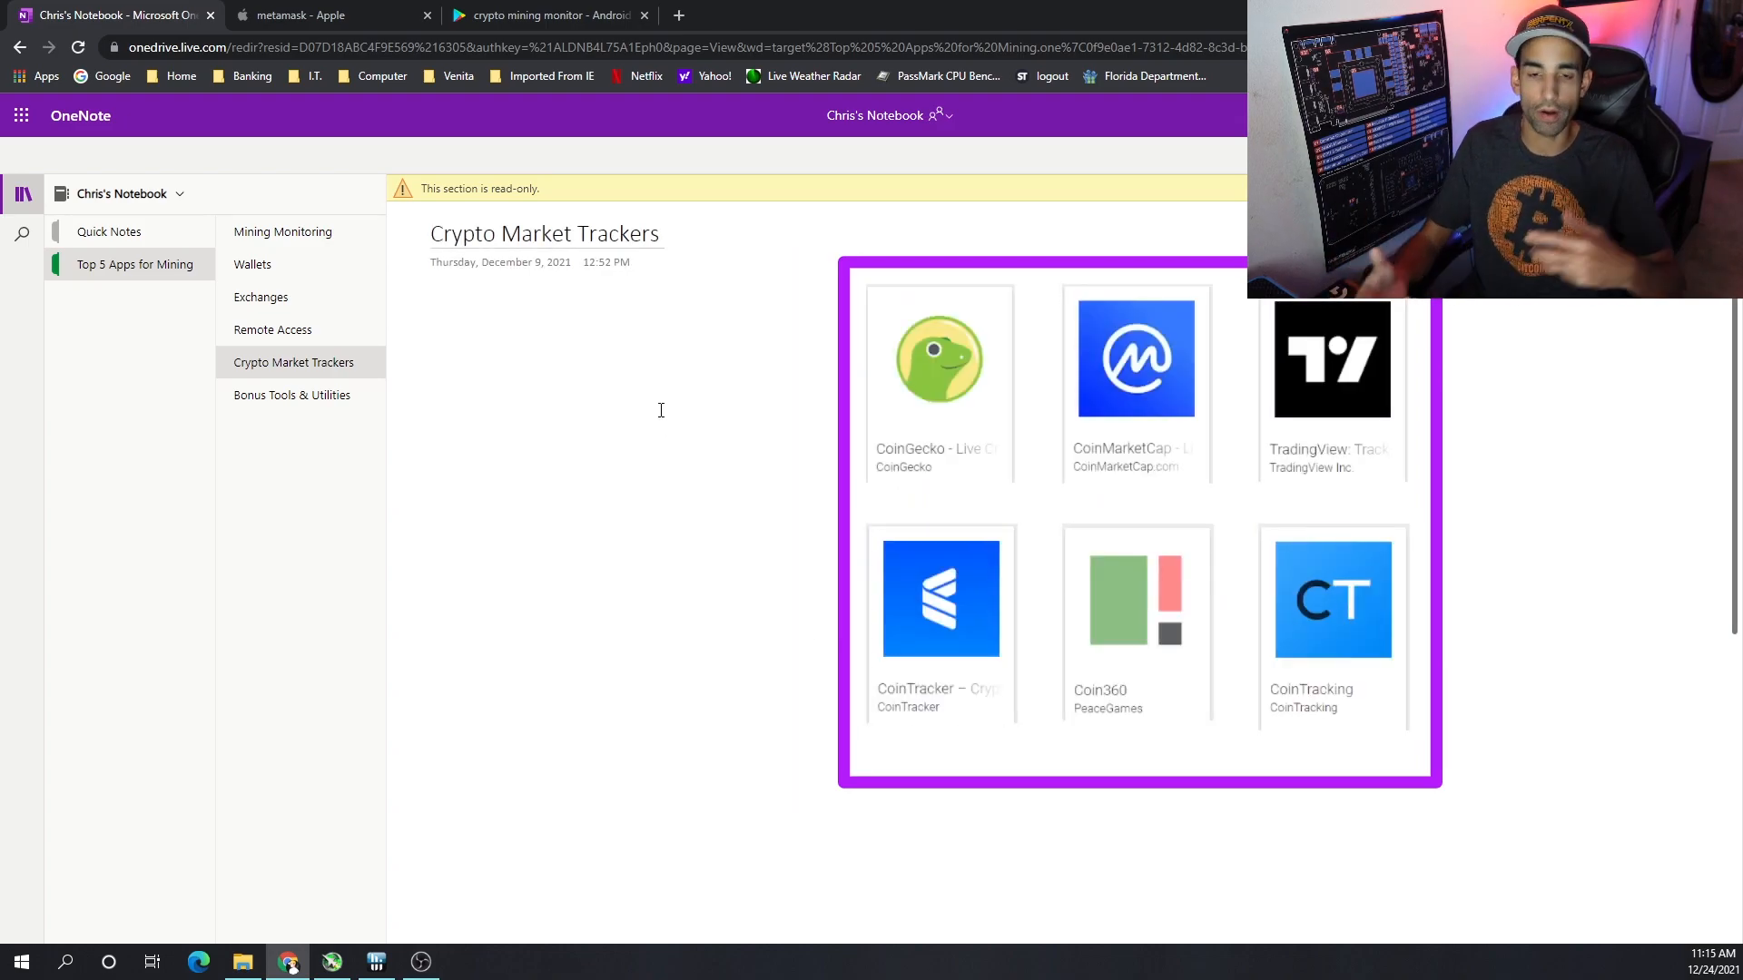
Search the Apple website for 'coin' (coinmarketcap) in place of the MetaMask query
click(300, 14)
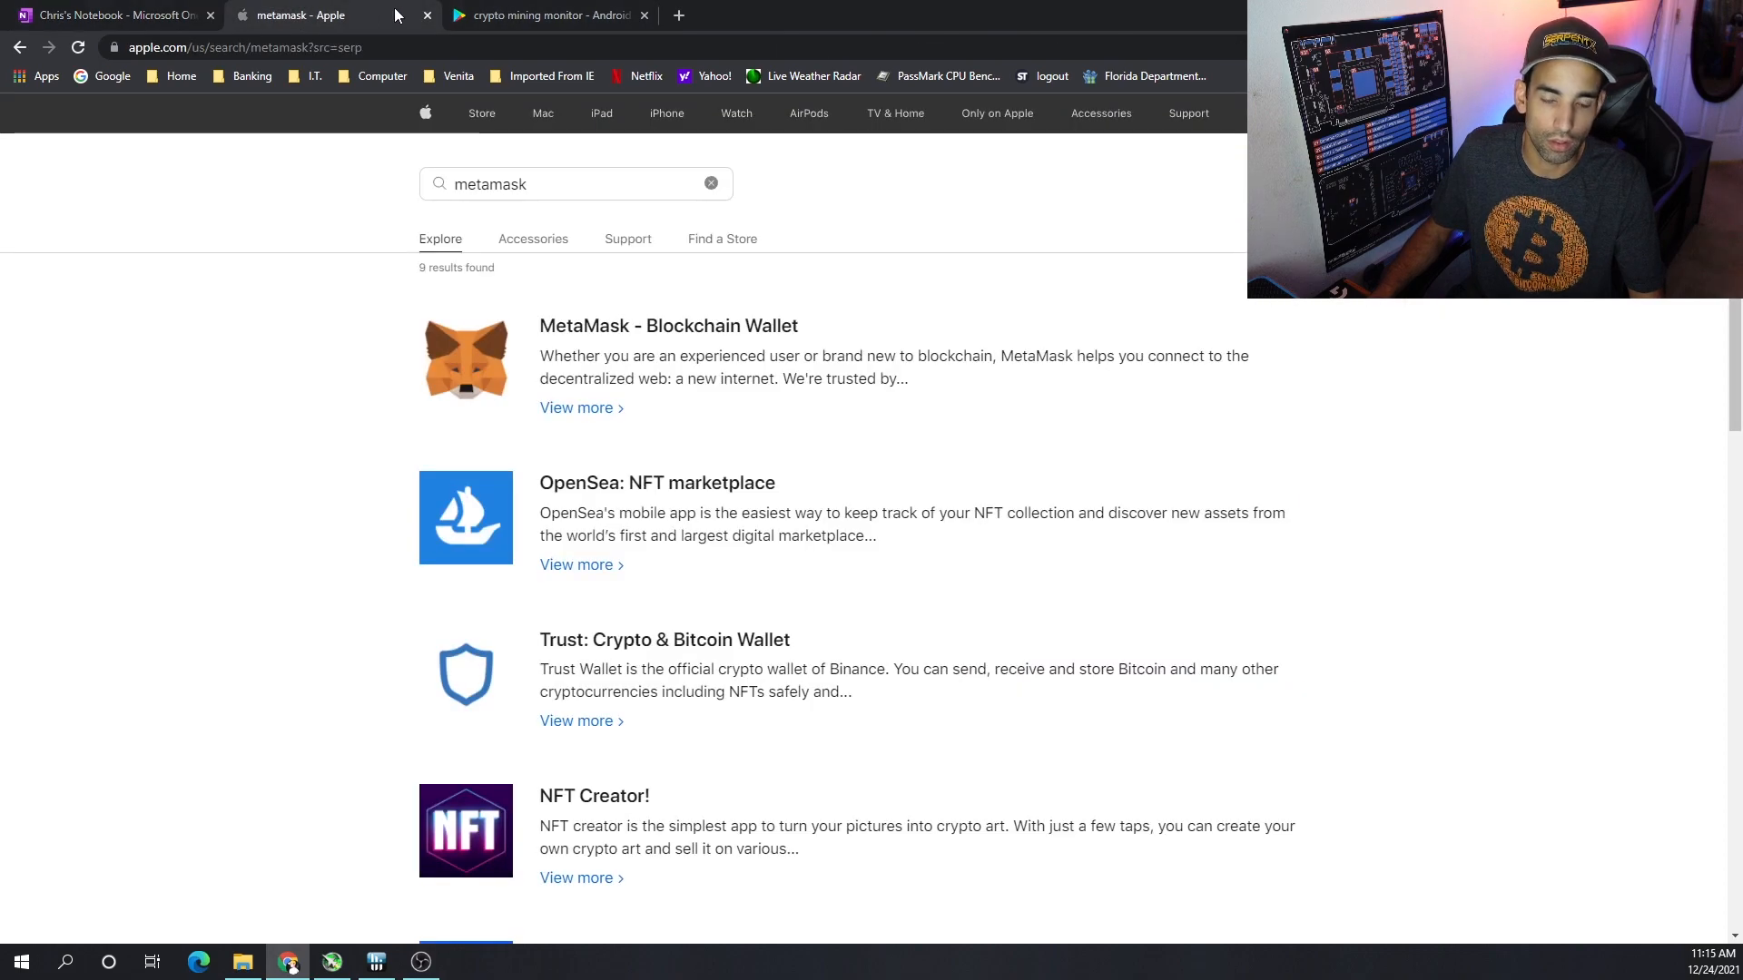
click(575, 183)
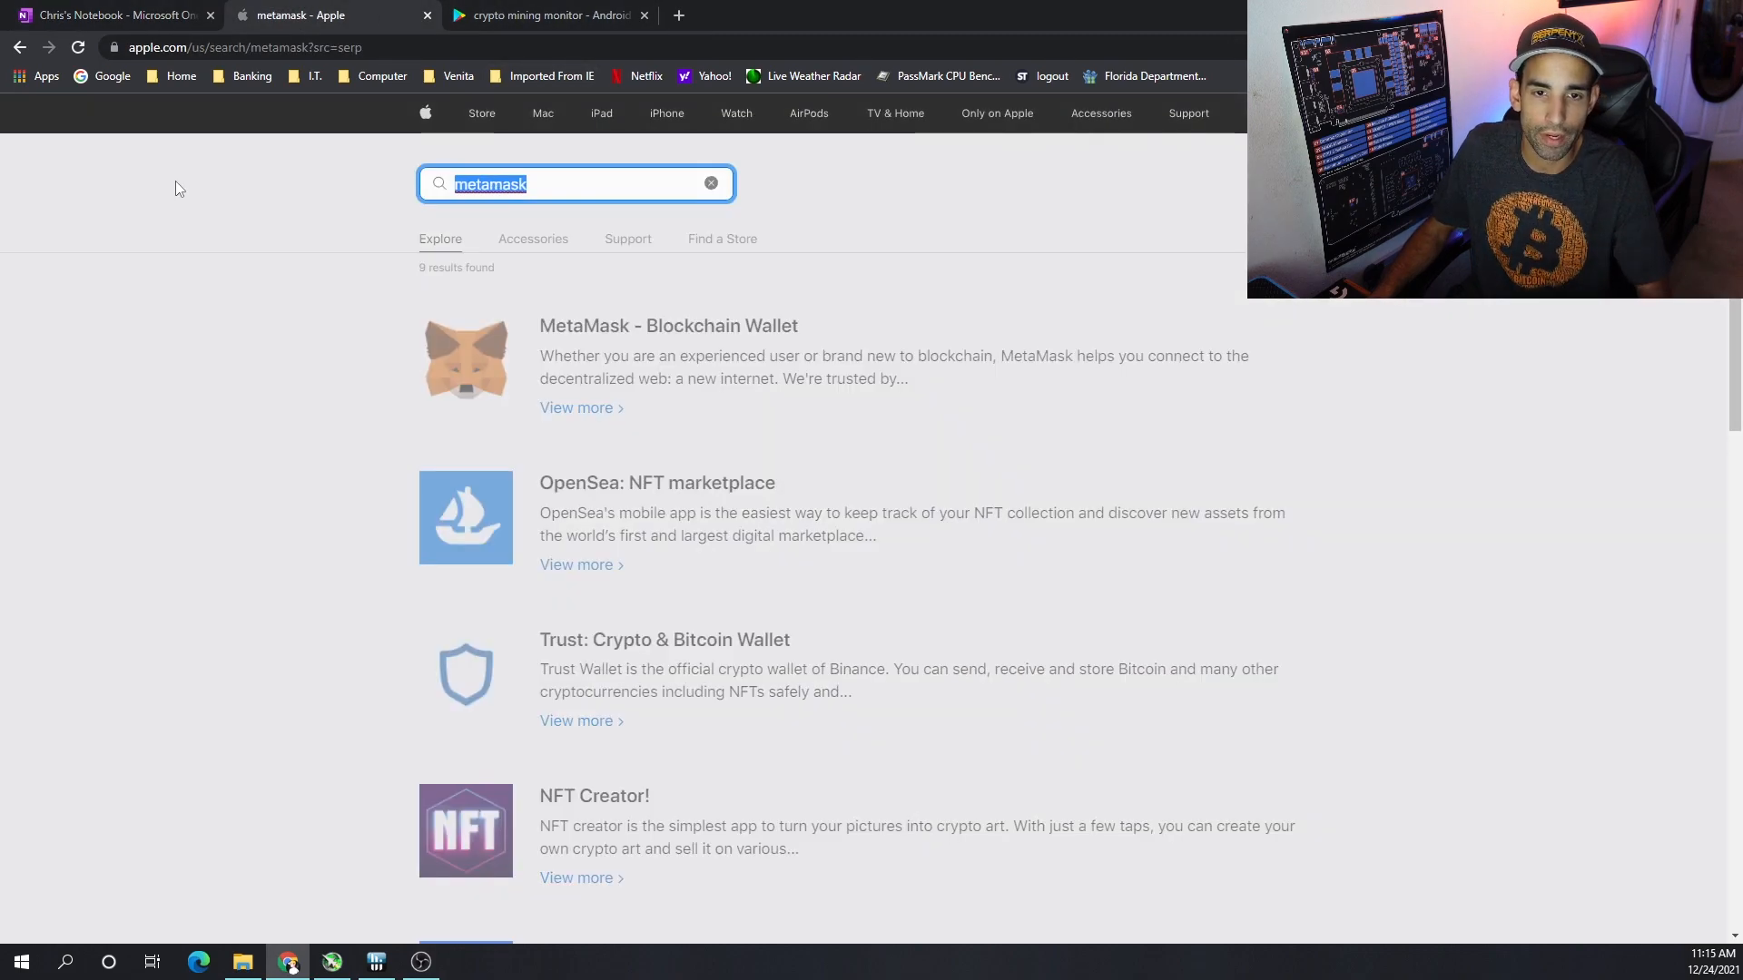
text(coinmarketcap)
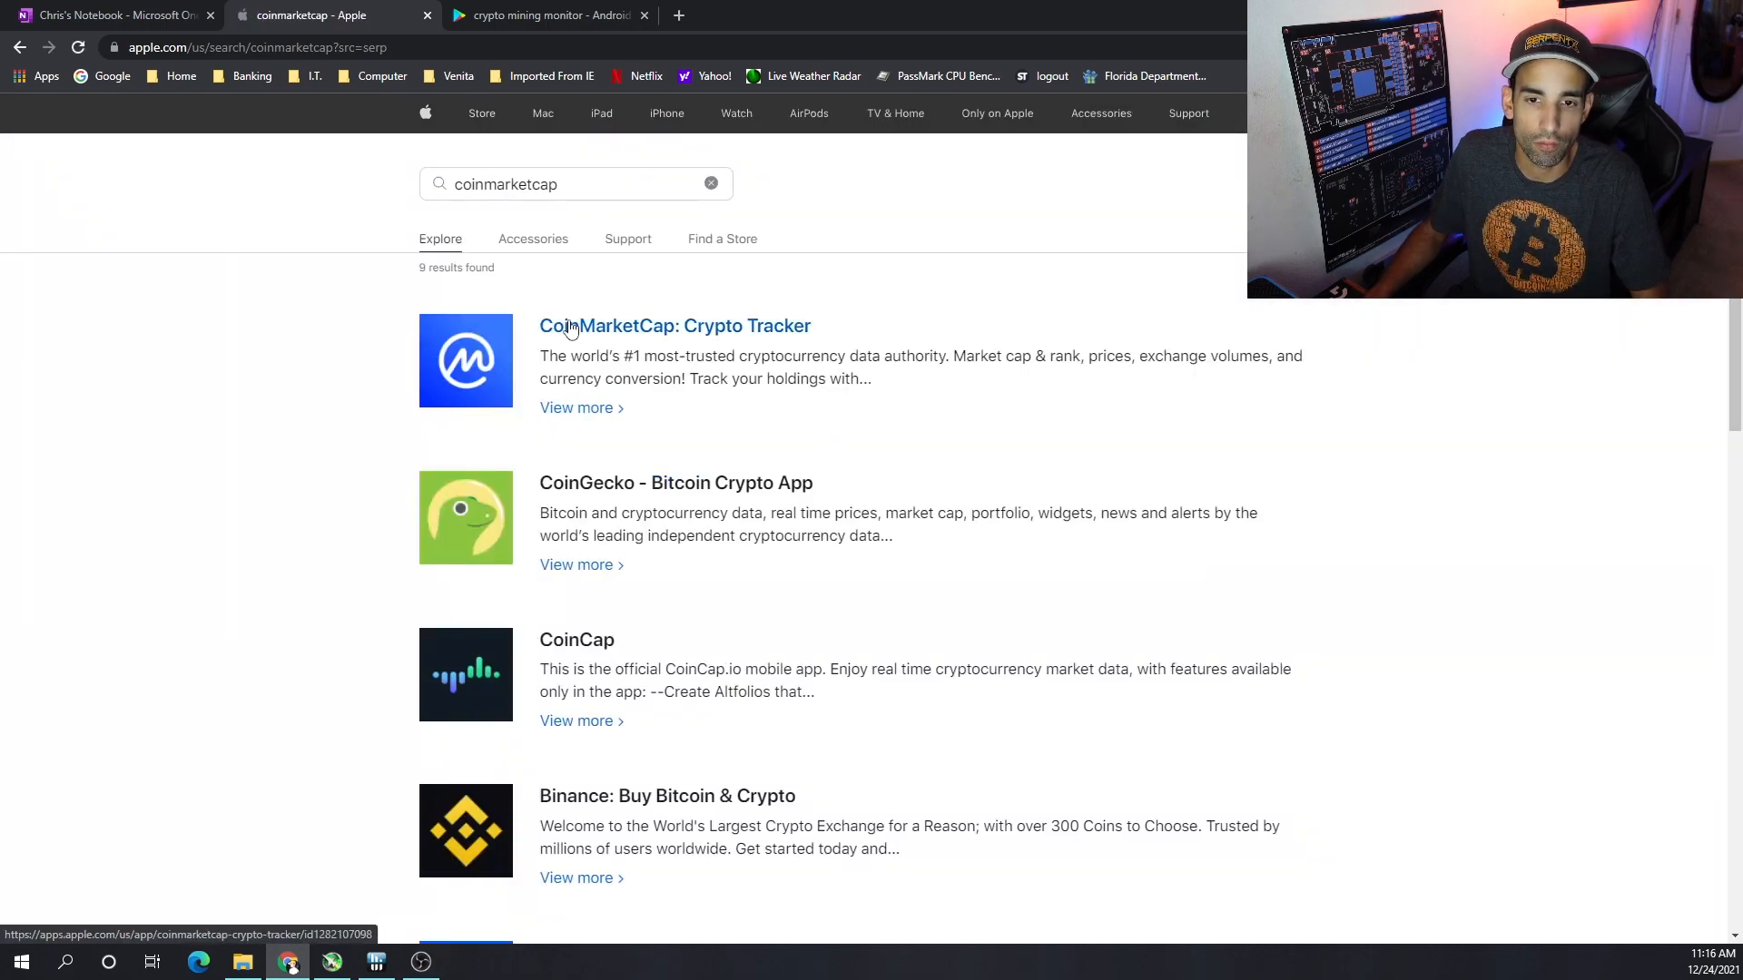
mouse_move(656, 503)
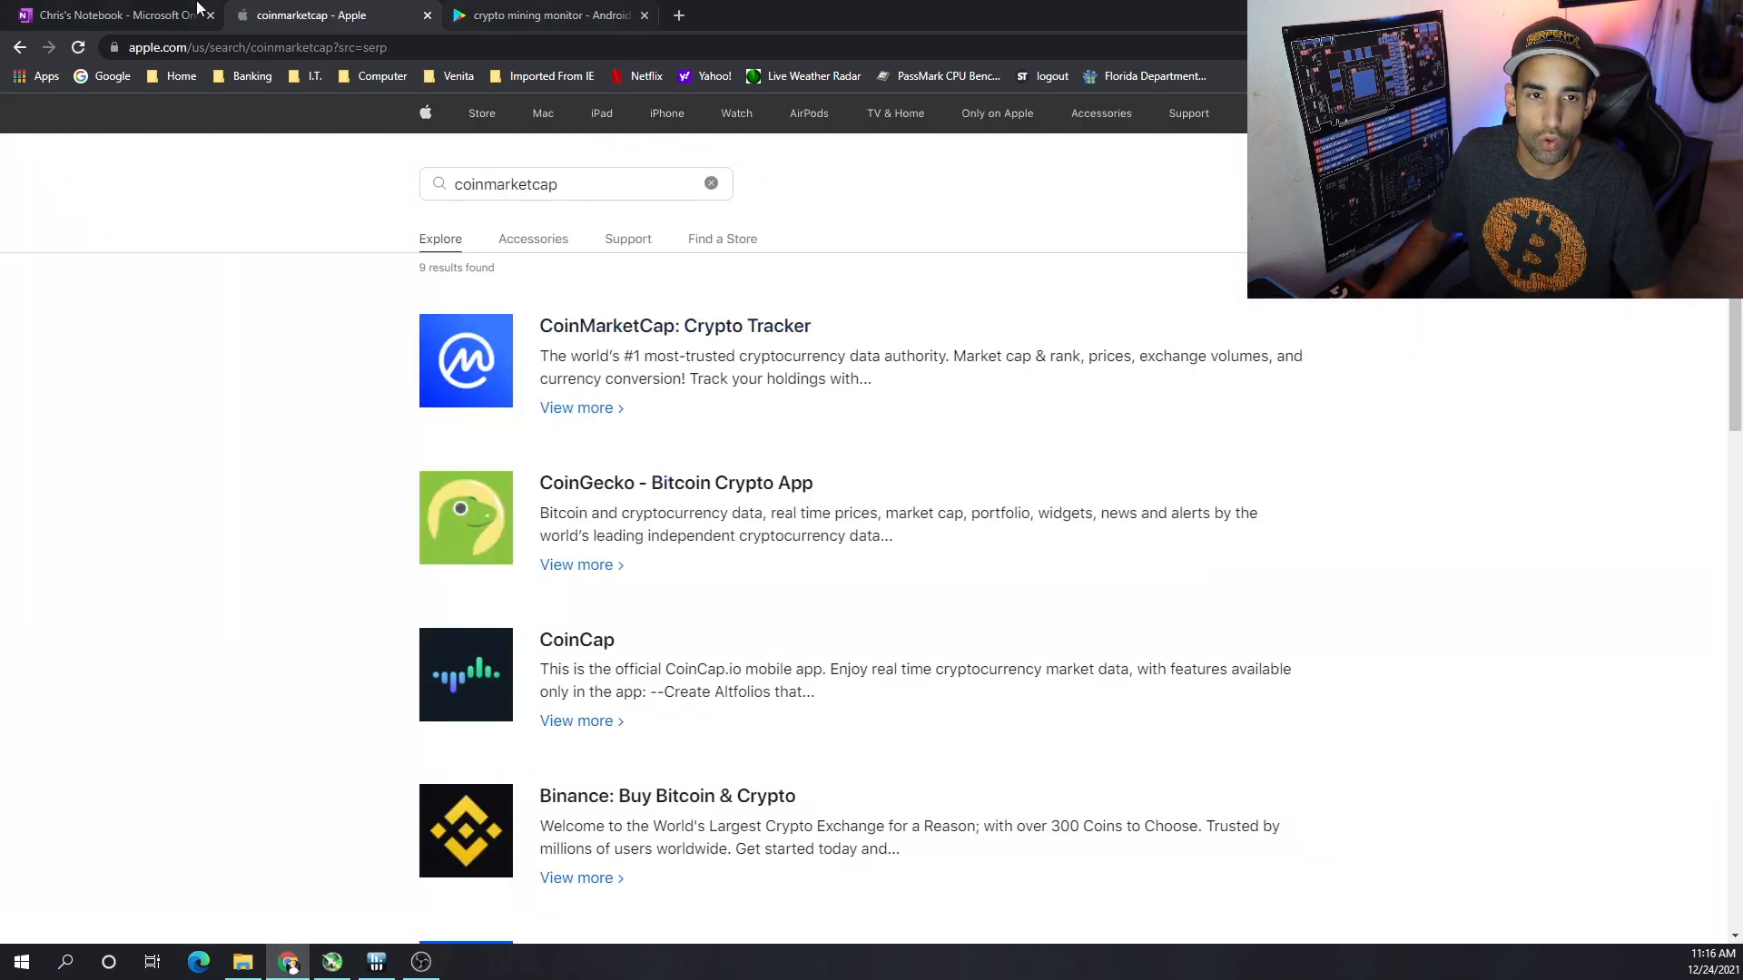
click(105, 15)
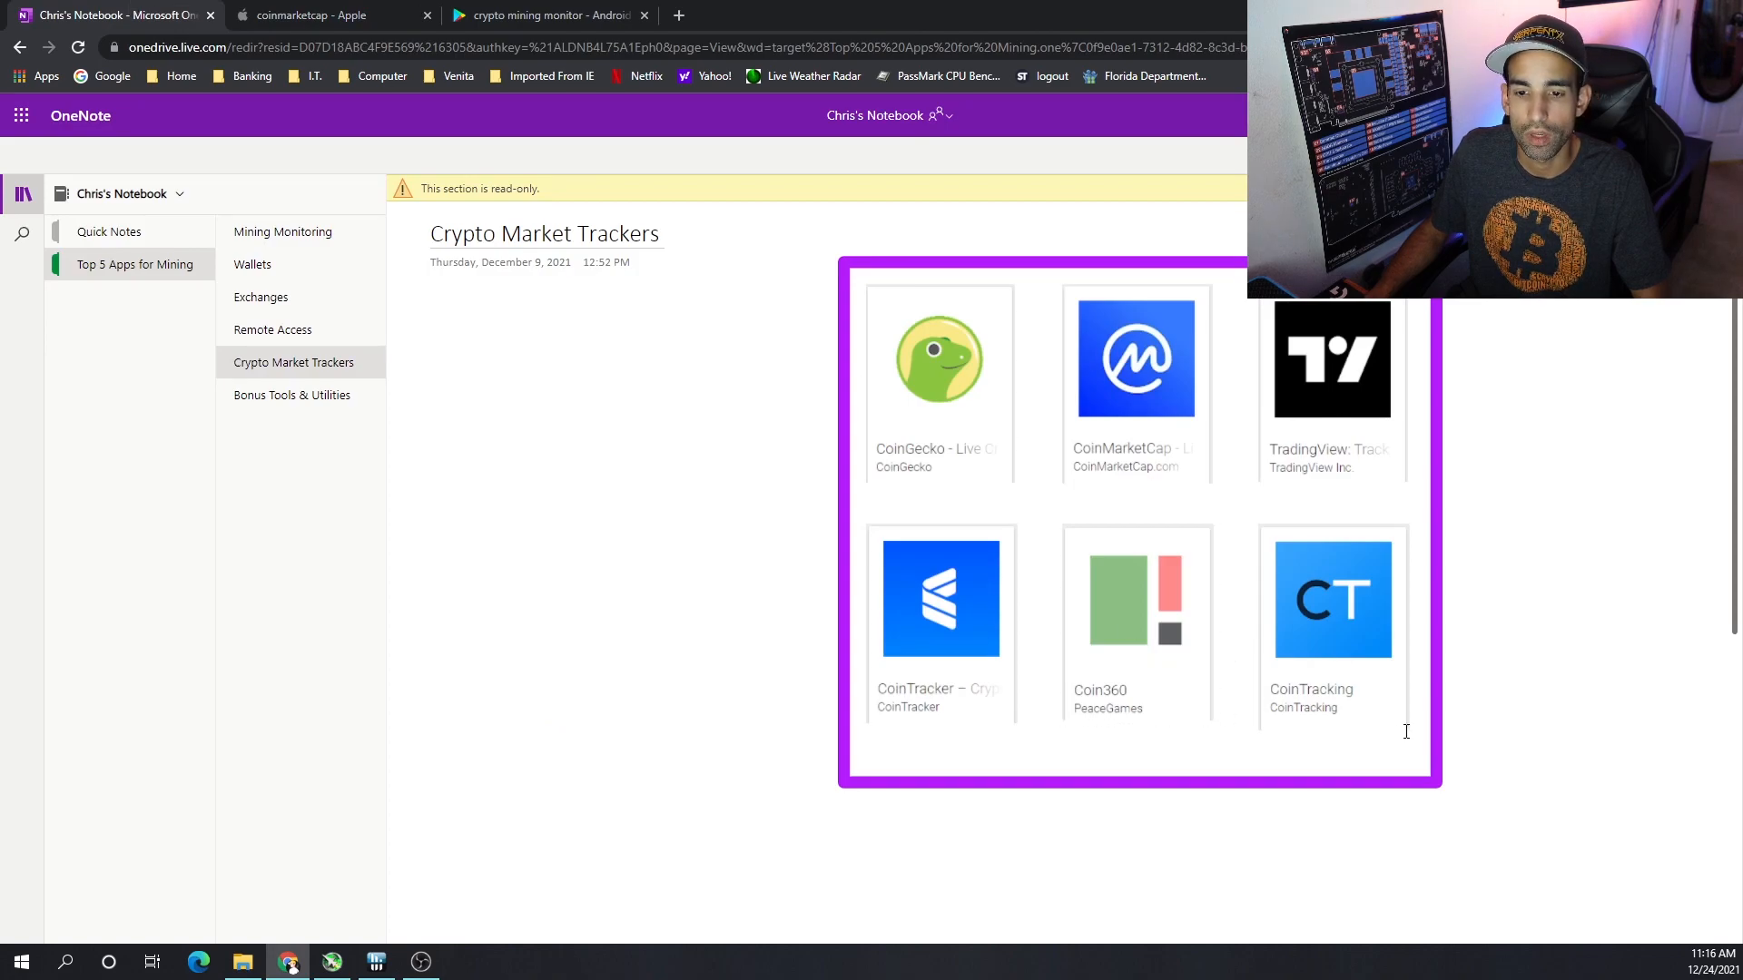
mouse_move(850, 425)
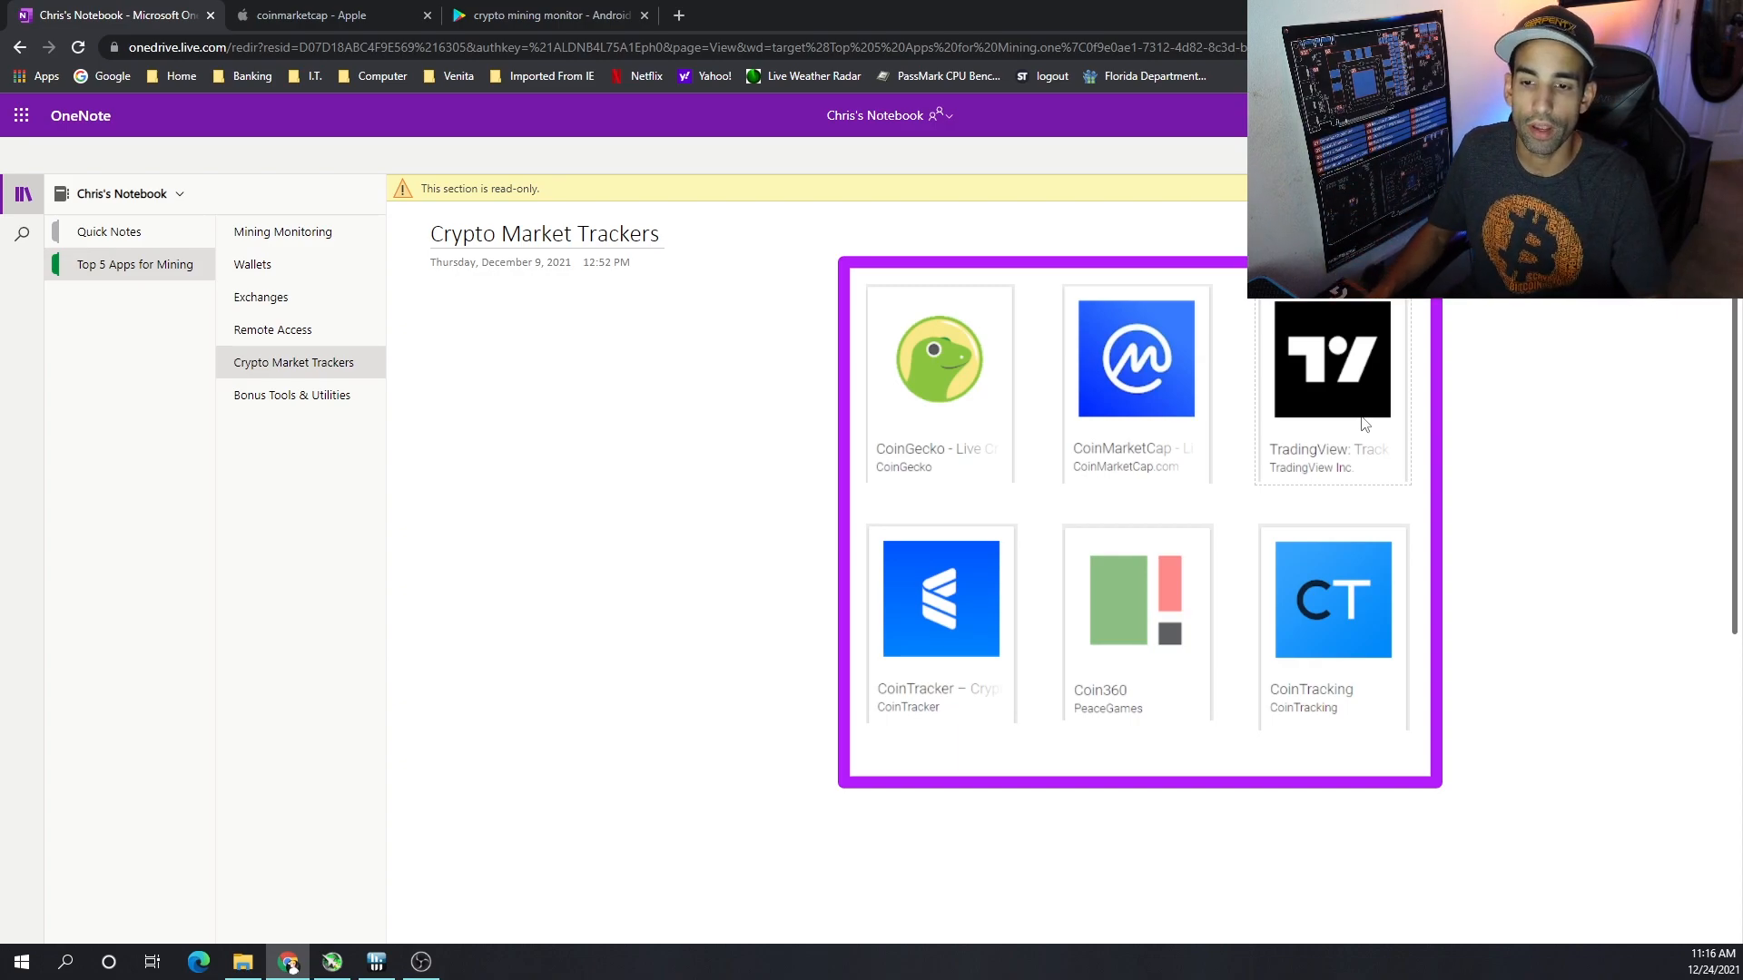
mouse_move(848, 635)
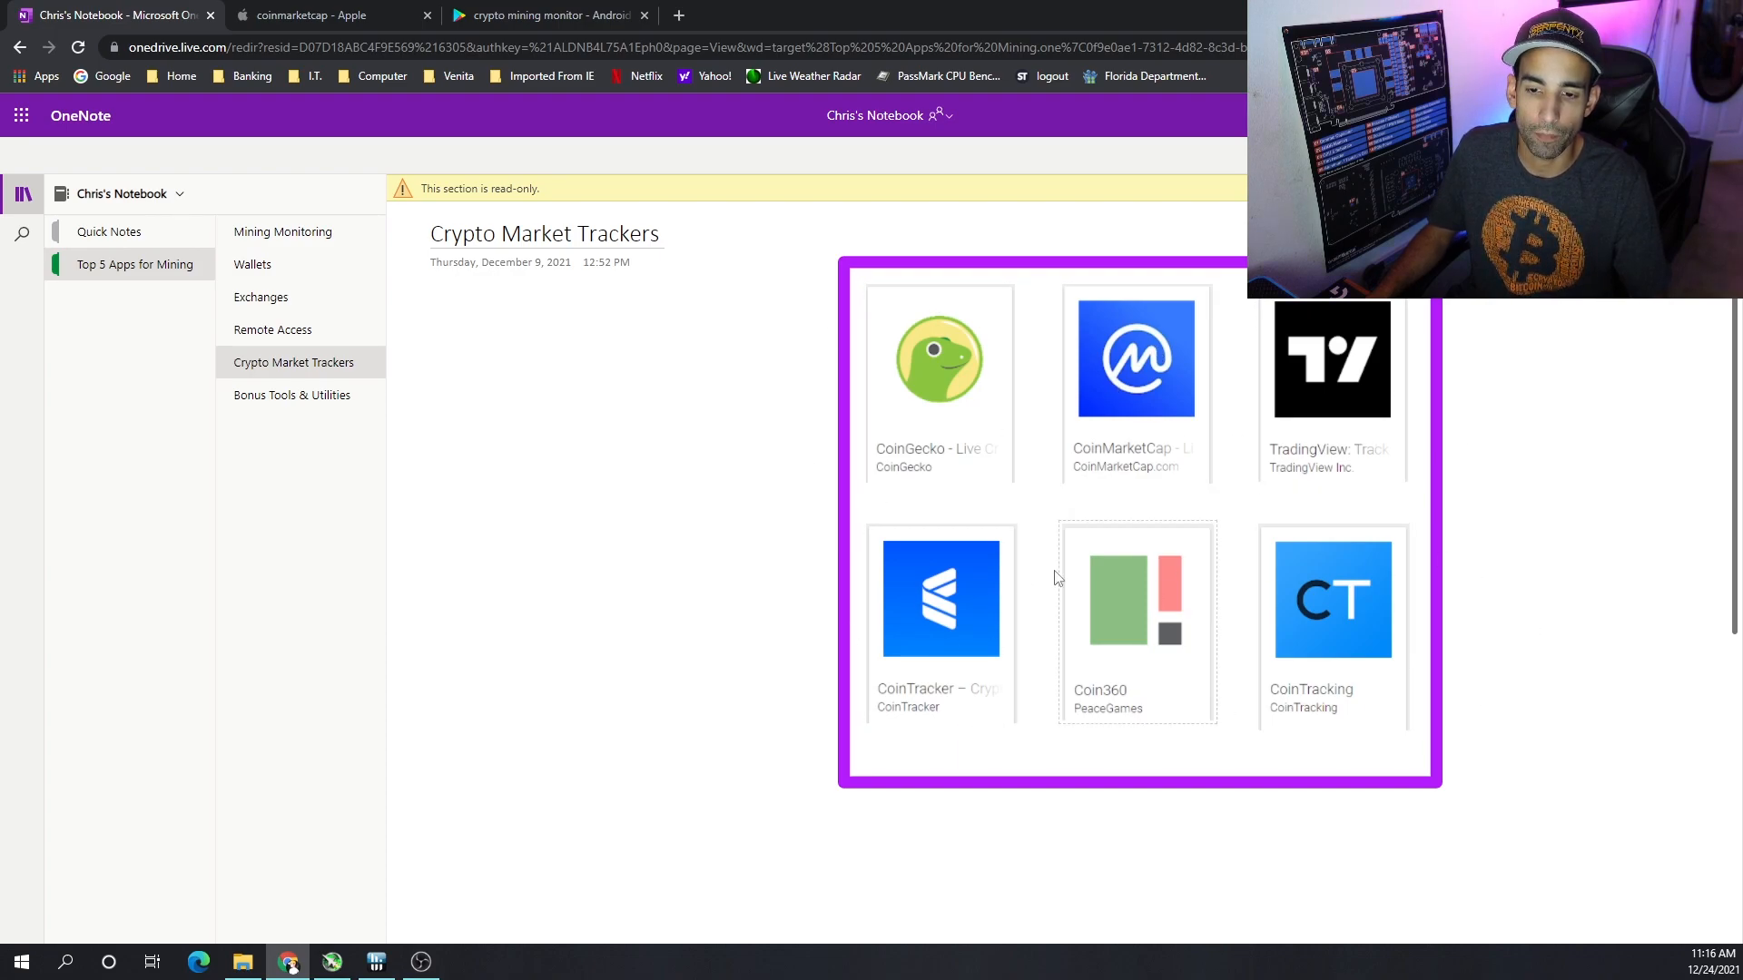
mouse_move(1345, 634)
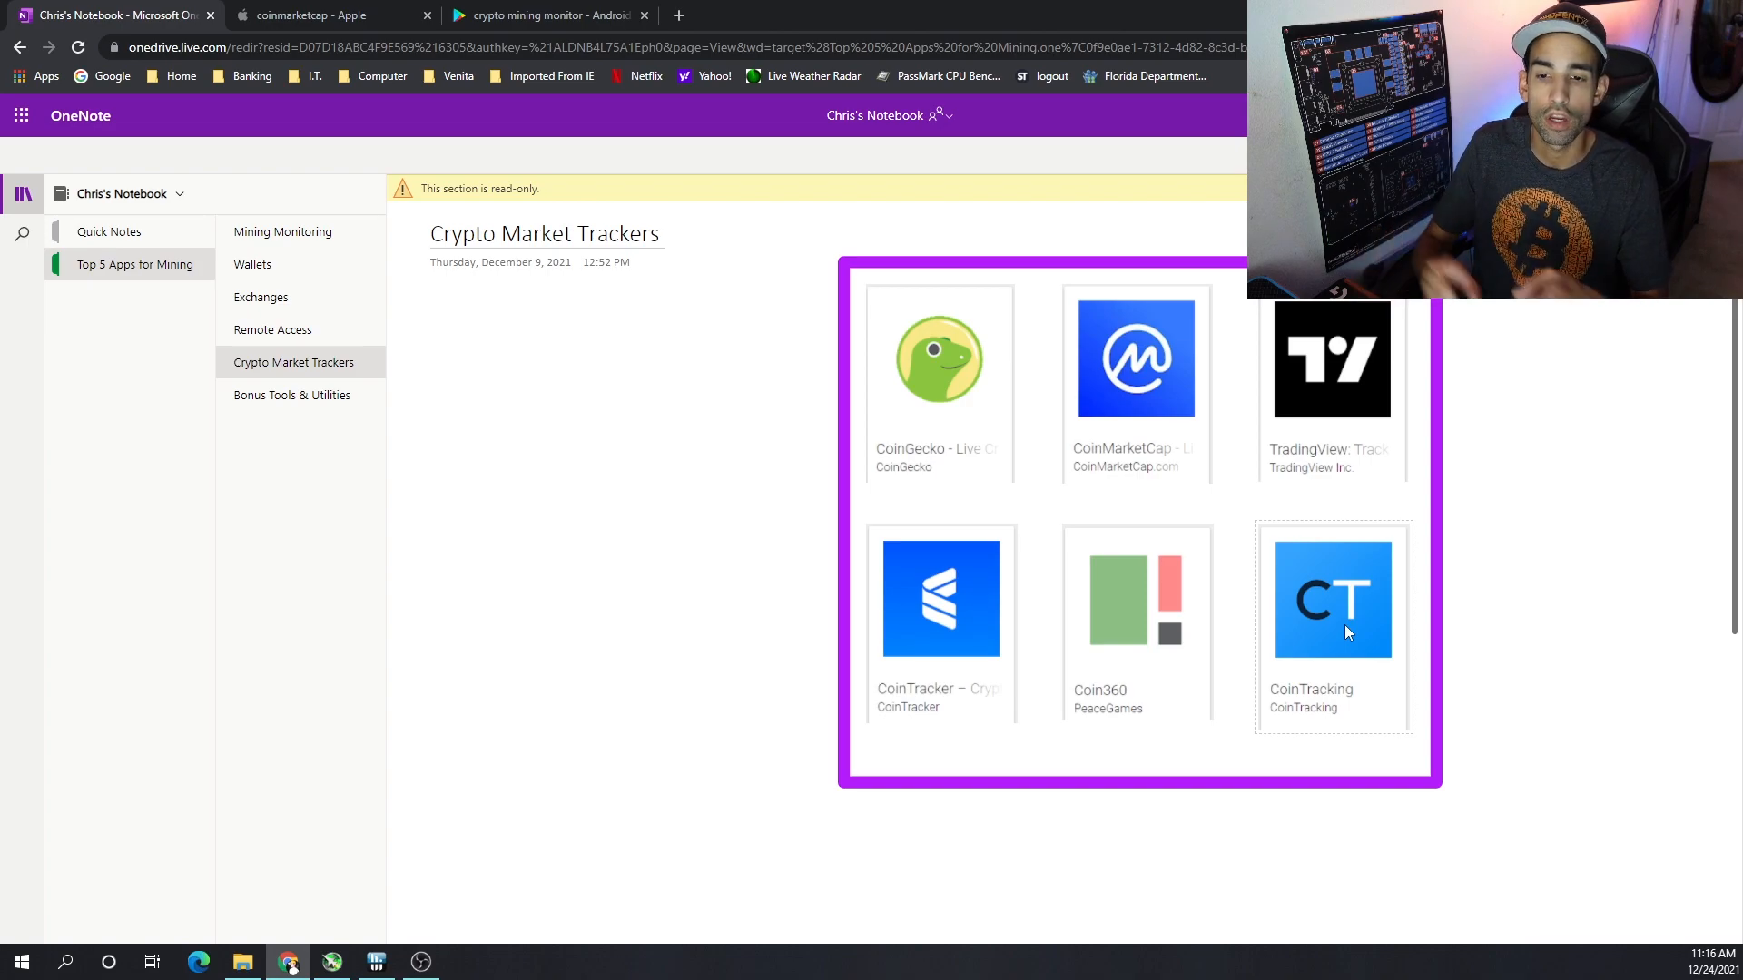
mouse_move(1108, 621)
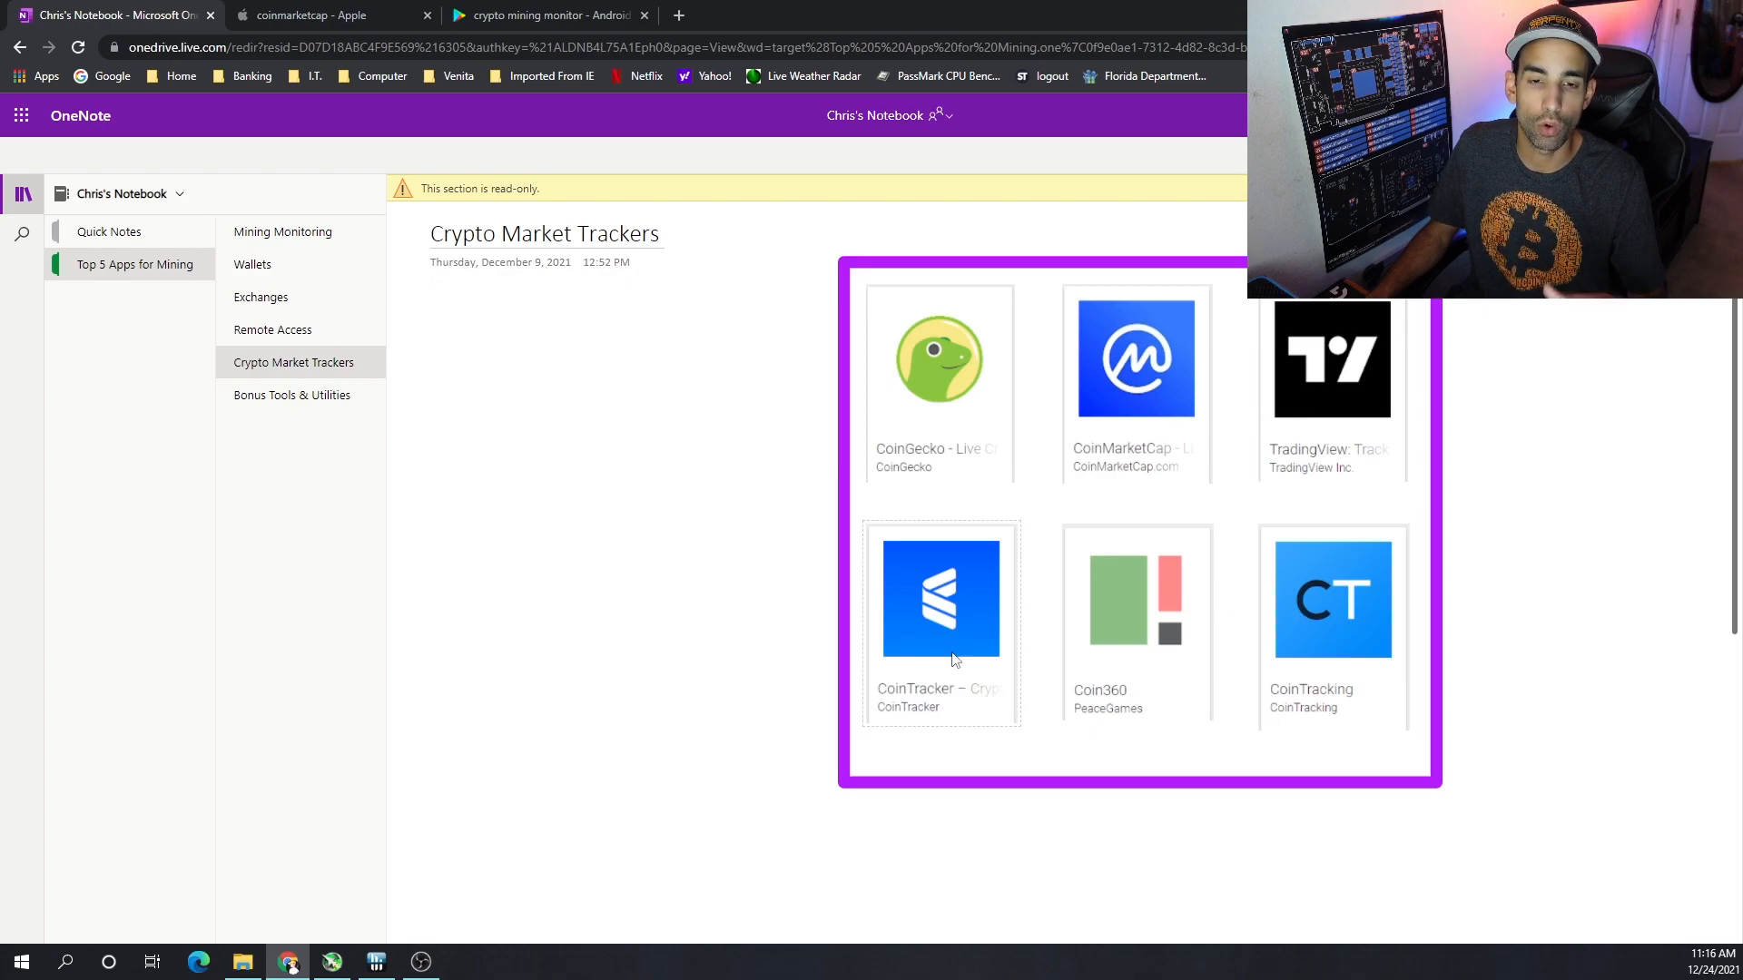
mouse_move(959, 643)
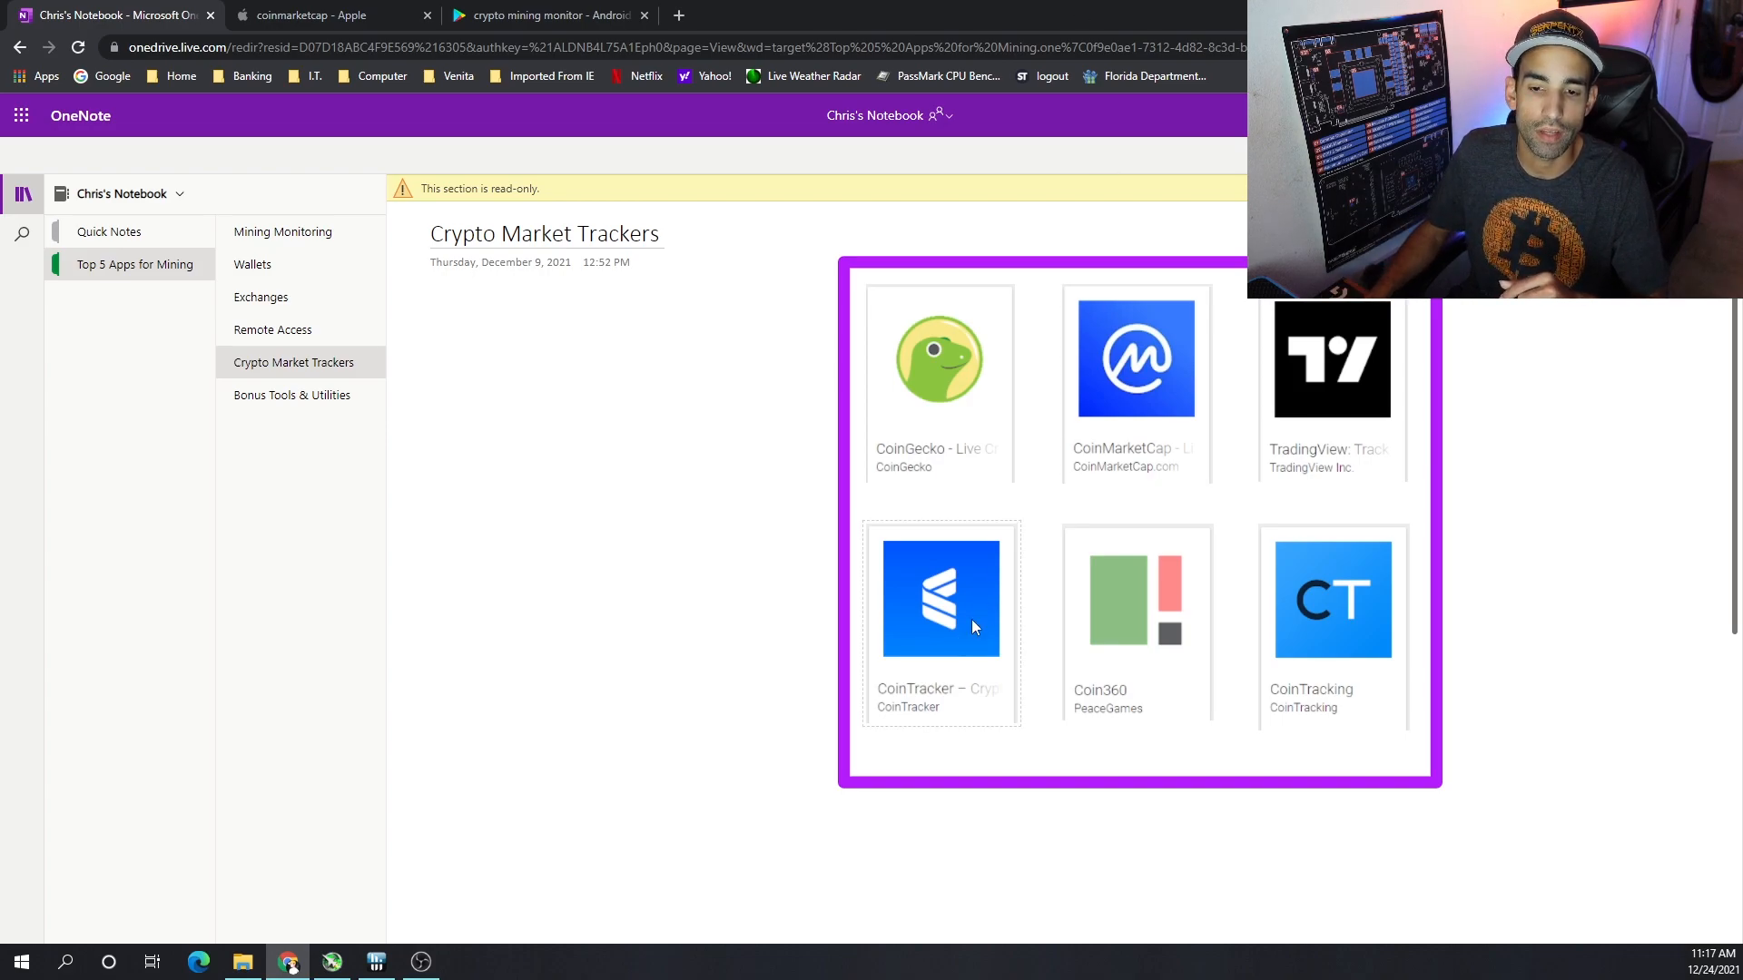
mouse_move(970, 608)
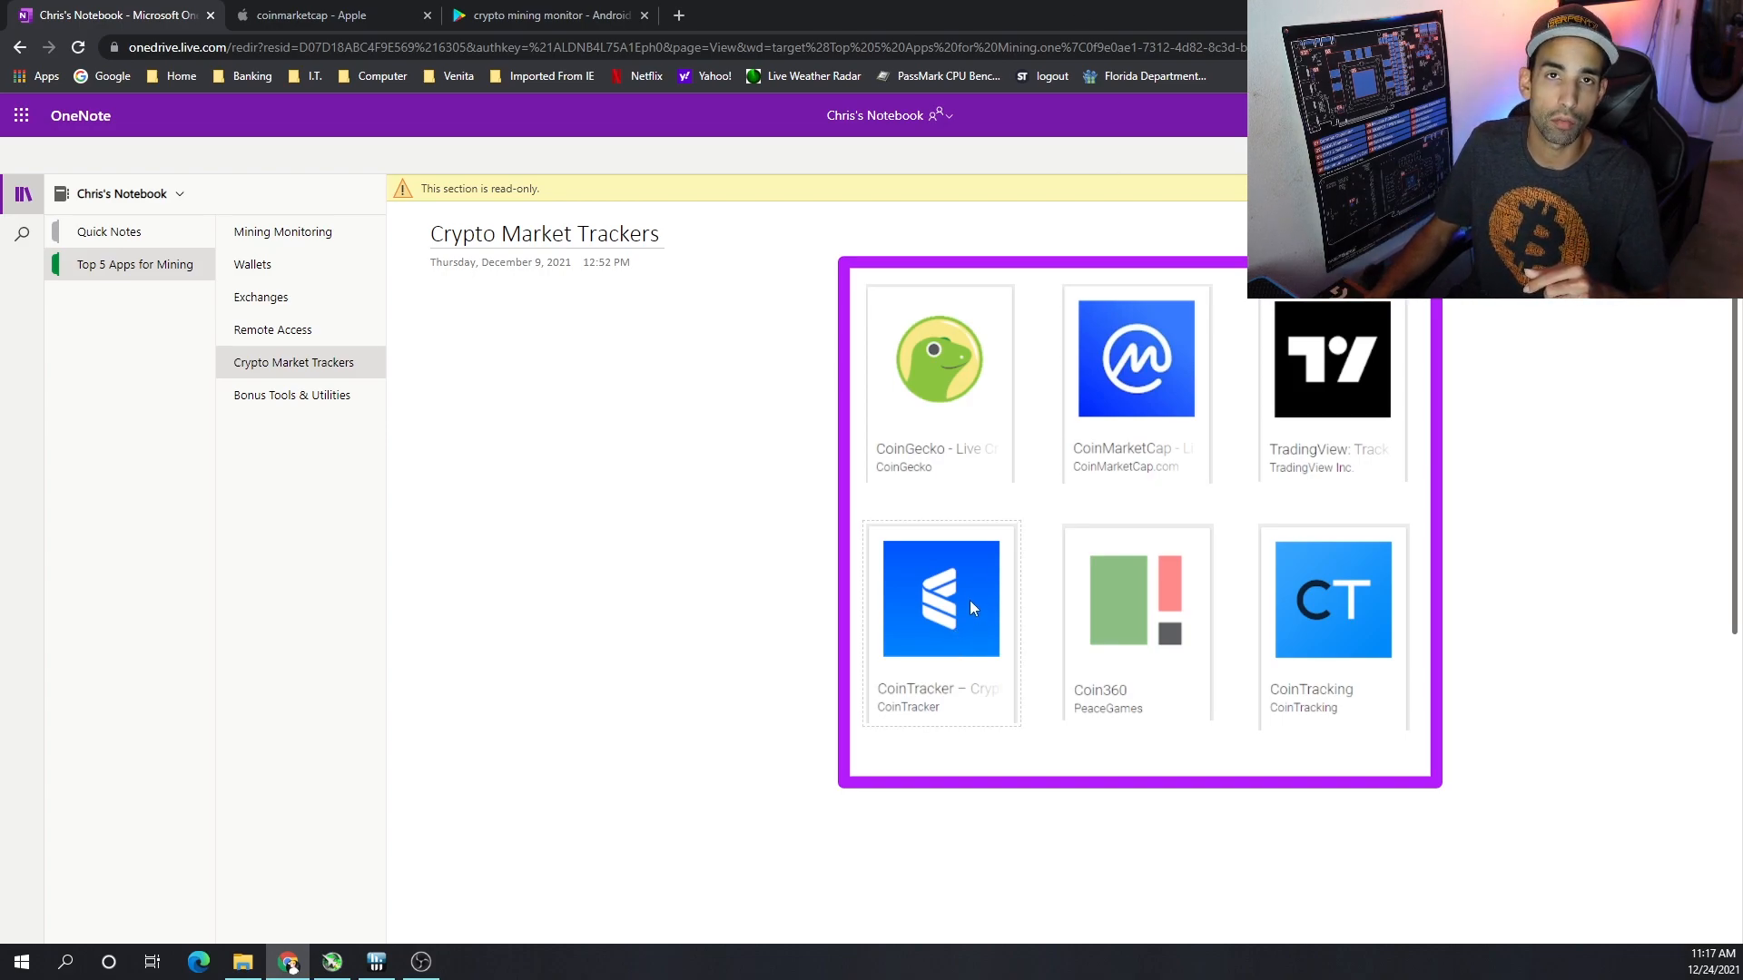
mouse_move(1182, 633)
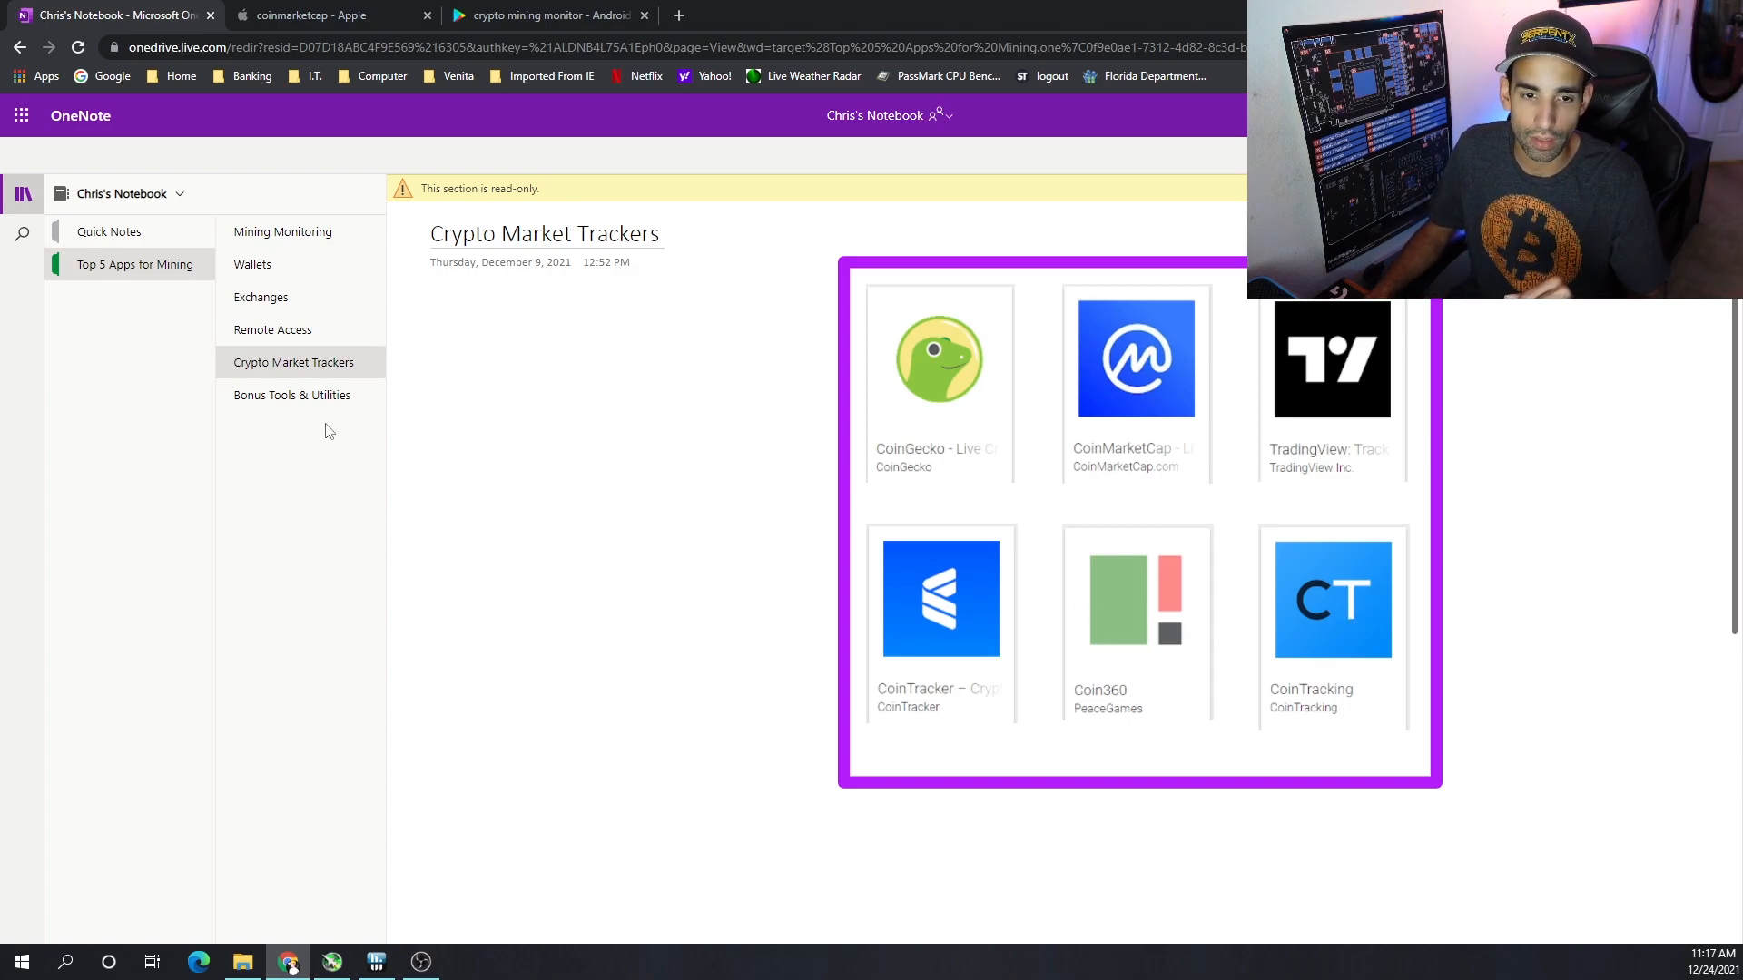
Show the Bonus Tools & Utilities page with Pulseway, GlassWire and Speedtest apps
click(290, 393)
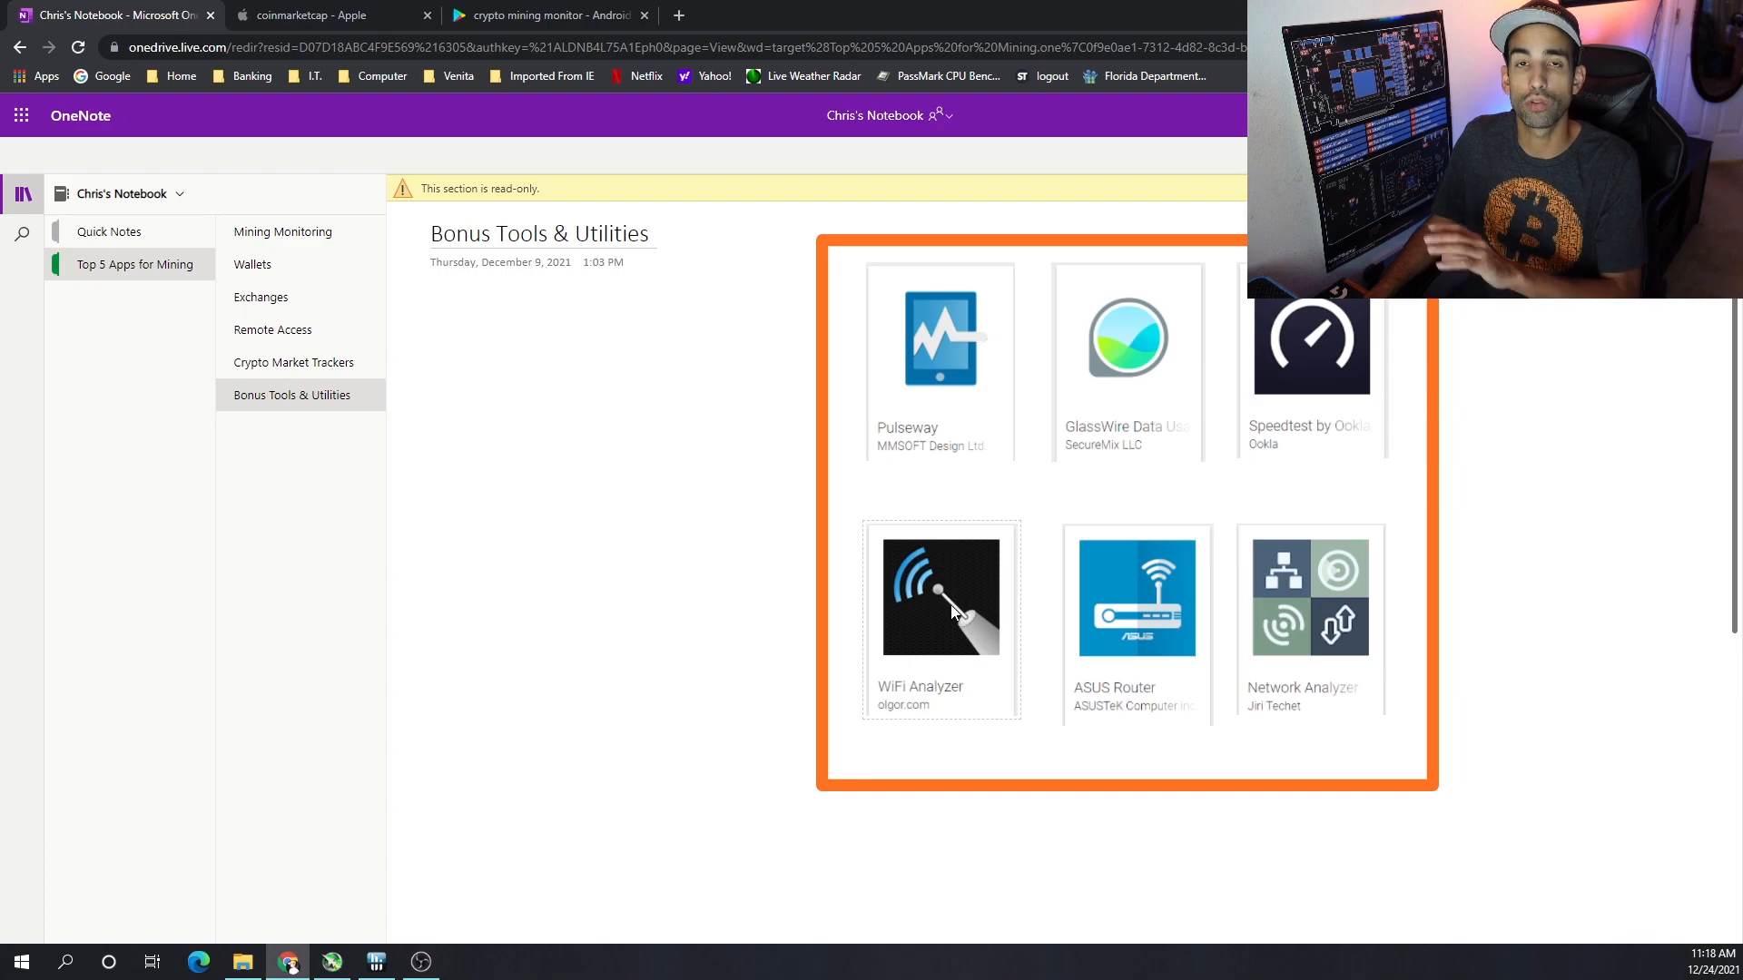
mouse_move(908, 646)
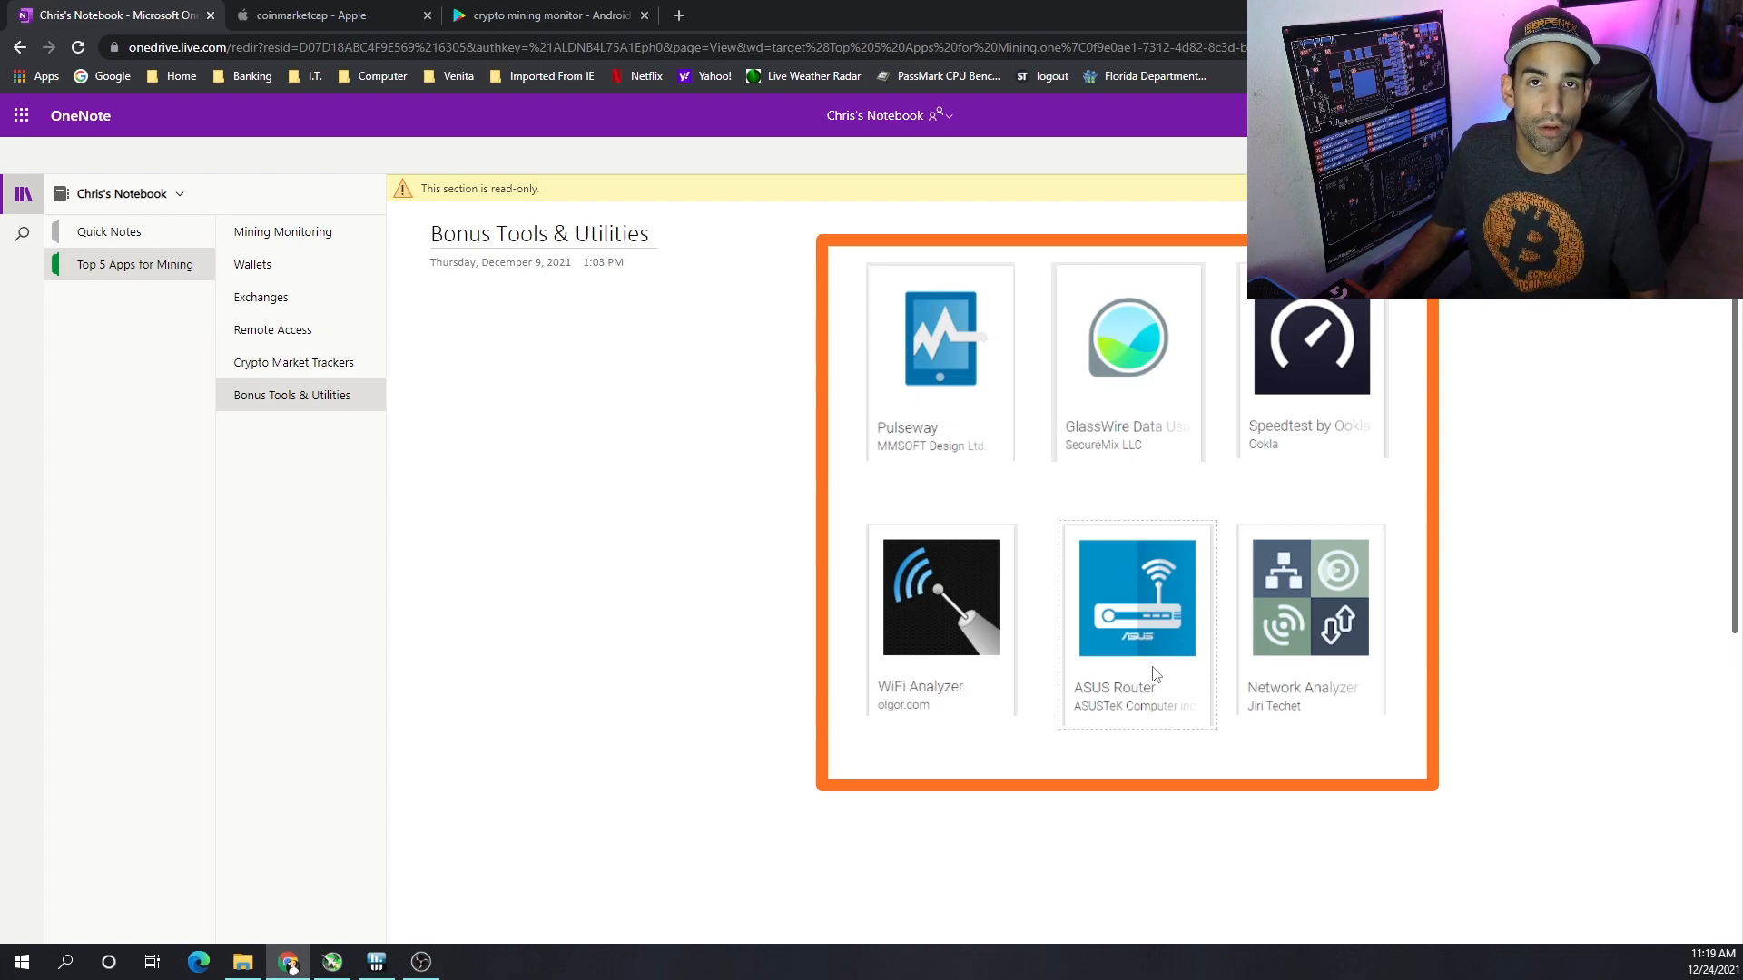
right_click(1136, 595)
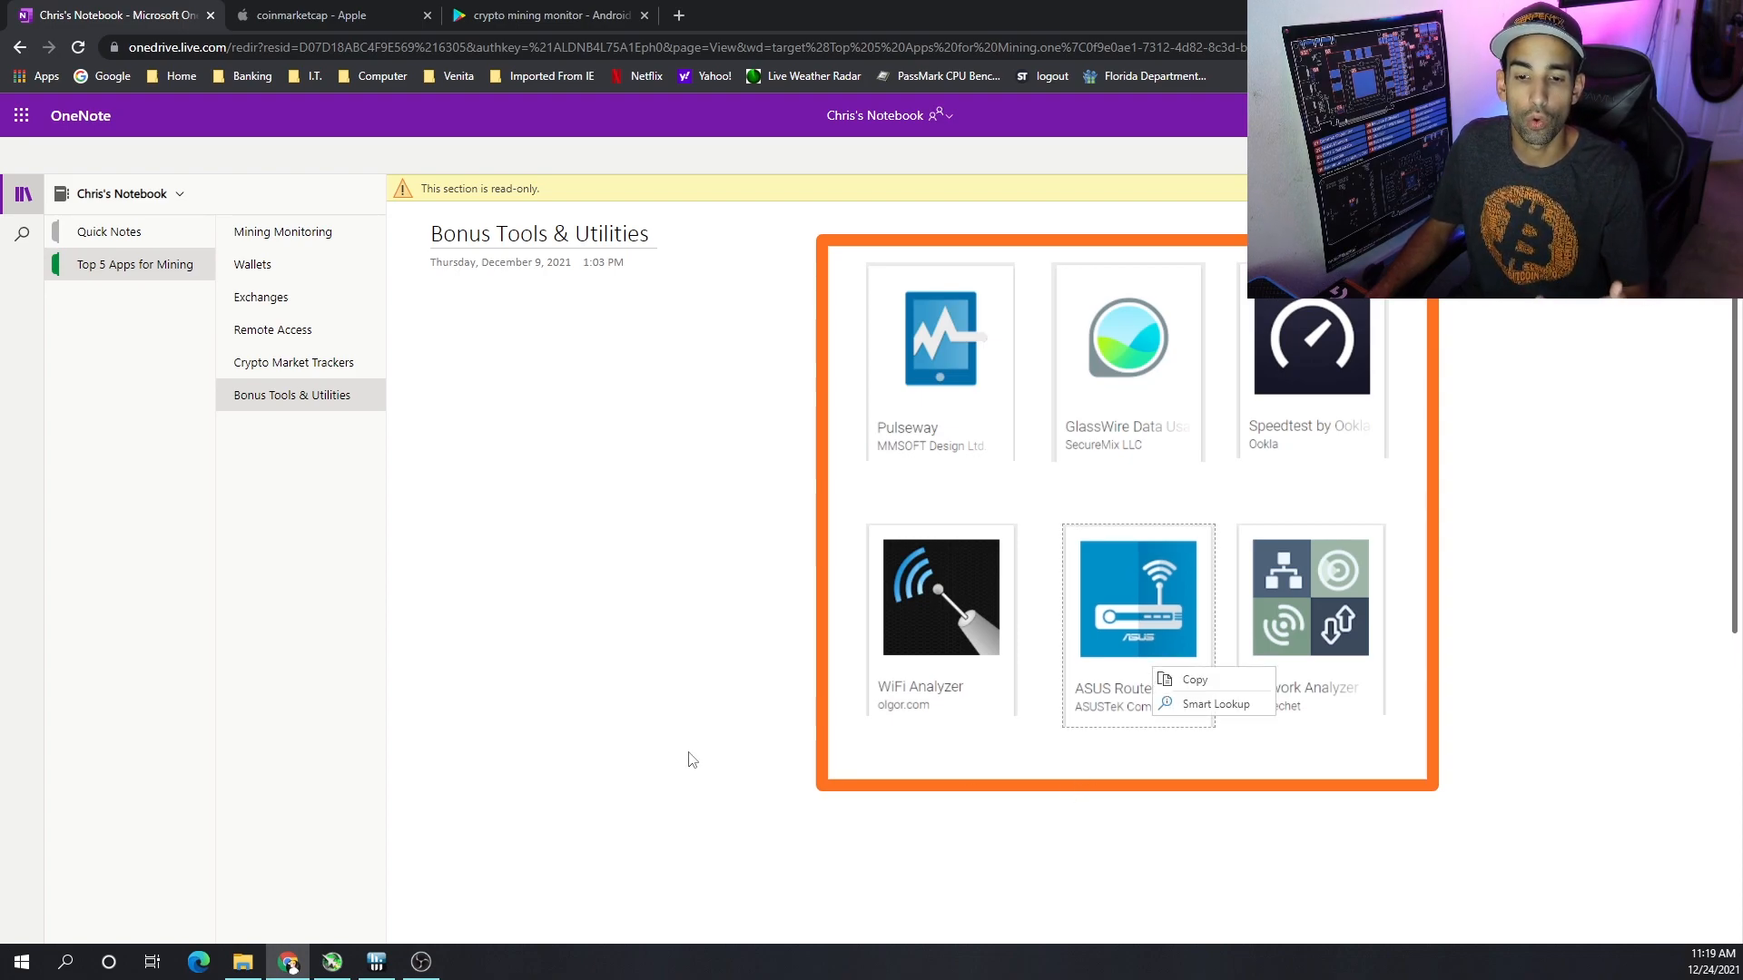
click(690, 752)
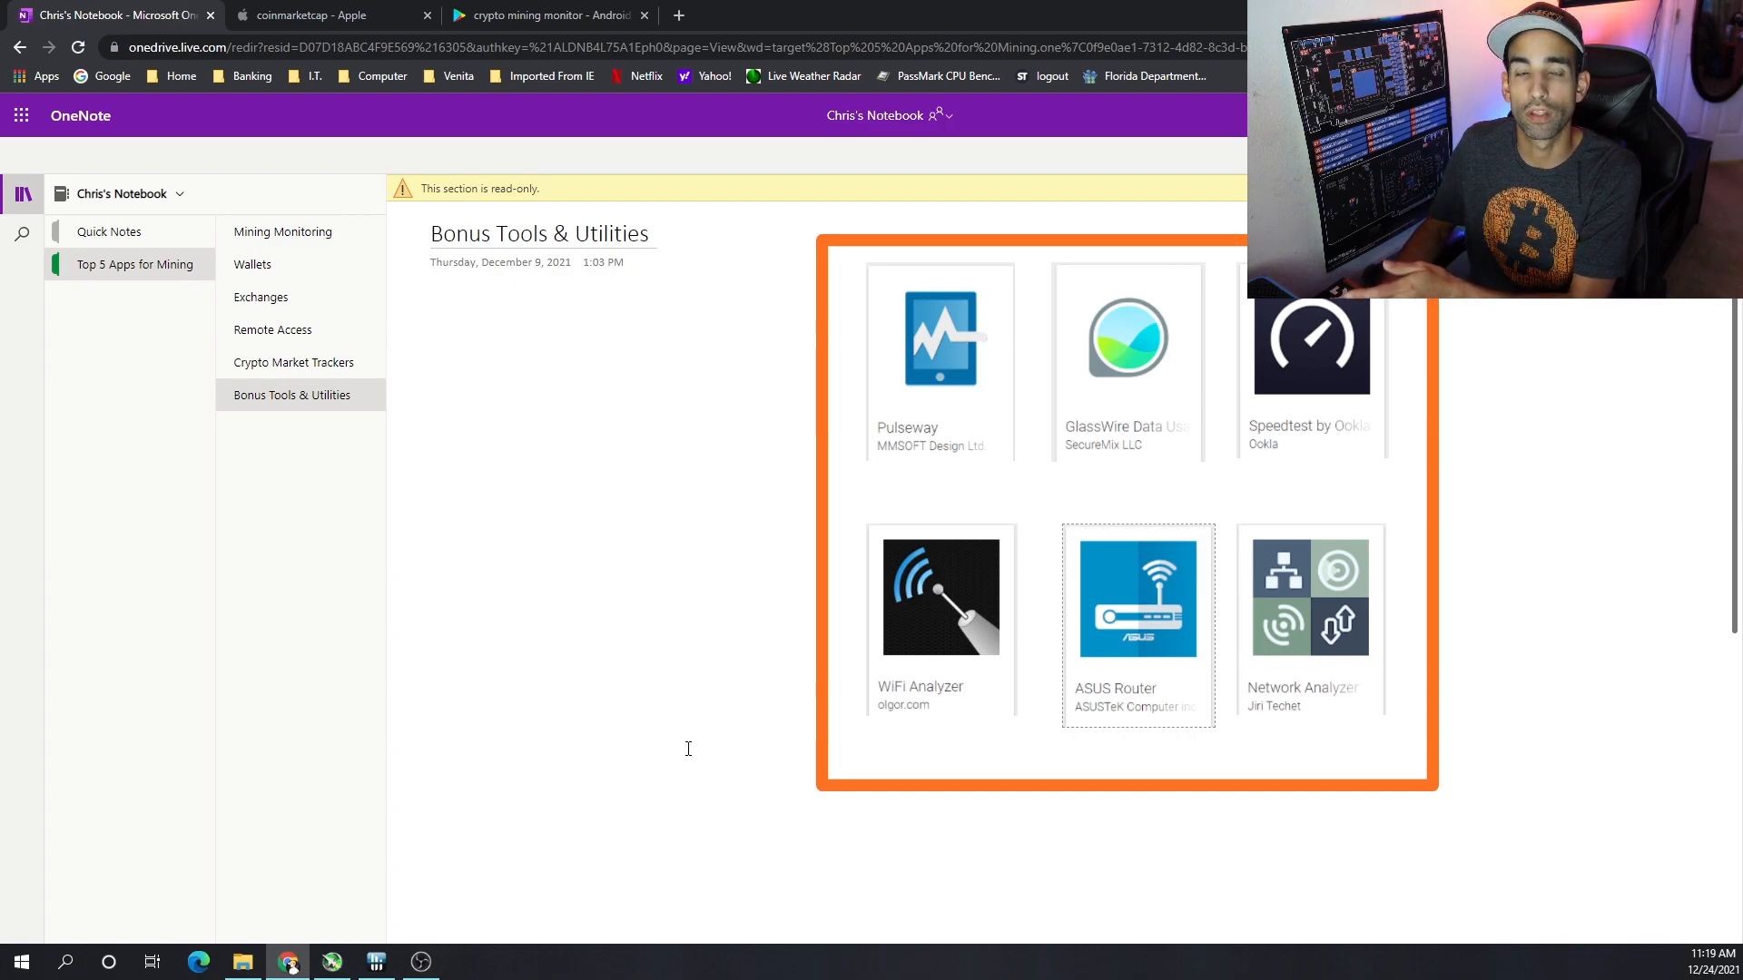
mouse_move(1118, 603)
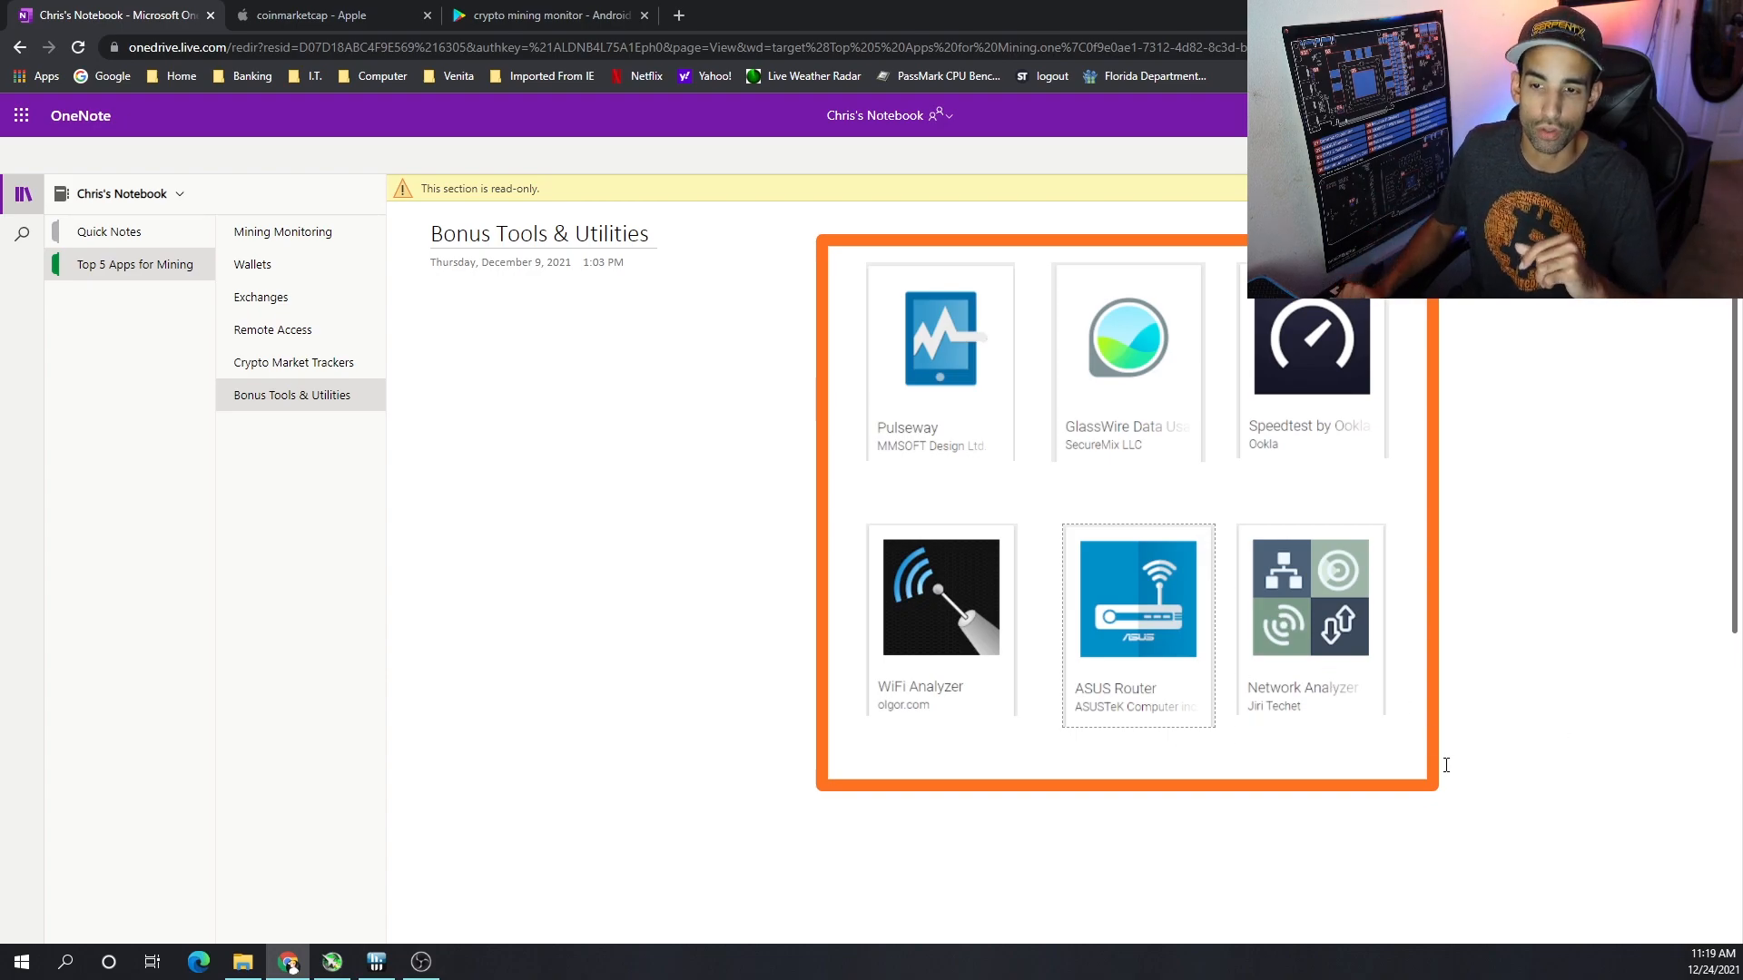
mouse_move(1011, 701)
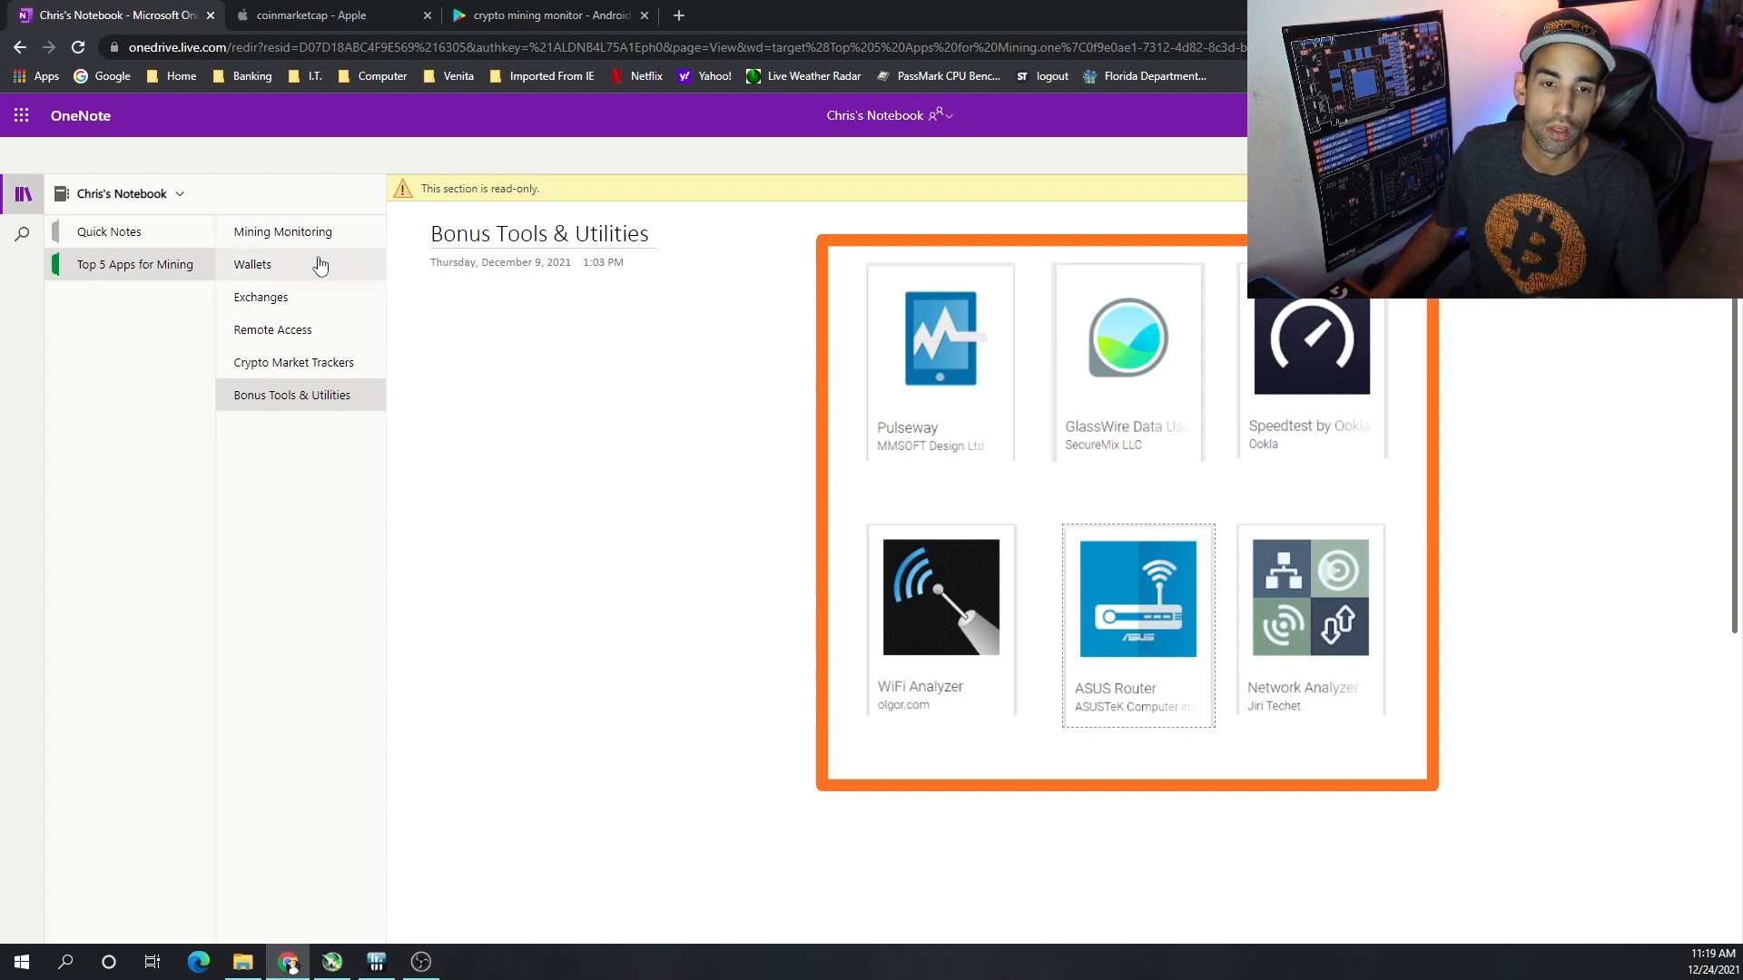
Return to the Mining Monitoring page with Hive OS, minerstat and F2Pool
click(283, 230)
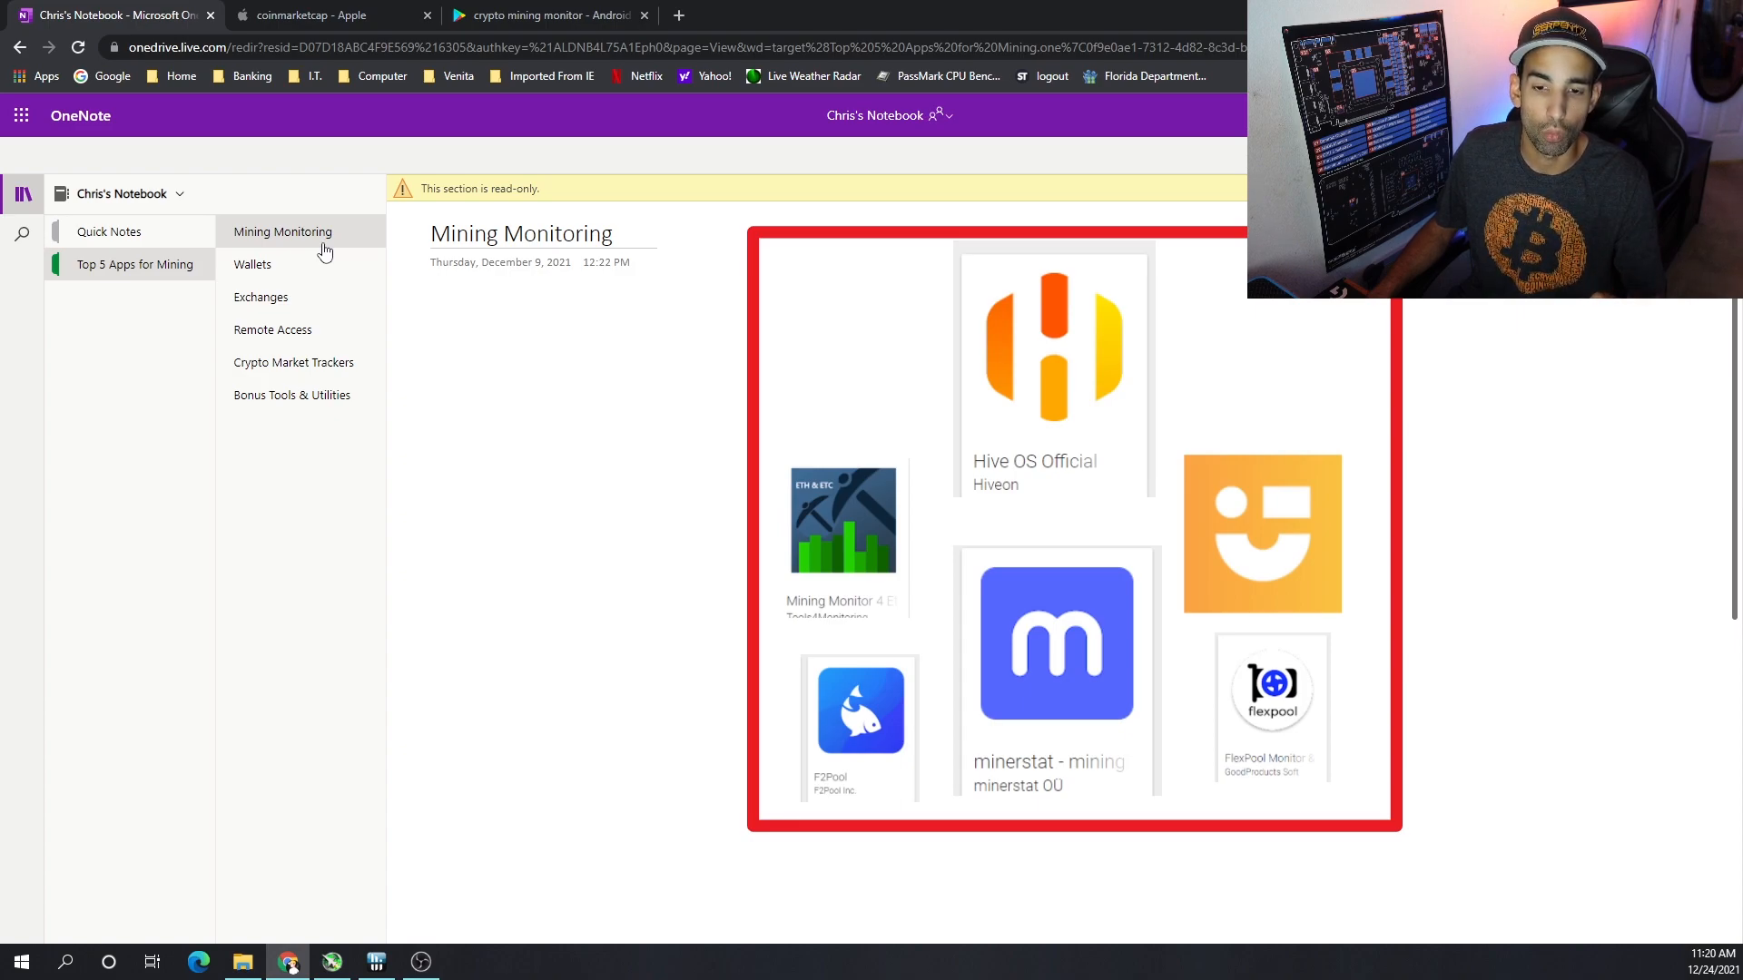
mouse_move(844, 561)
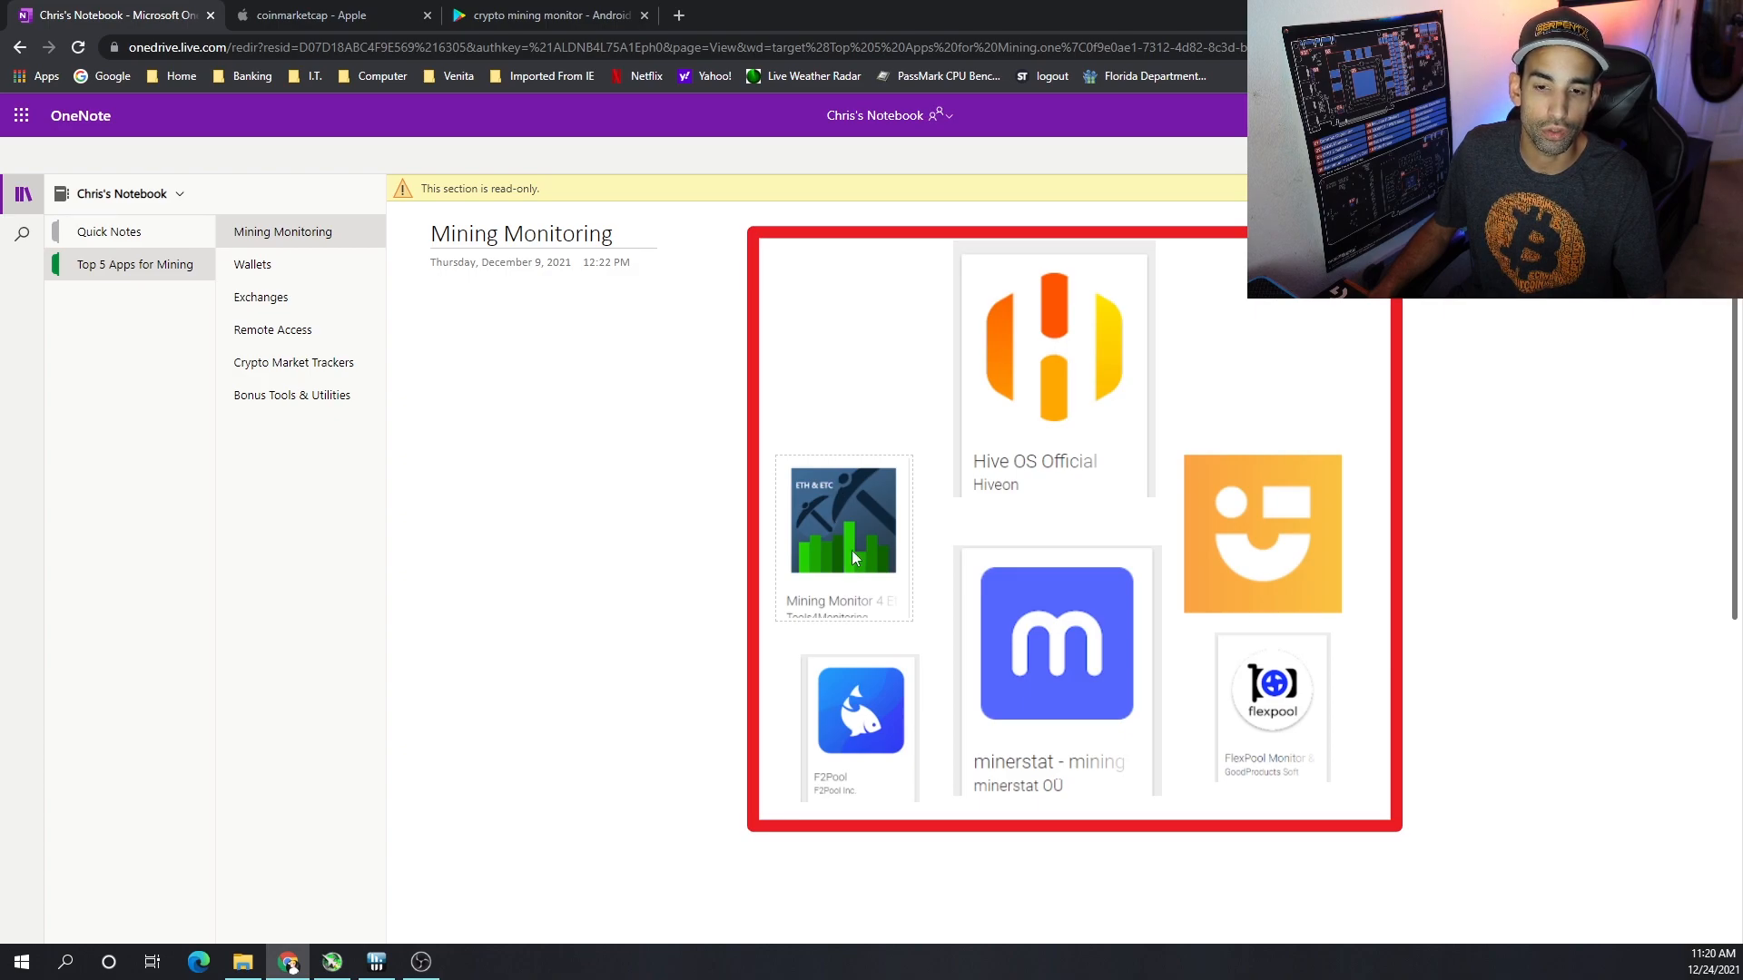
mouse_move(1117, 837)
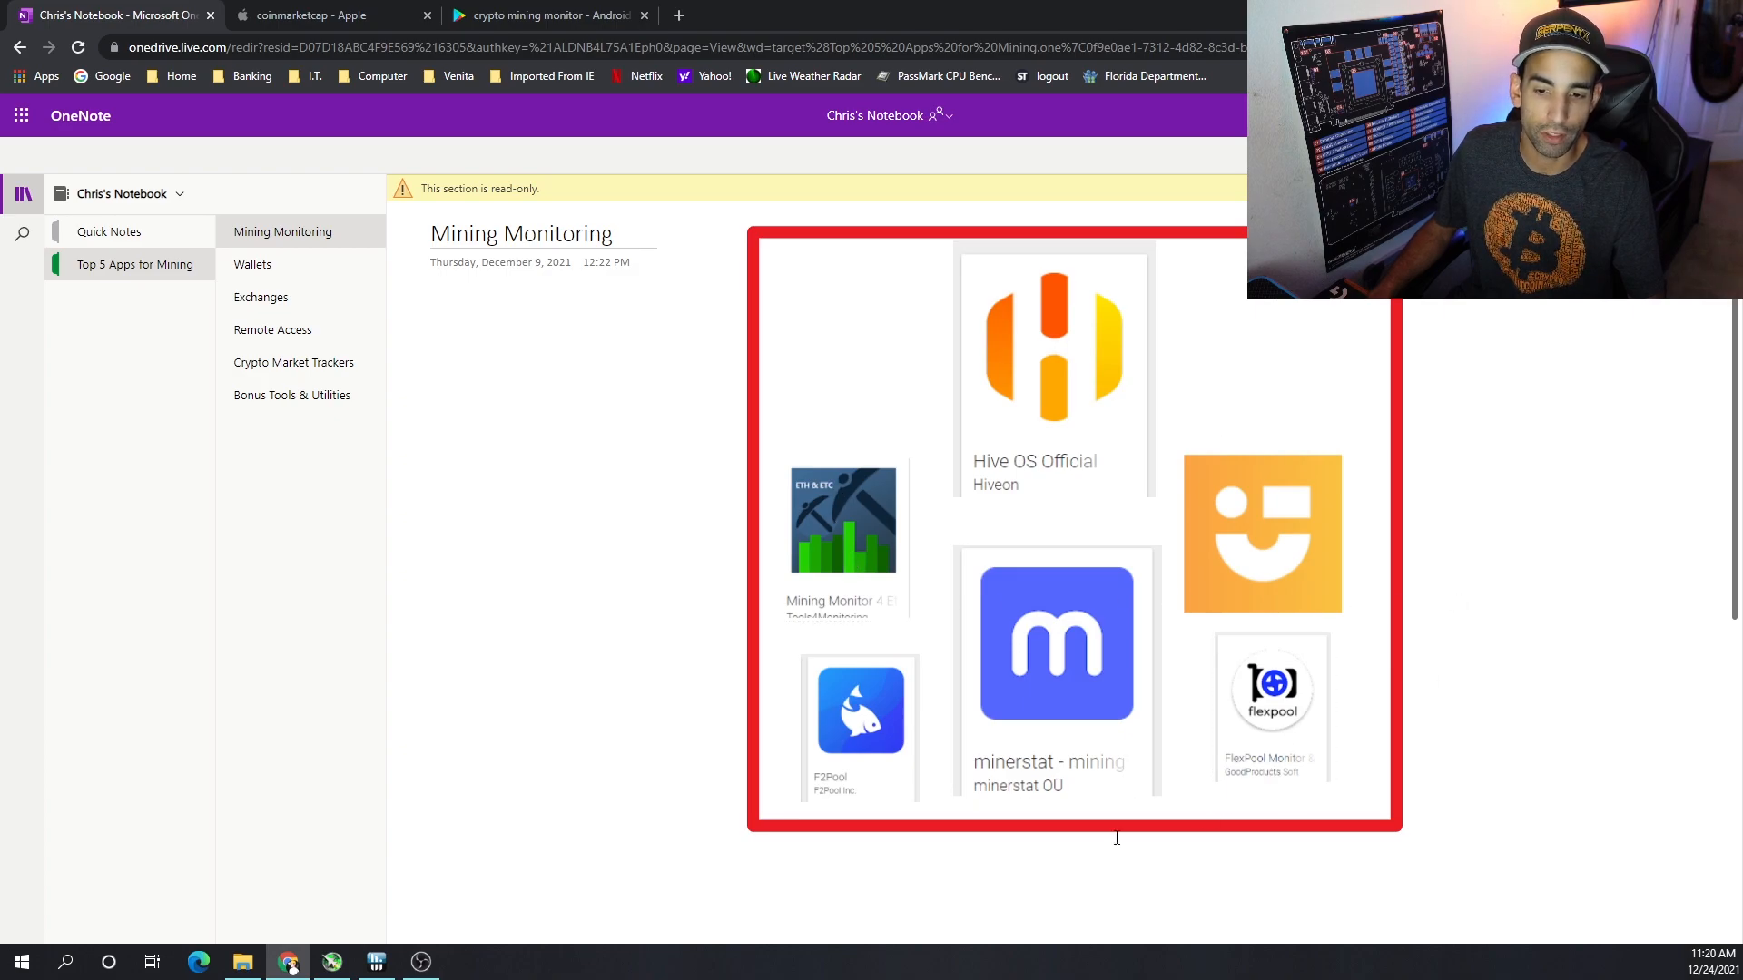
mouse_move(259, 296)
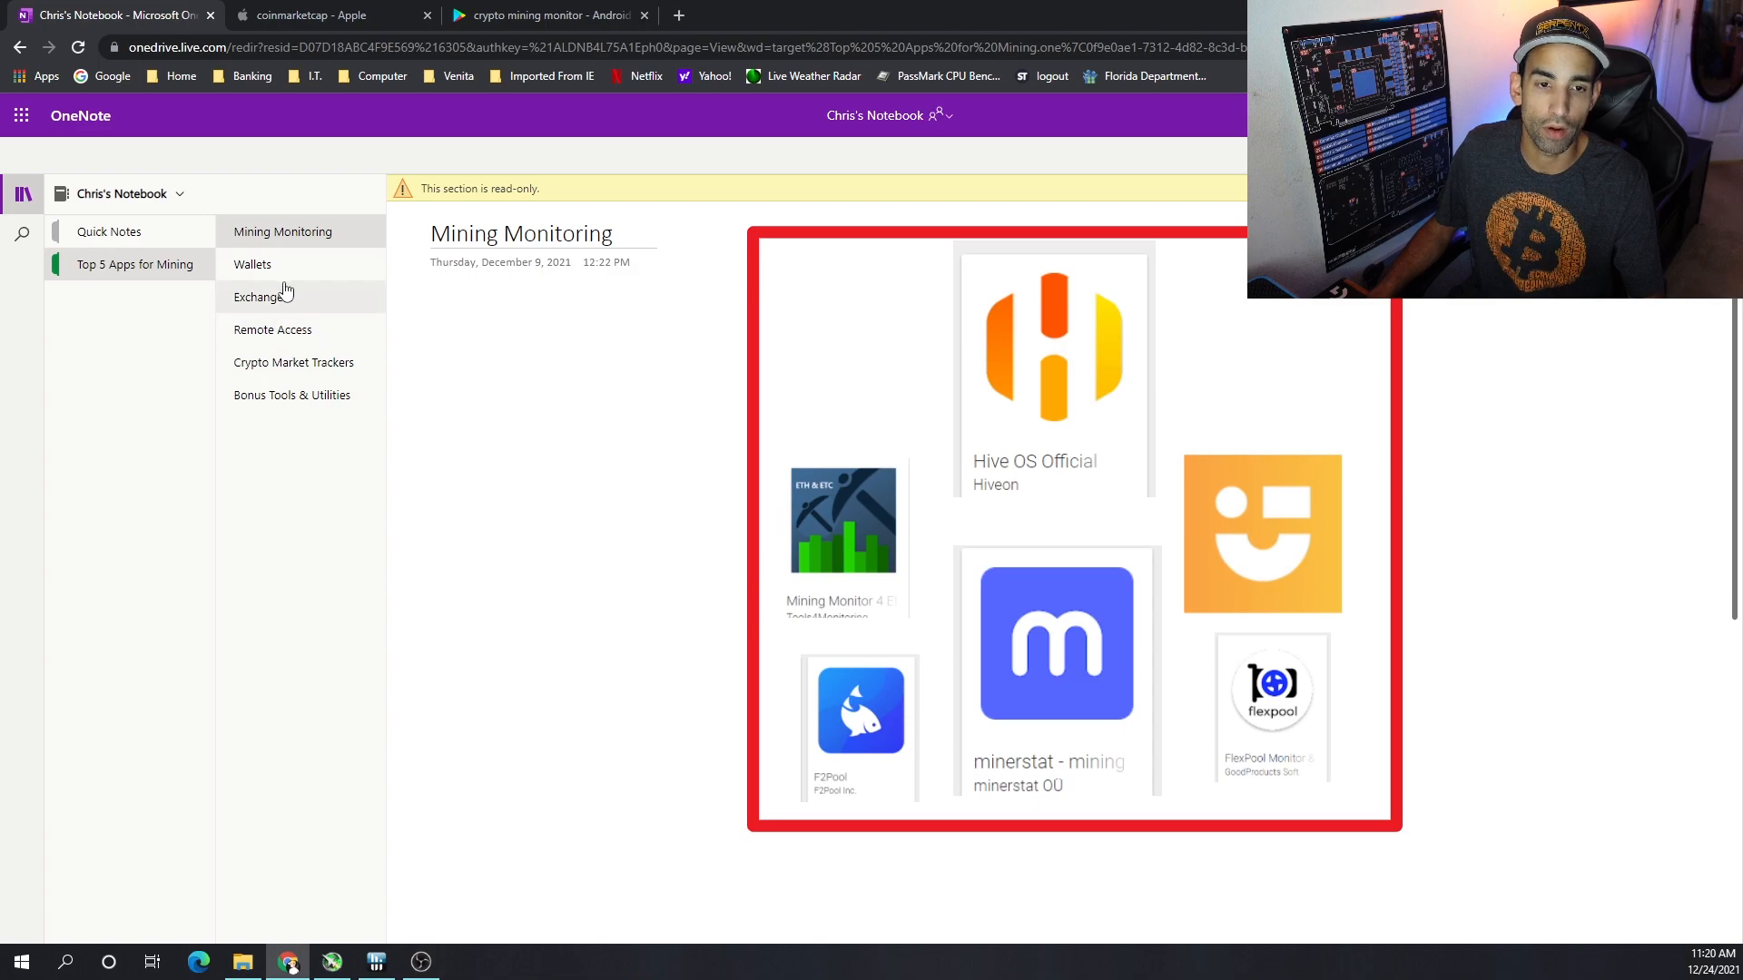
Show the Wallets page with Exodus, Ledger Live, MetaMask and Trust
click(253, 265)
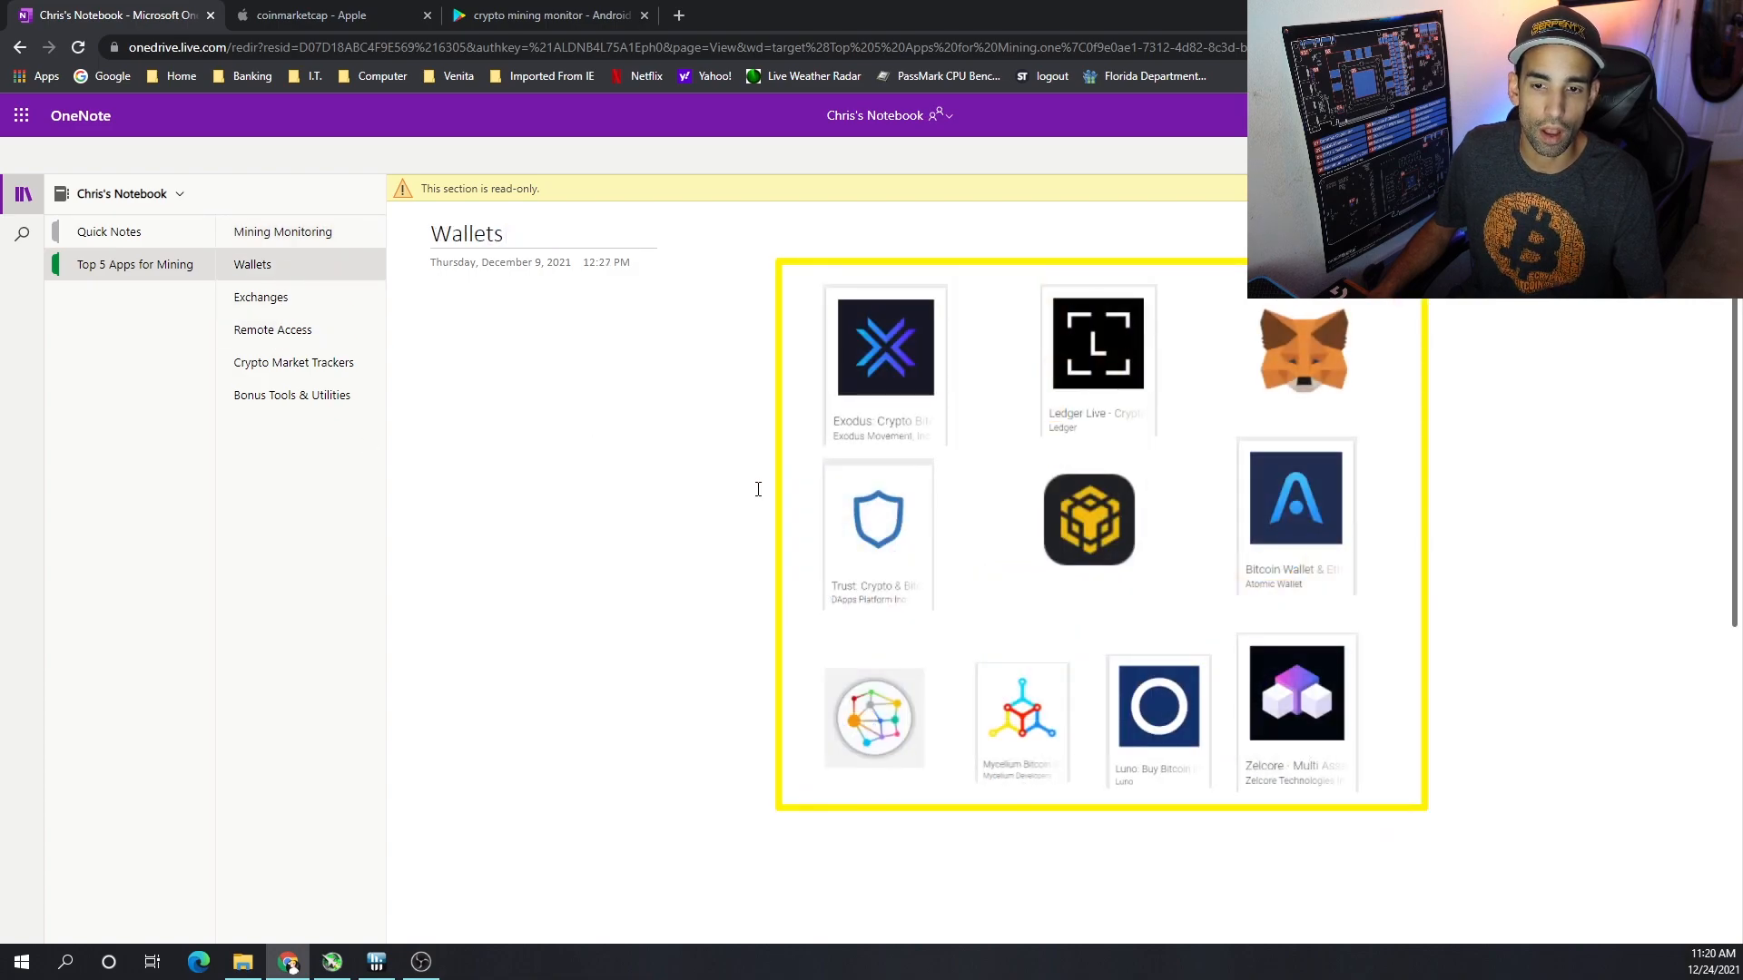
mouse_move(776, 420)
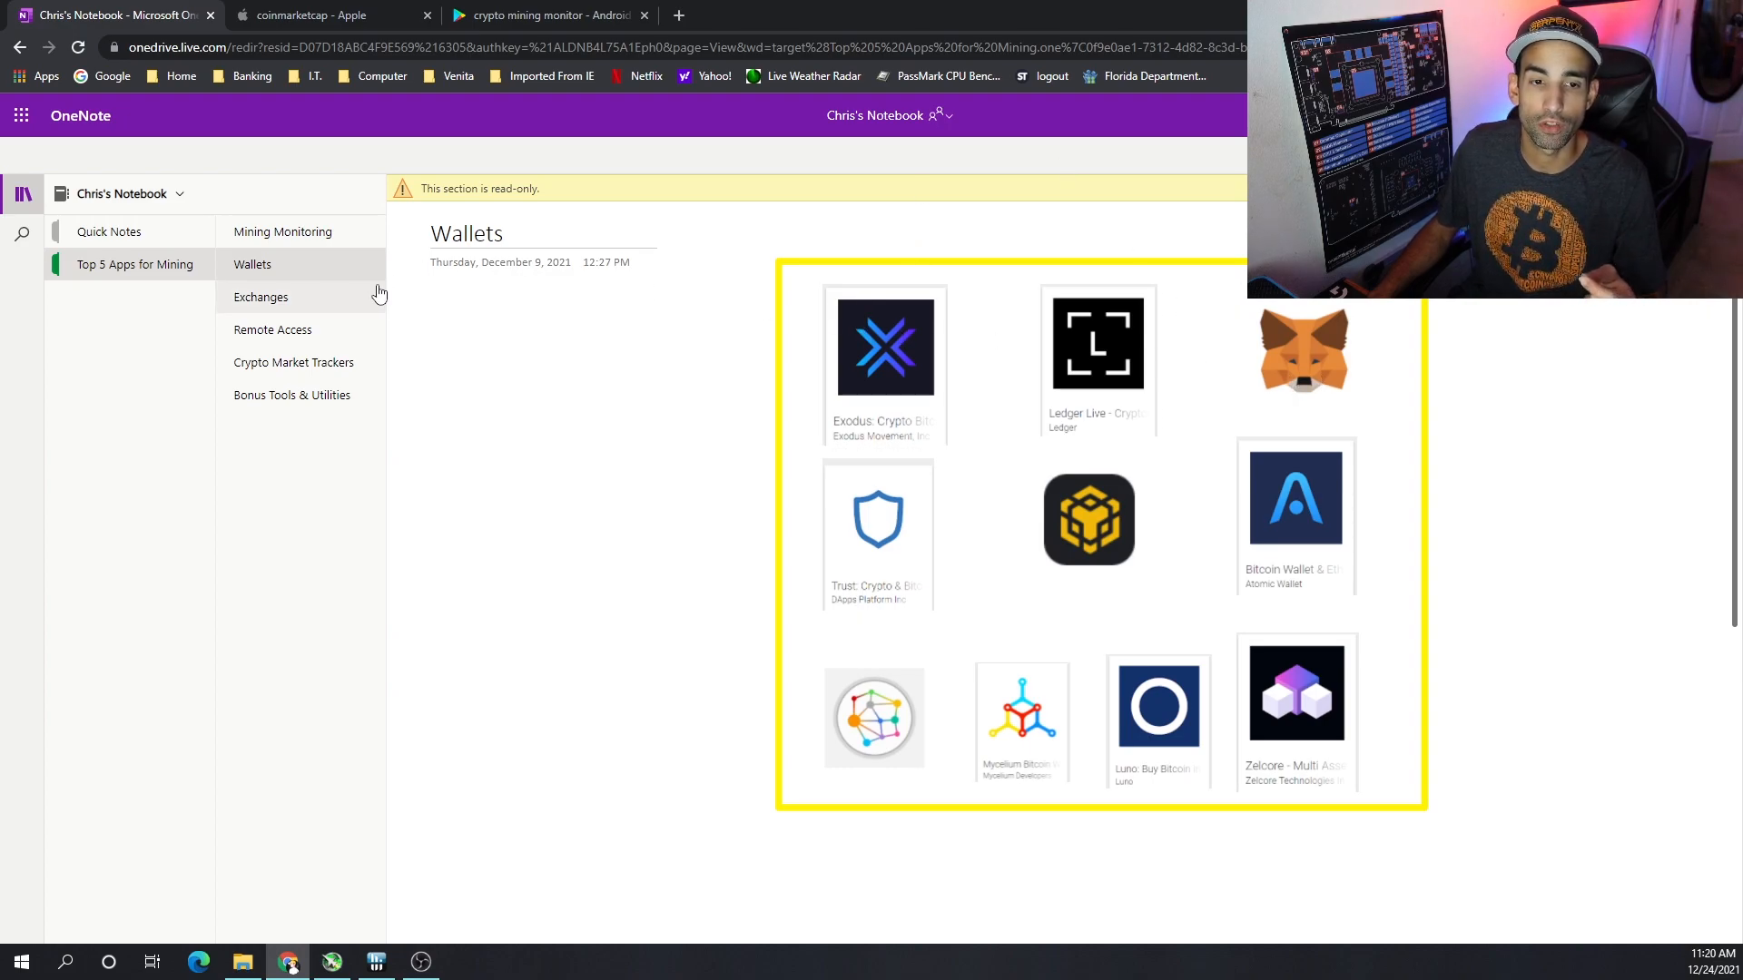
Look over the Exchanges page, then show the Remote Access page of remote desktop apps
click(260, 295)
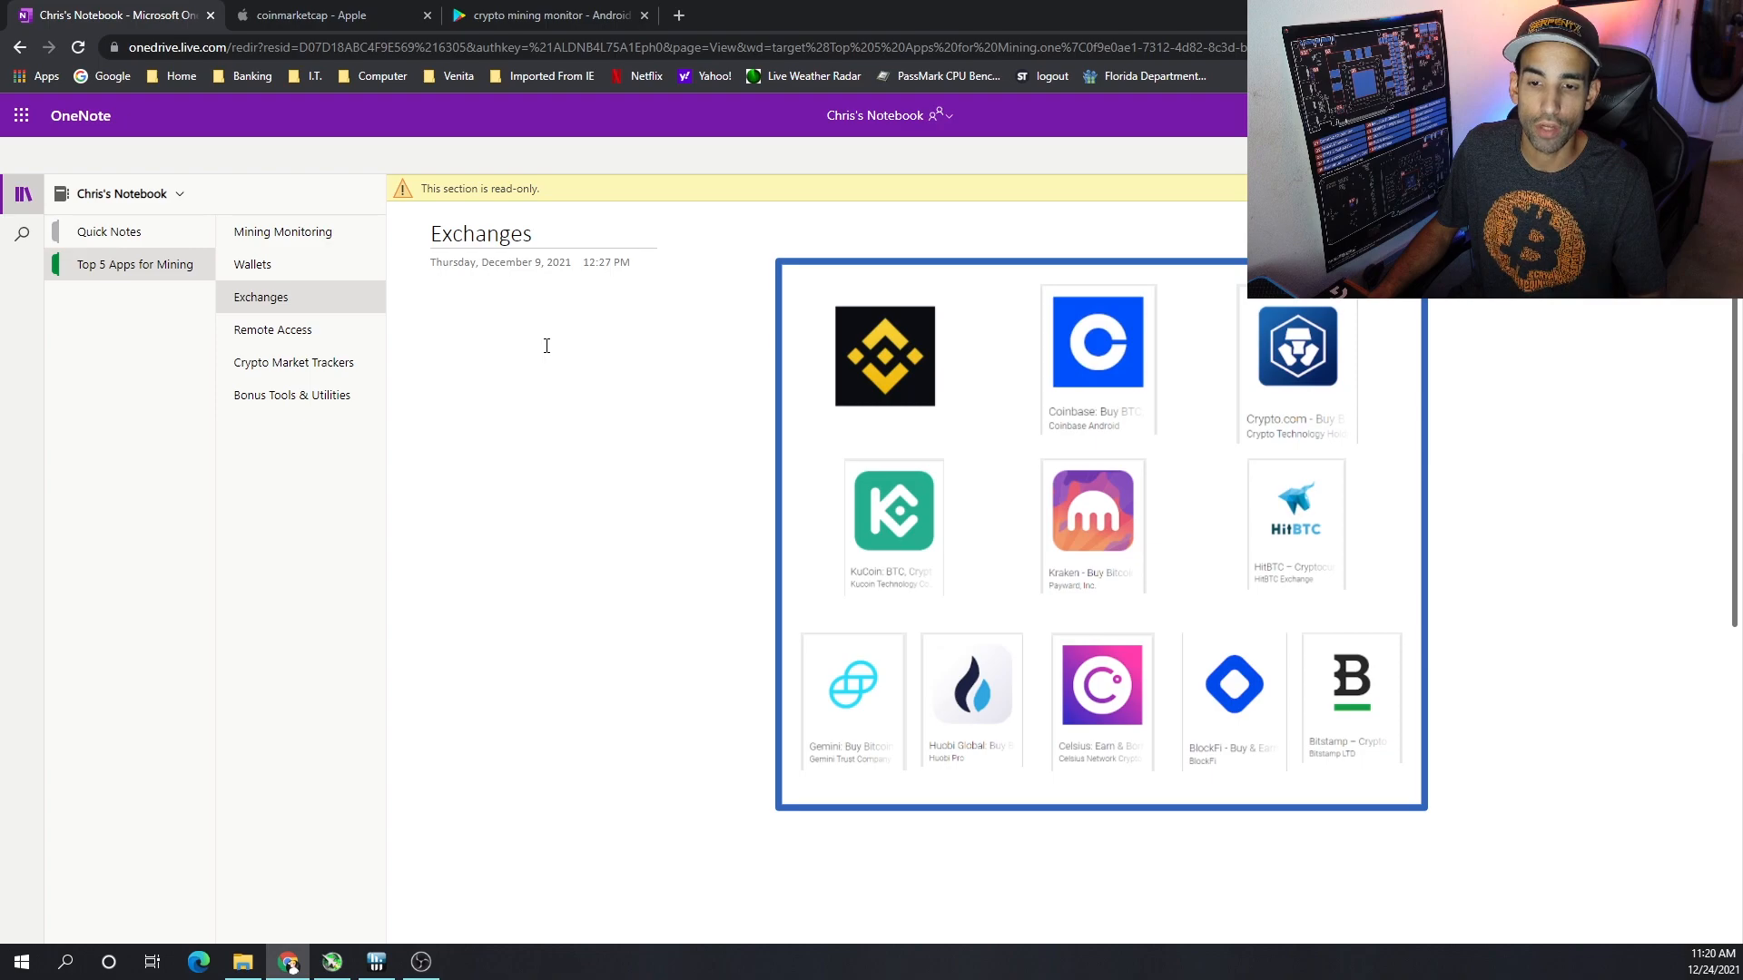
mouse_move(273, 330)
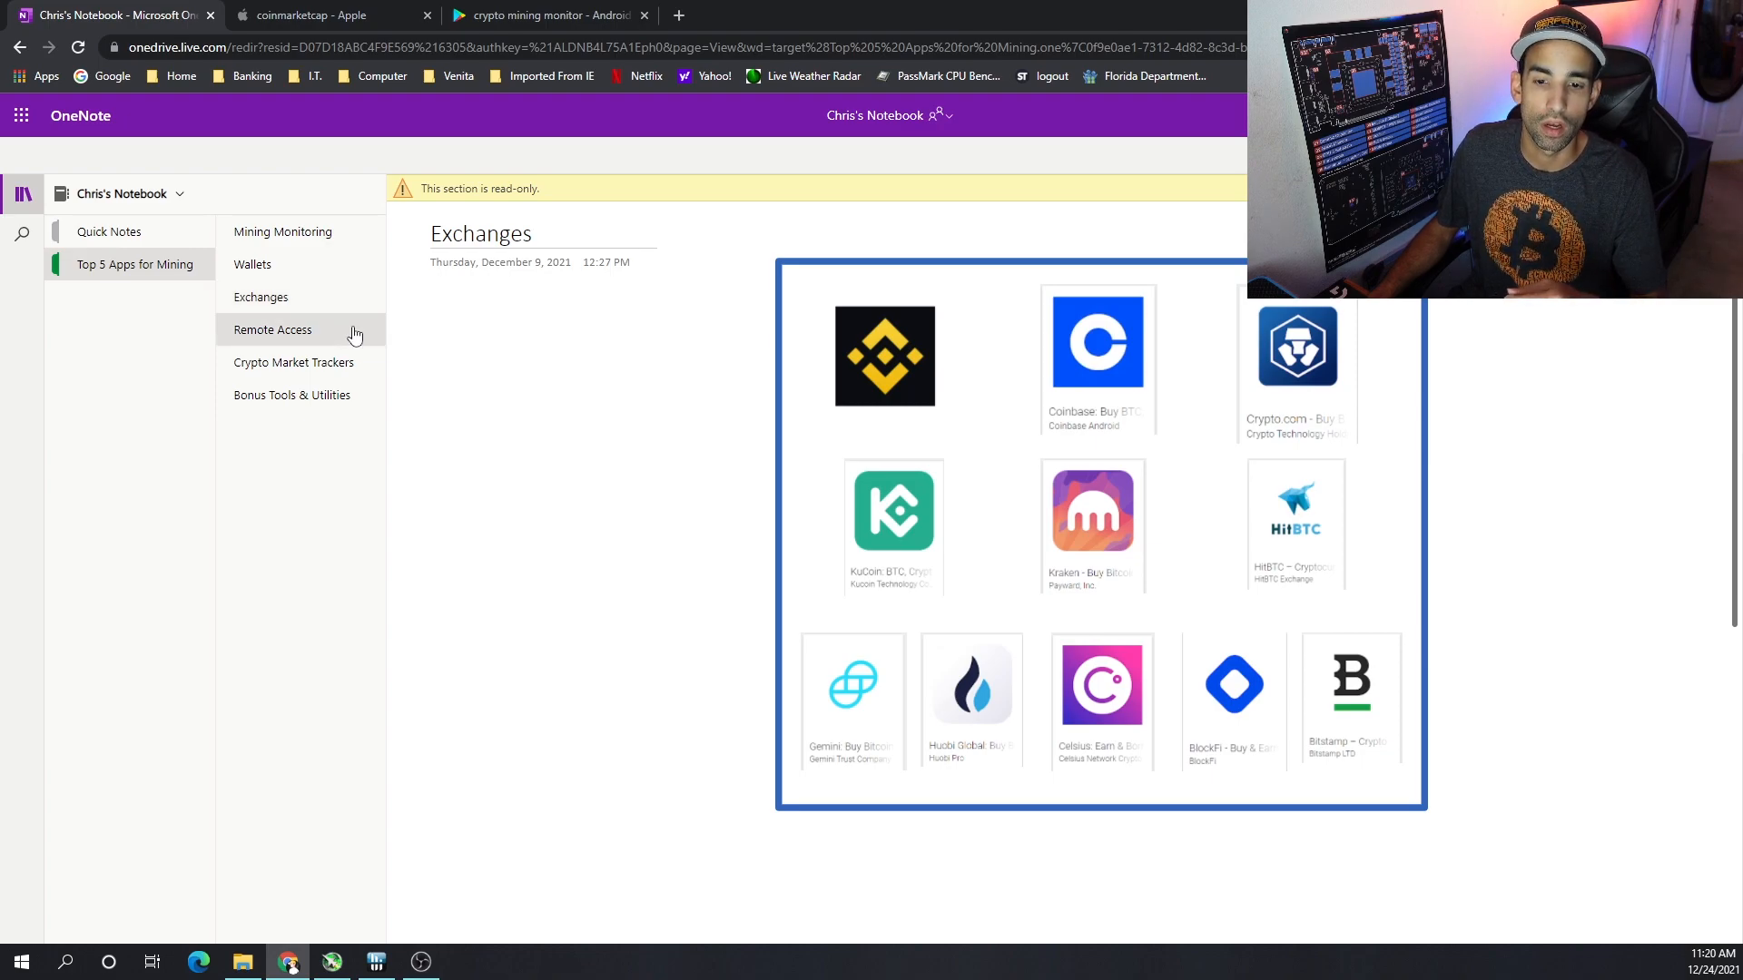
click(272, 329)
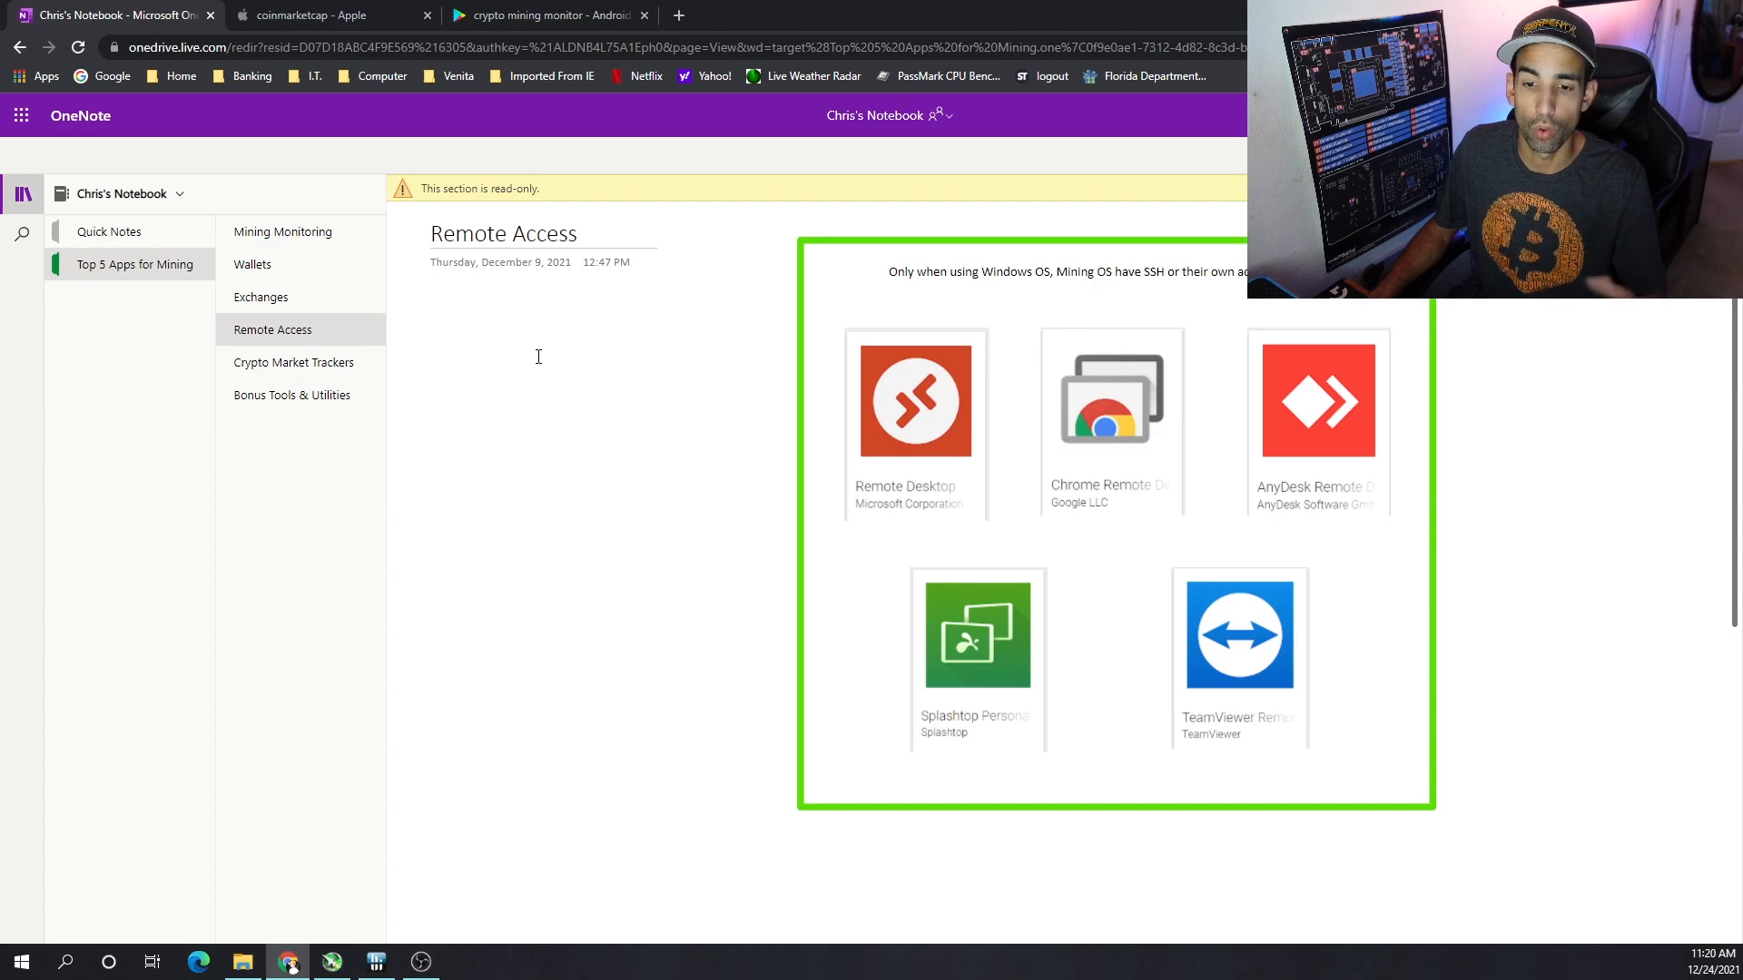
Revisit the Crypto Market Trackers page, then return to Bonus Tools & Utilities
click(294, 361)
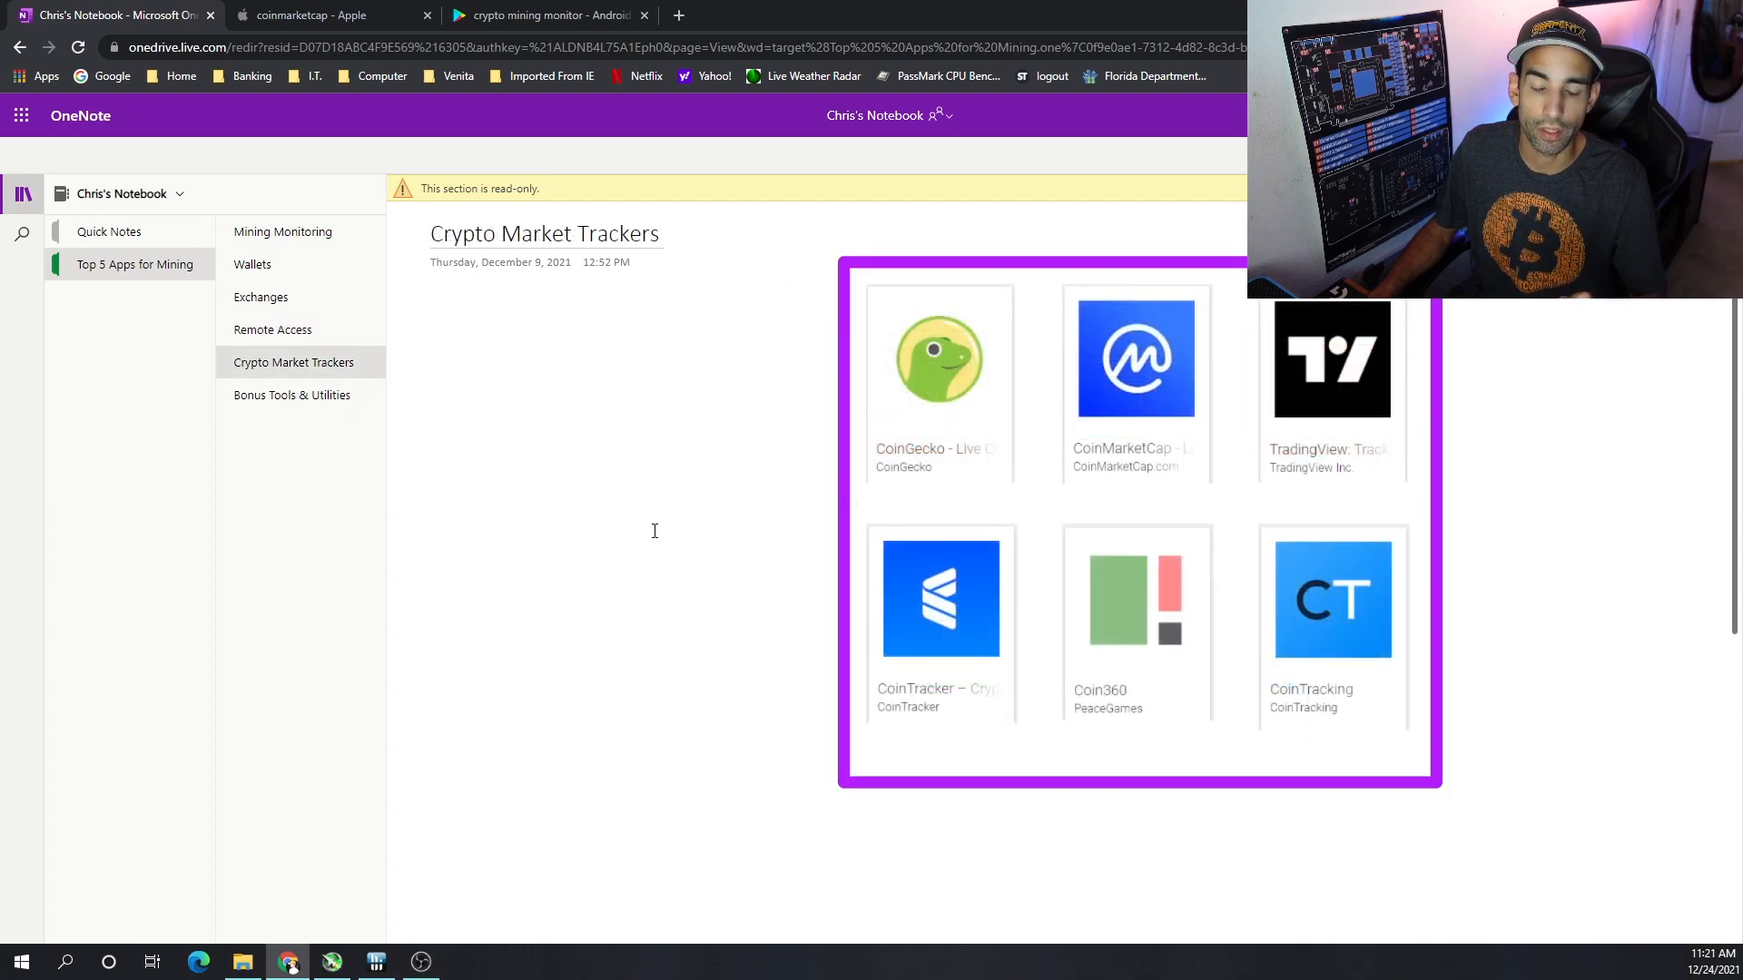
mouse_move(650, 534)
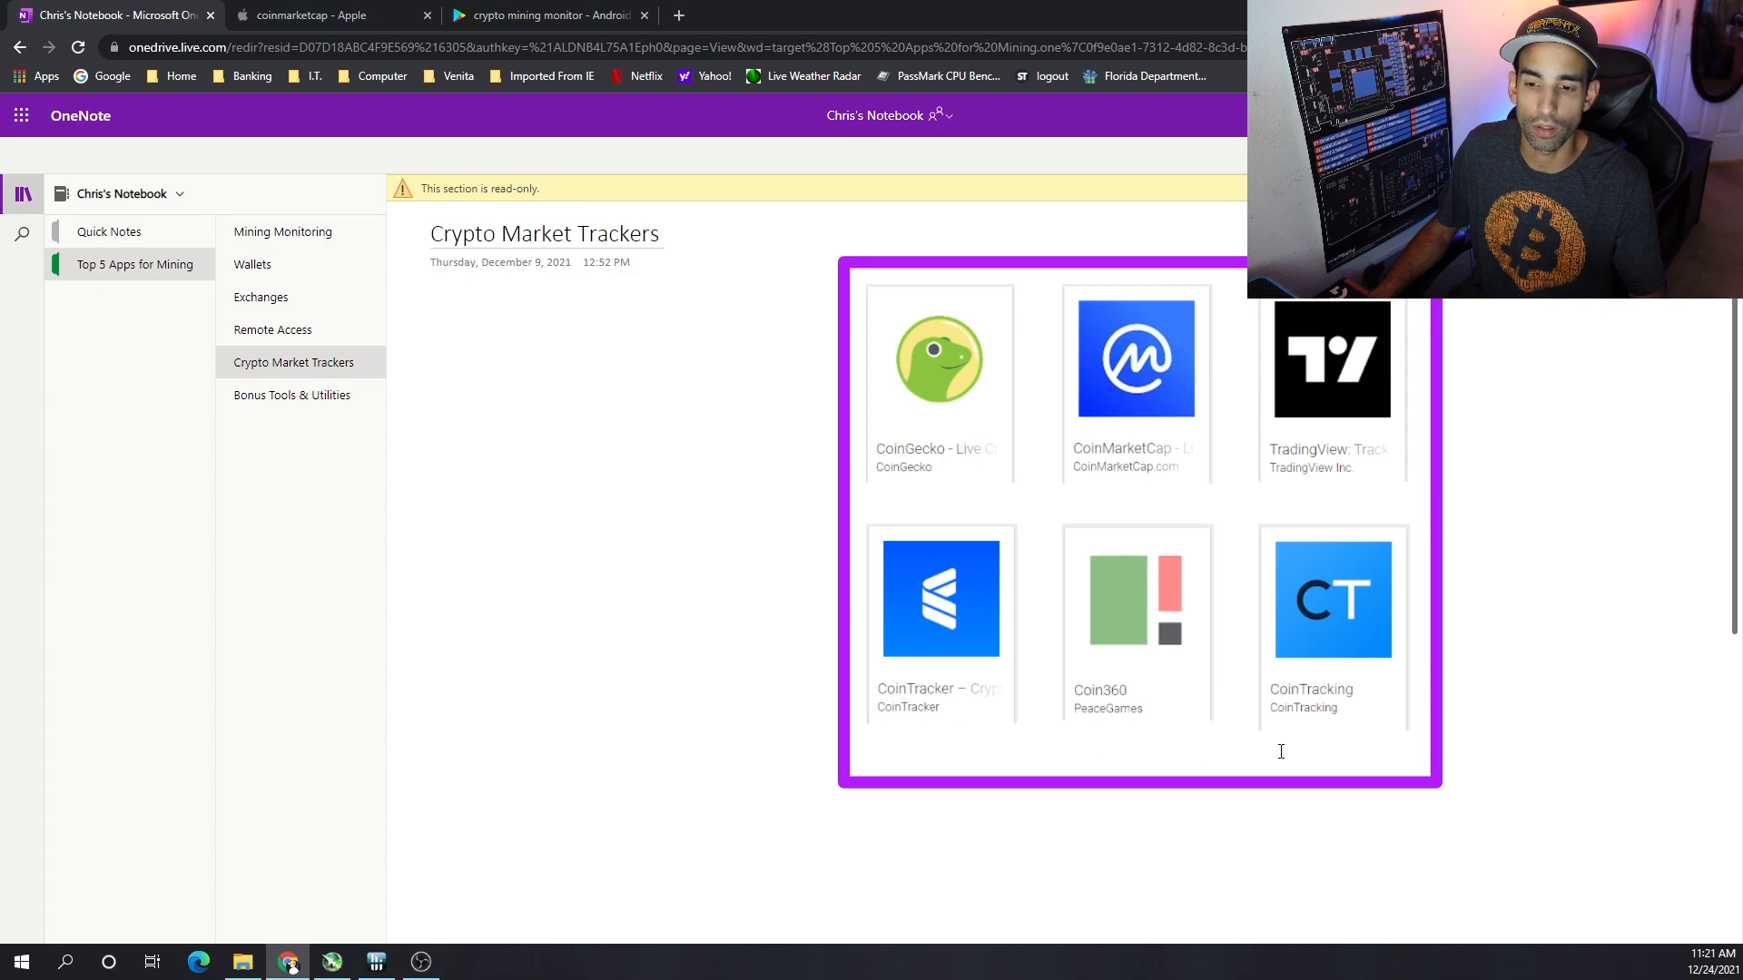
mouse_move(313, 401)
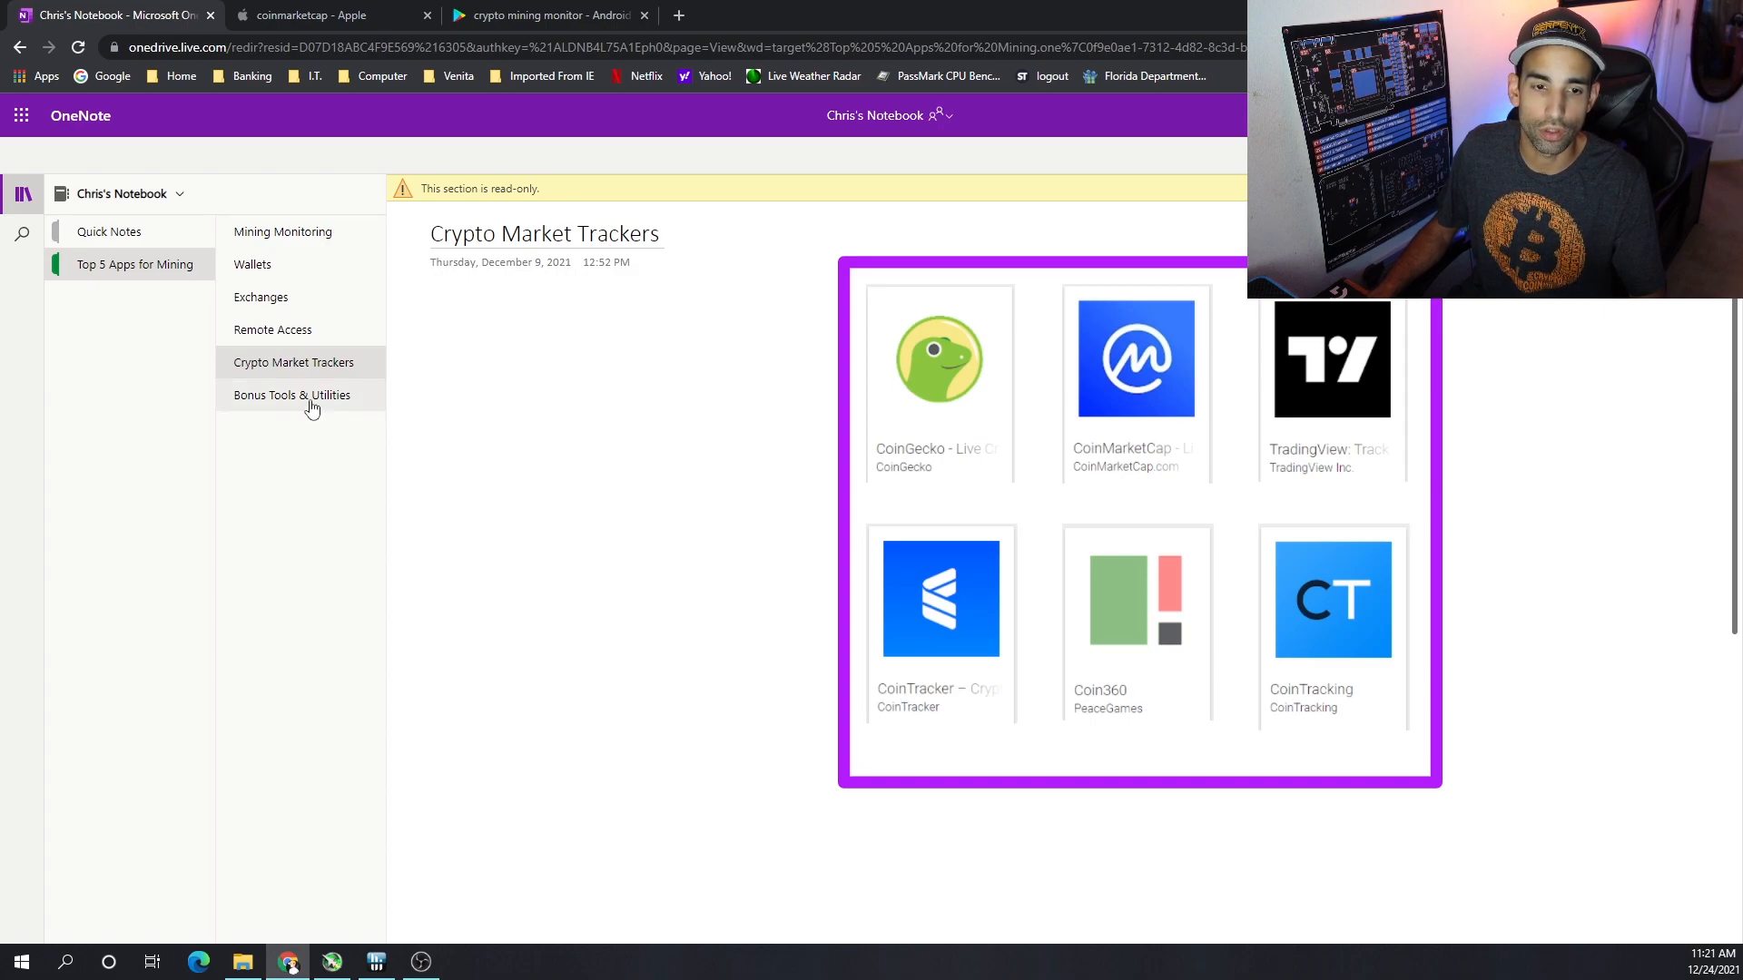
click(290, 394)
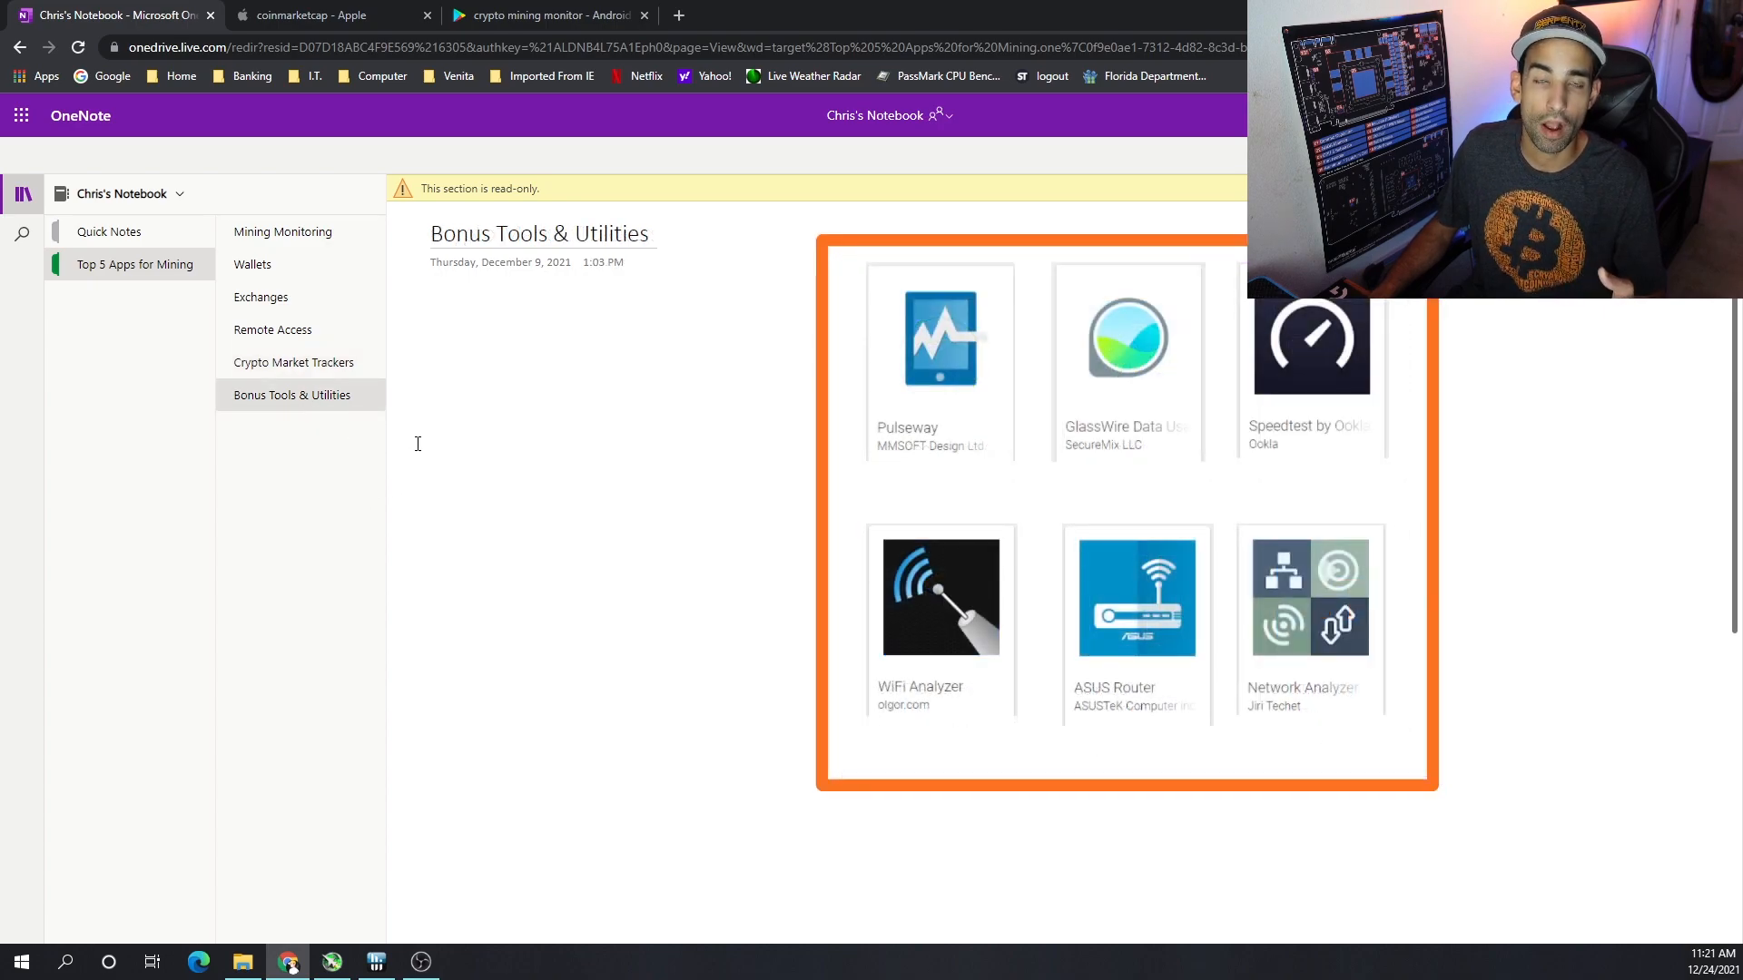